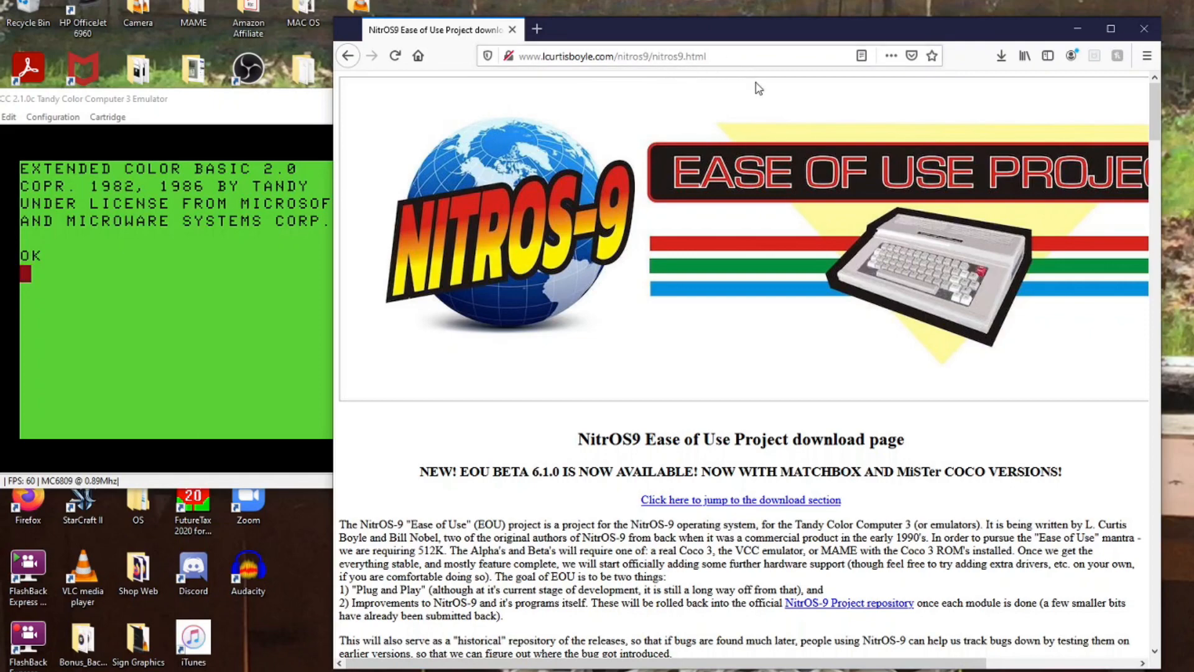
Jump to the NitrOS-9 EOU download section listing Beta 6.1.0 releases.
scroll(down, 3)
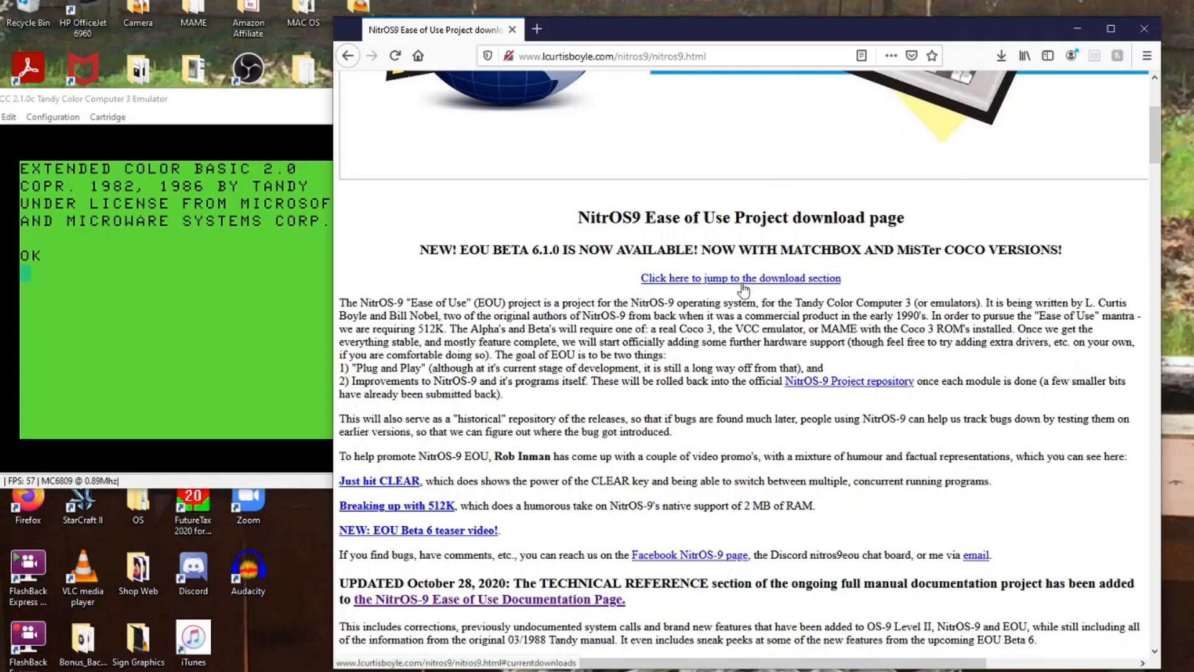
click(739, 278)
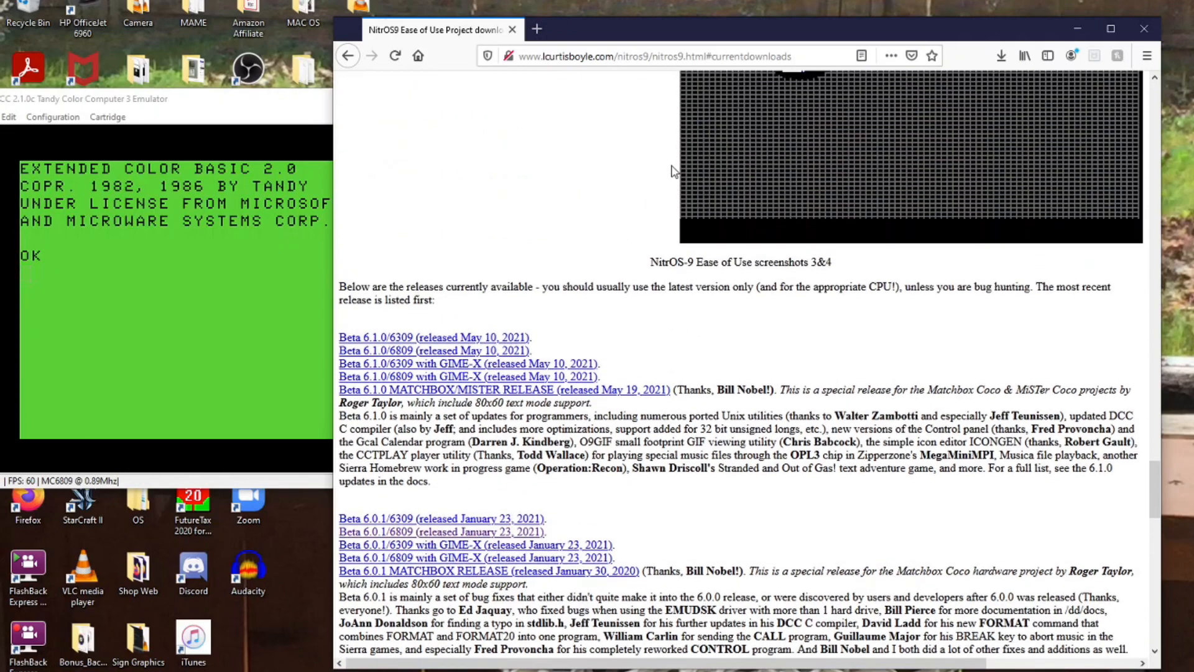
mouse_move(605, 211)
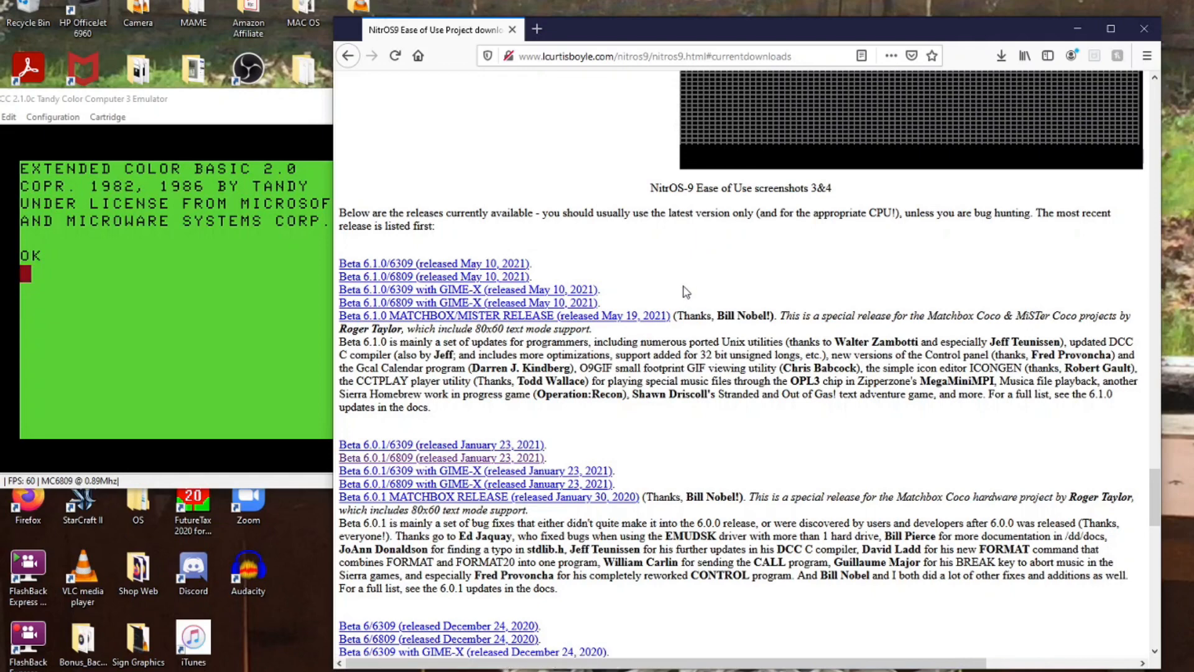
mouse_move(496, 264)
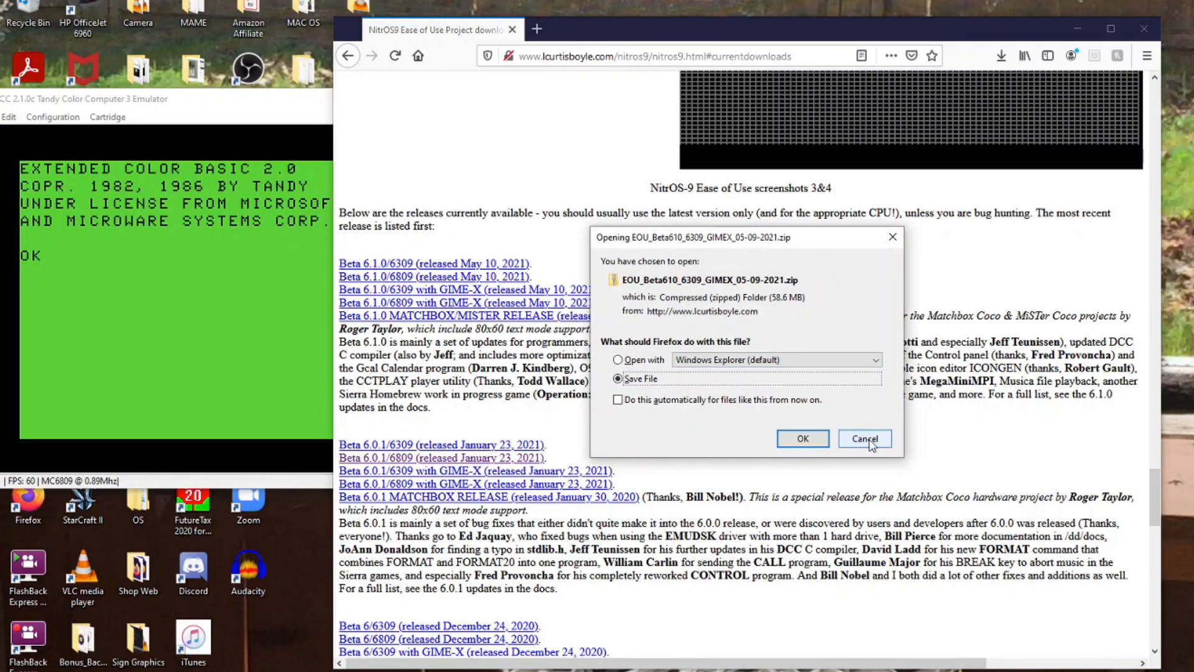
Save EOU_Beta610_(6309_ONLY)_05-09-2021.zip instead of GIME-X and check the downloads list.
click(864, 438)
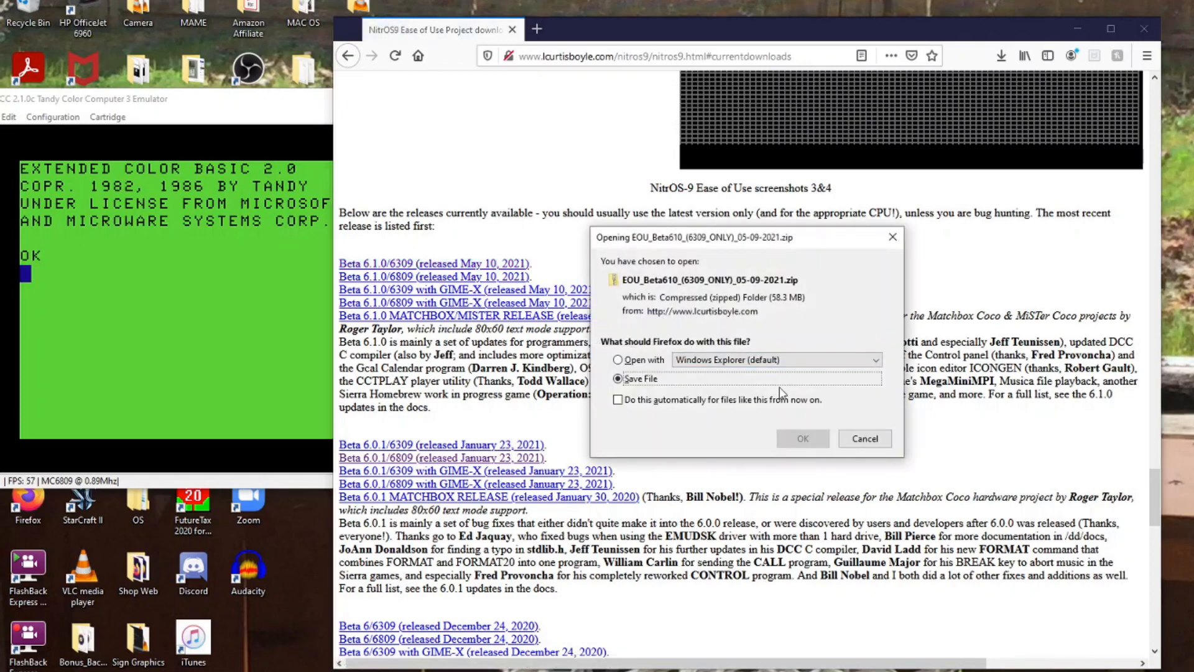
click(802, 438)
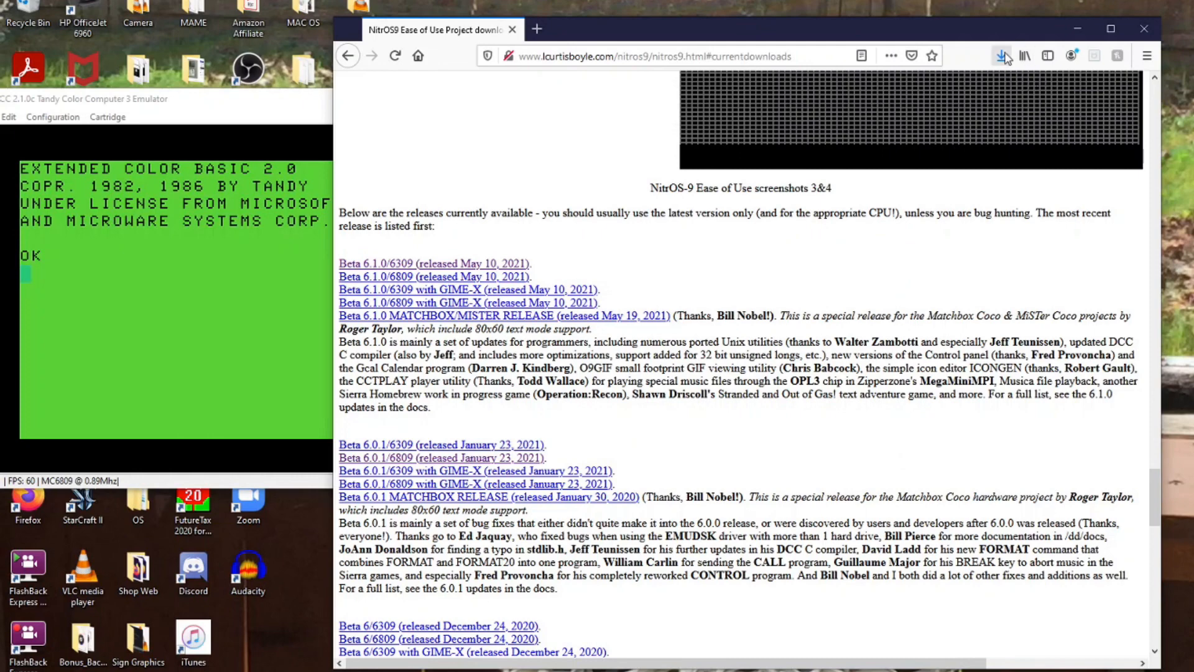
click(1001, 55)
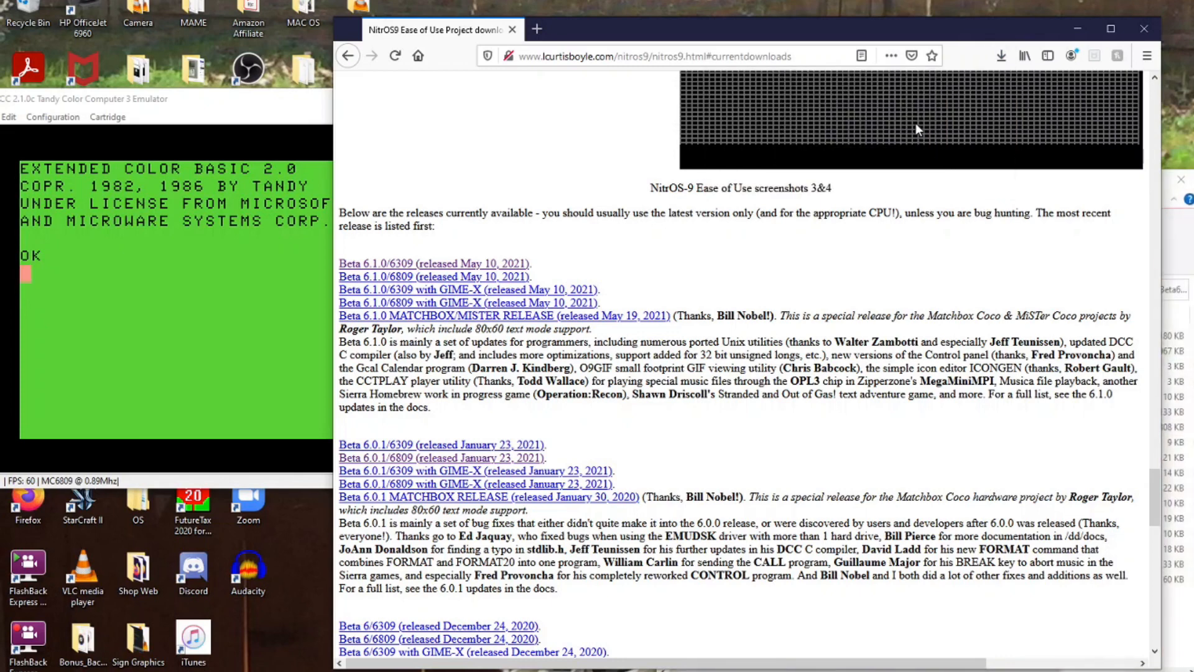
mouse_move(1108, 21)
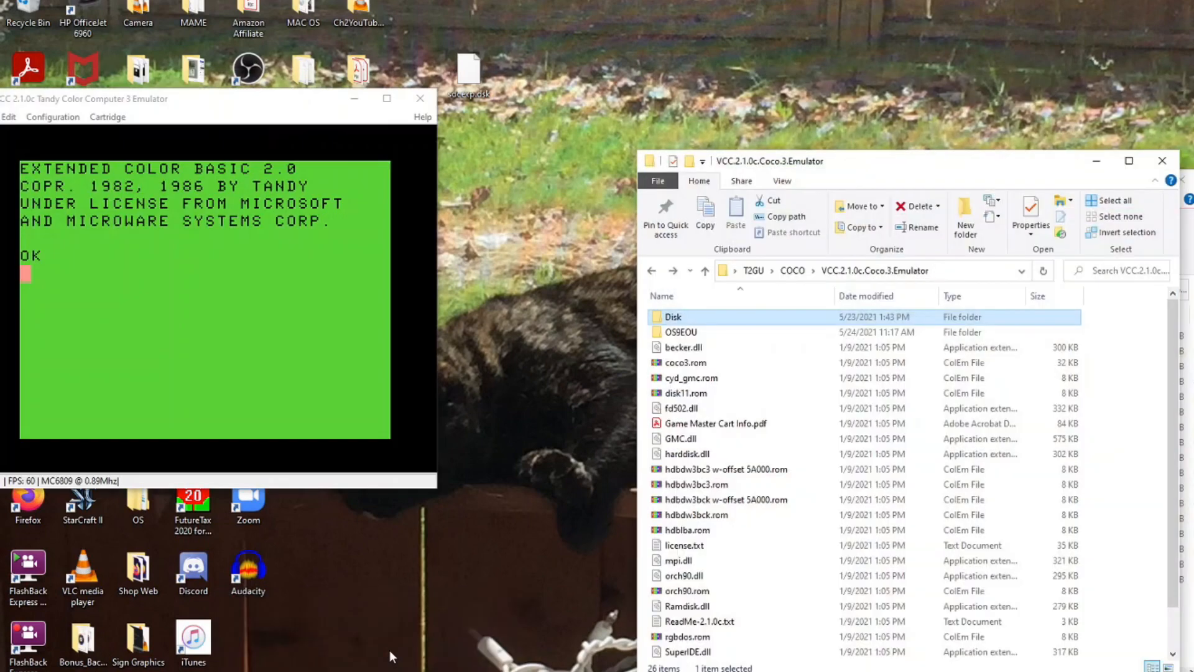
mouse_move(506, 591)
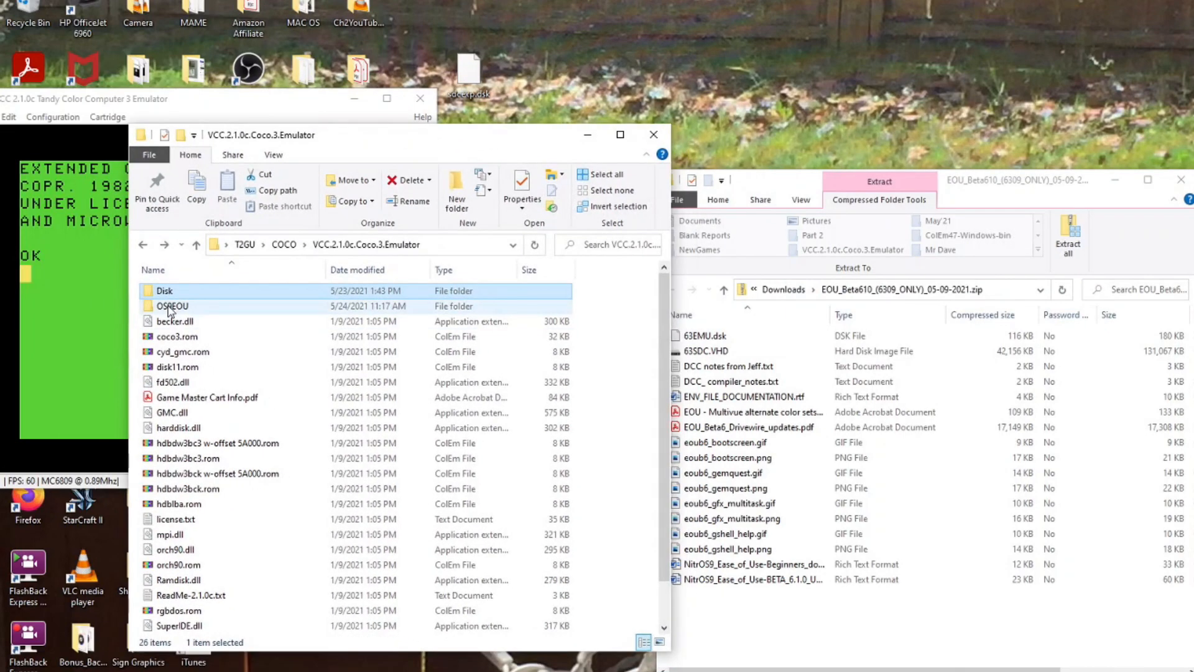
mouse_move(172, 309)
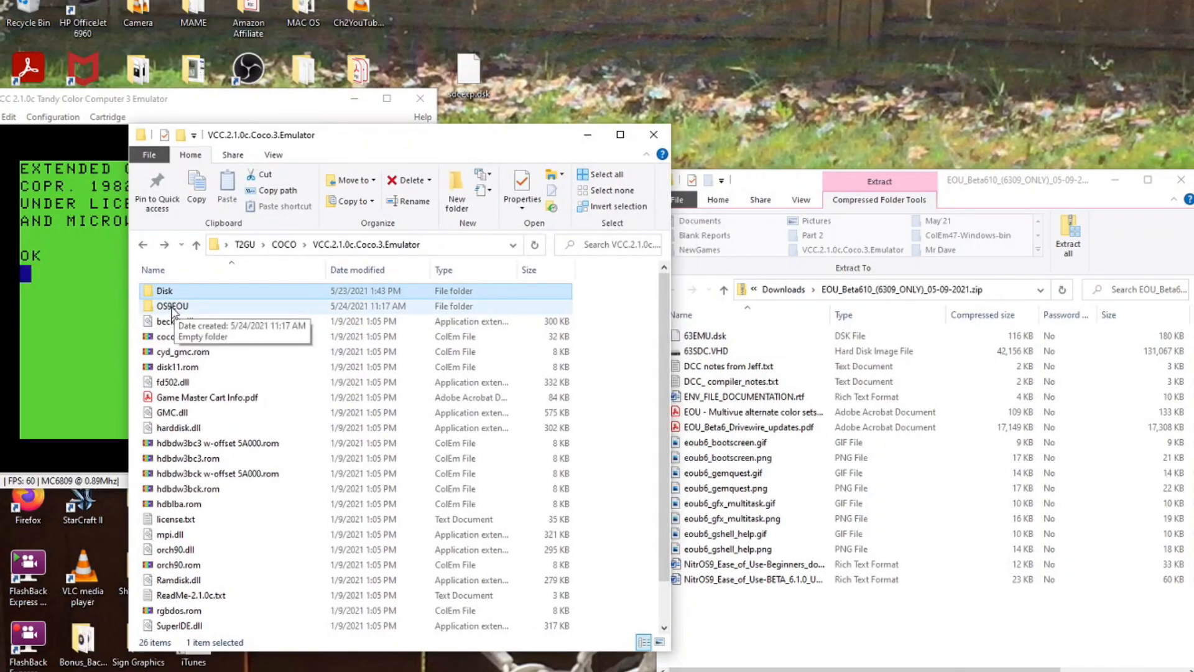
Copy the 17 Beta 6.1.0 archive files, including 63EMU.dsk, into the OS9EOU folder.
double_click(172, 305)
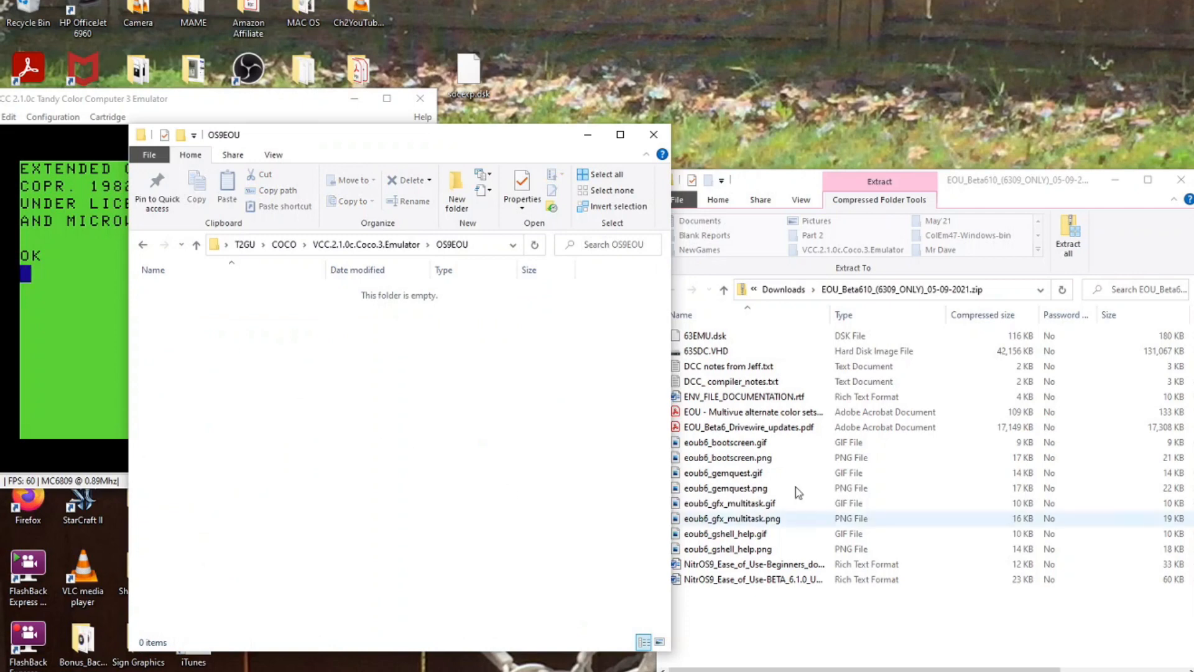
click(713, 336)
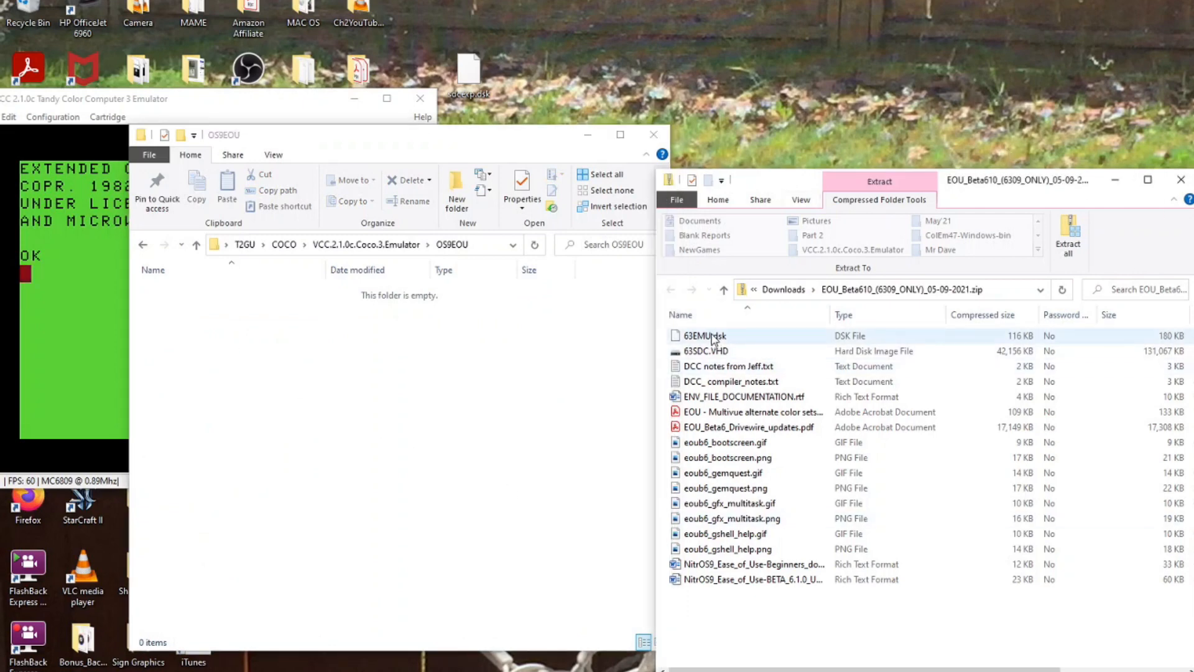
click(750, 579)
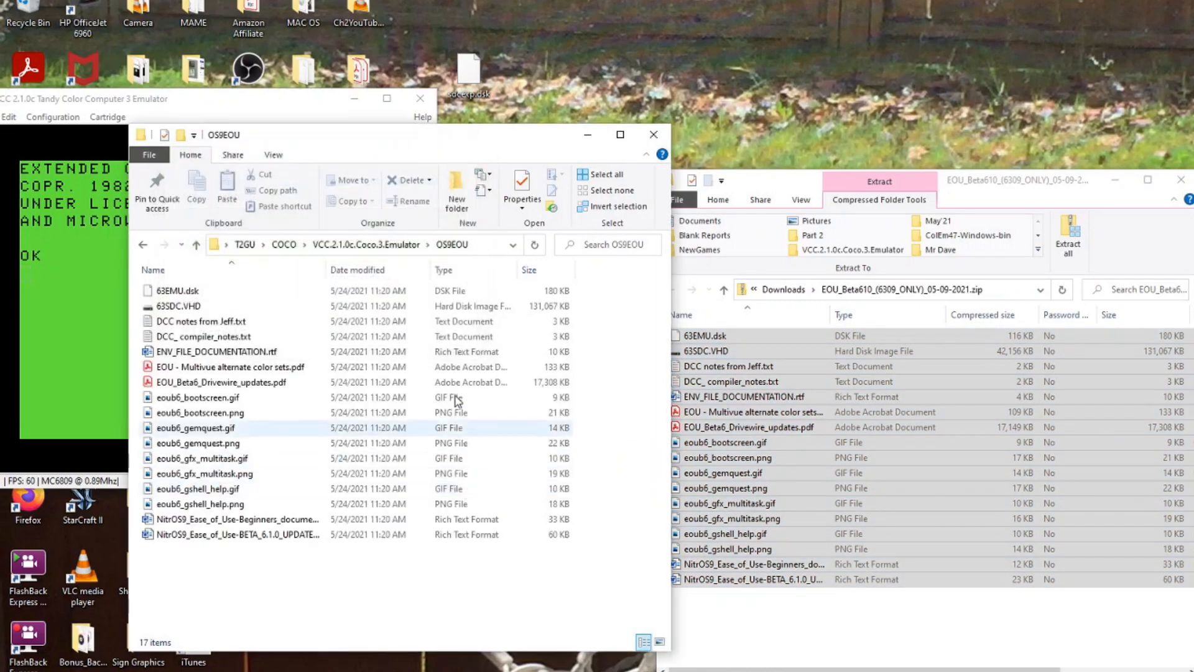
mouse_move(177, 290)
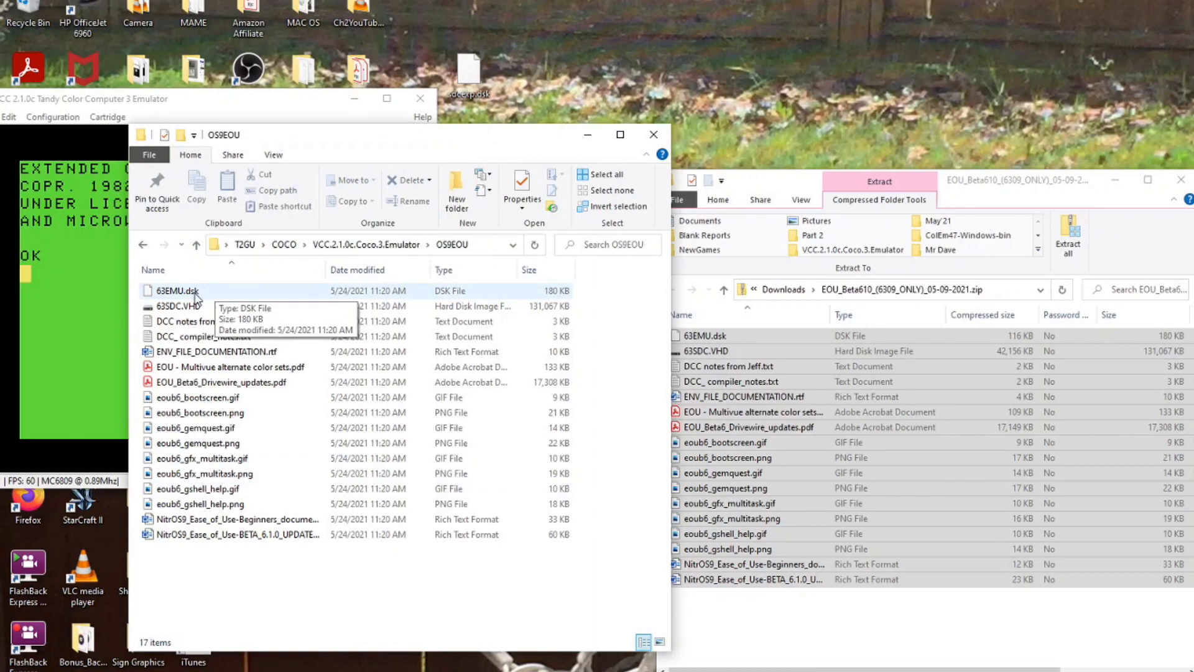
click(179, 305)
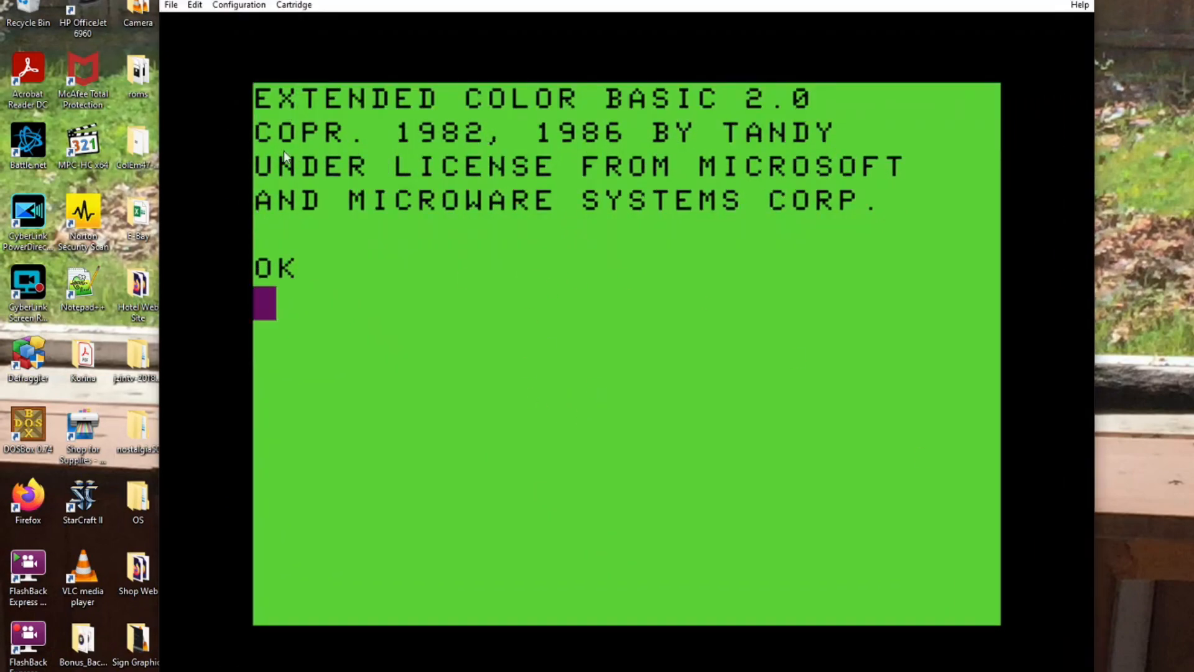
Load mpi.dll as the emulator's cartridge program pack.
click(293, 6)
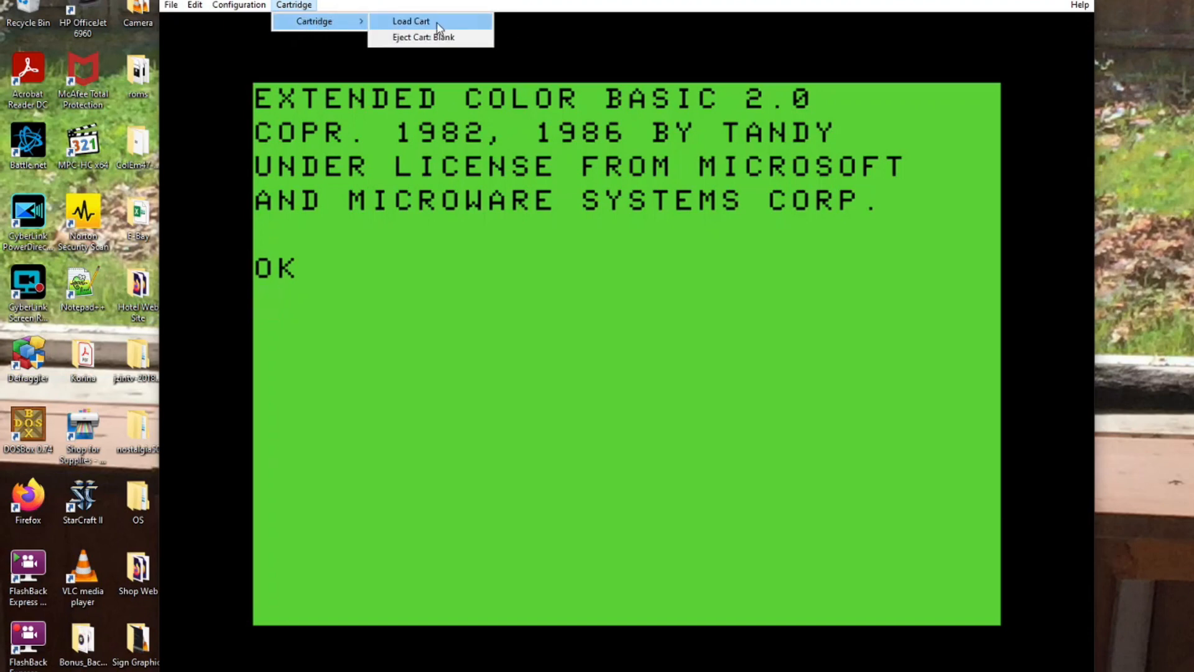
click(411, 21)
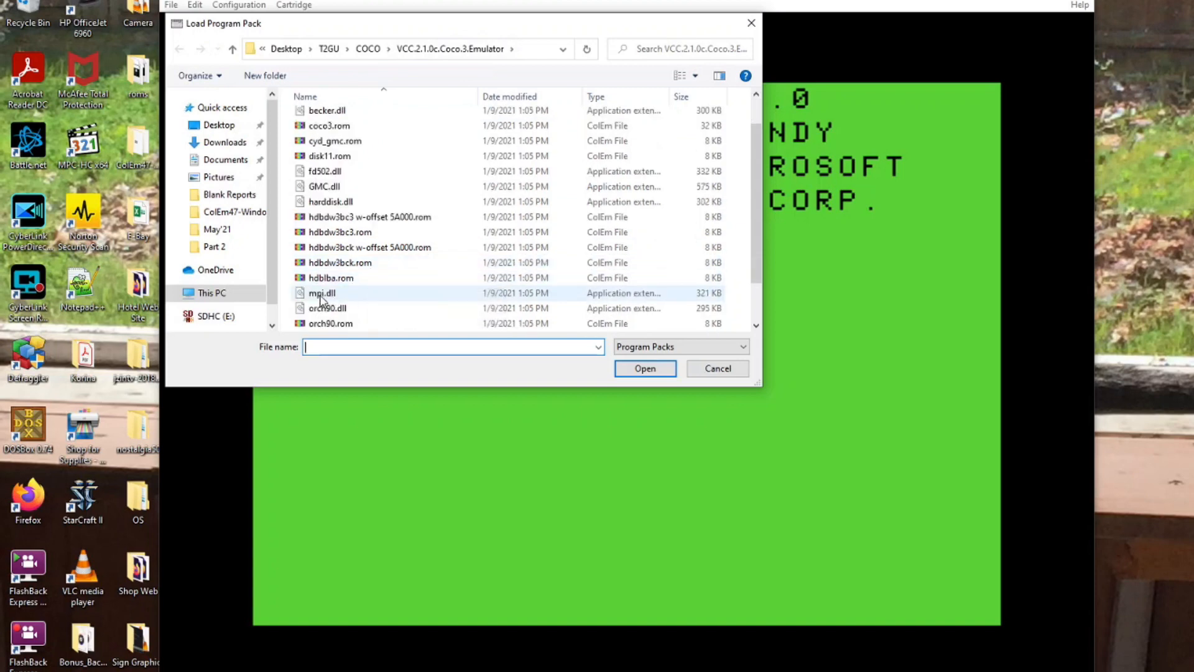
mouse_move(322, 293)
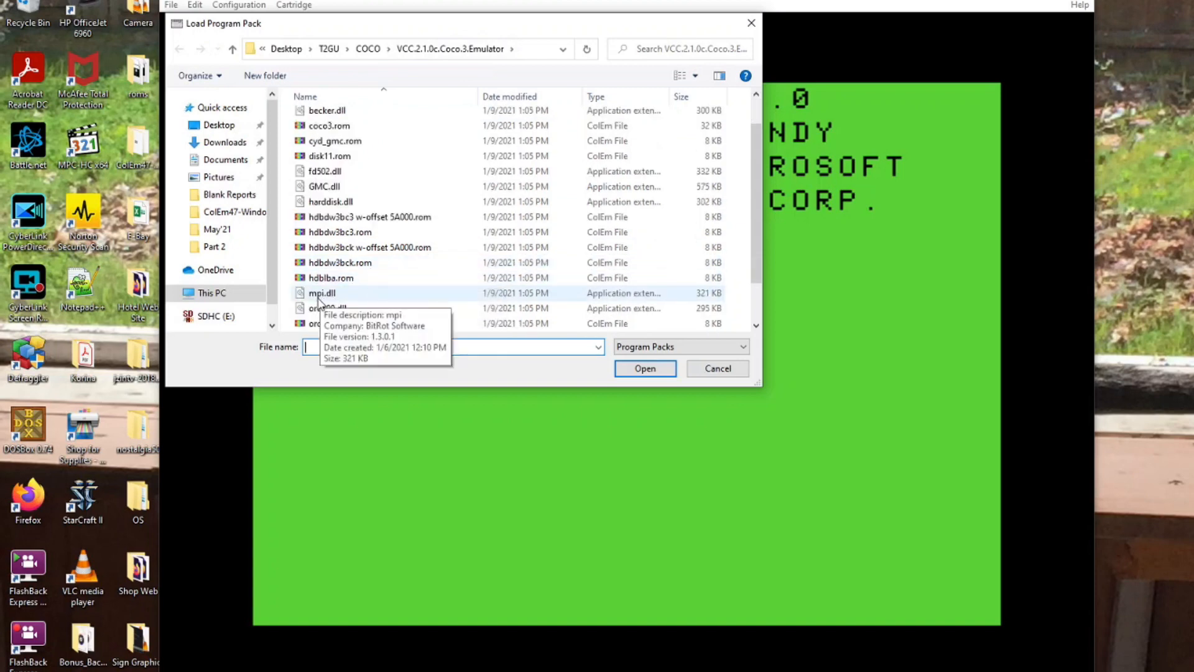
click(321, 293)
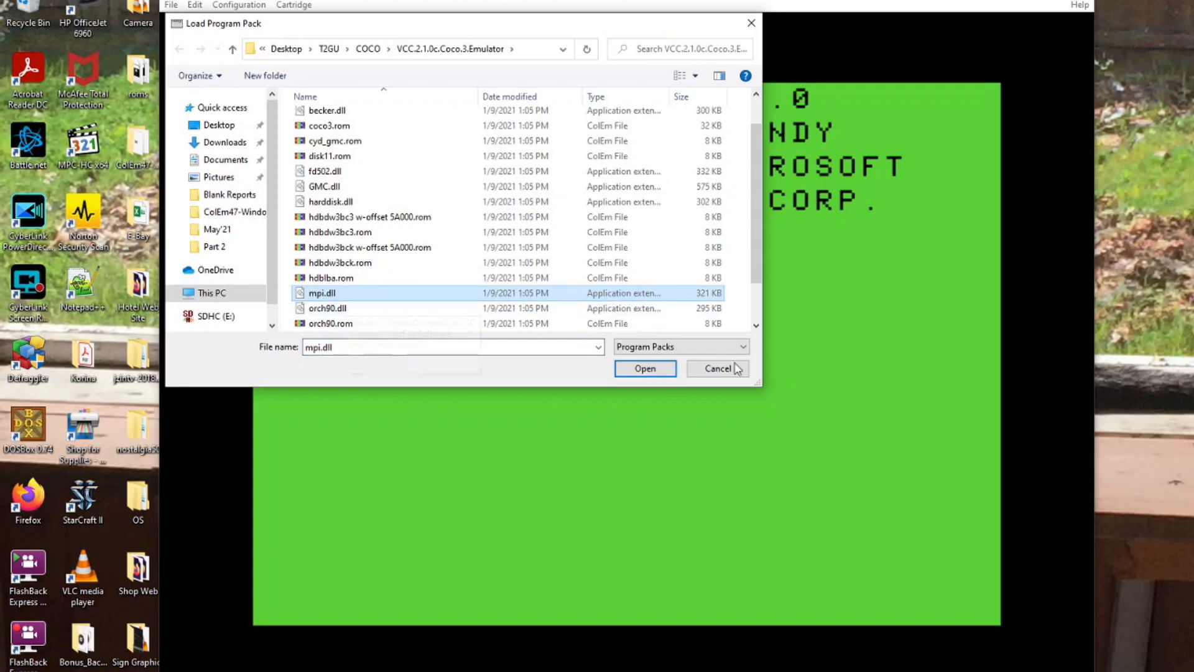
click(644, 368)
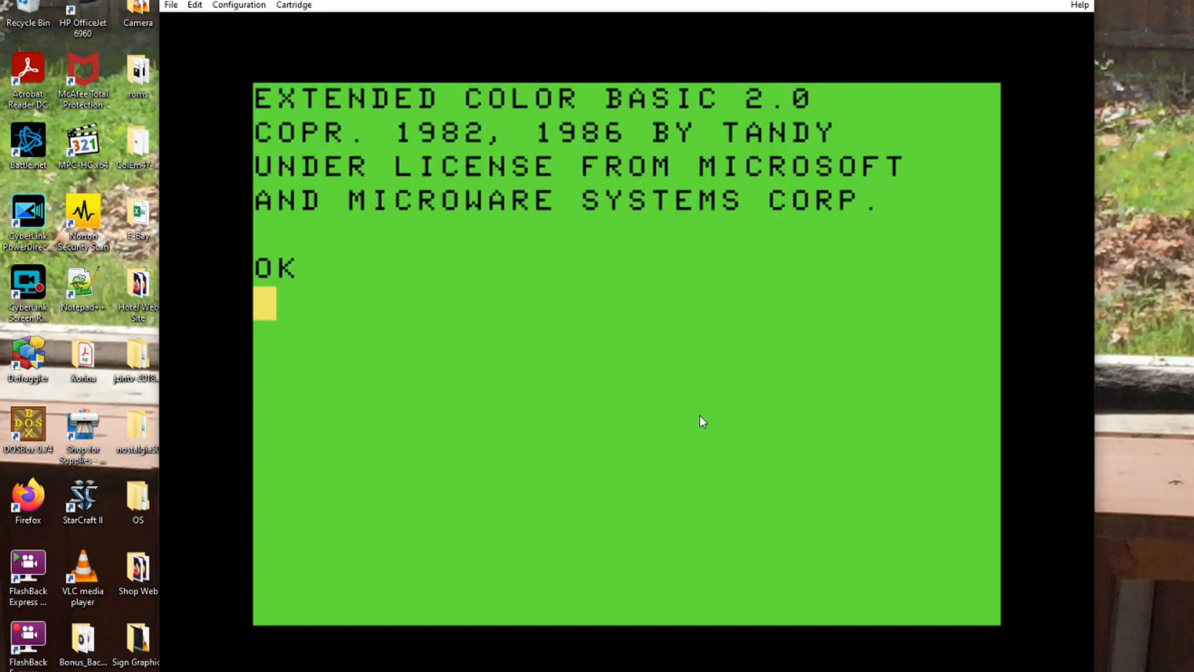
Insert harddisk.dll into MPI Slot 3 alongside the FD-502 floppy controller.
click(293, 6)
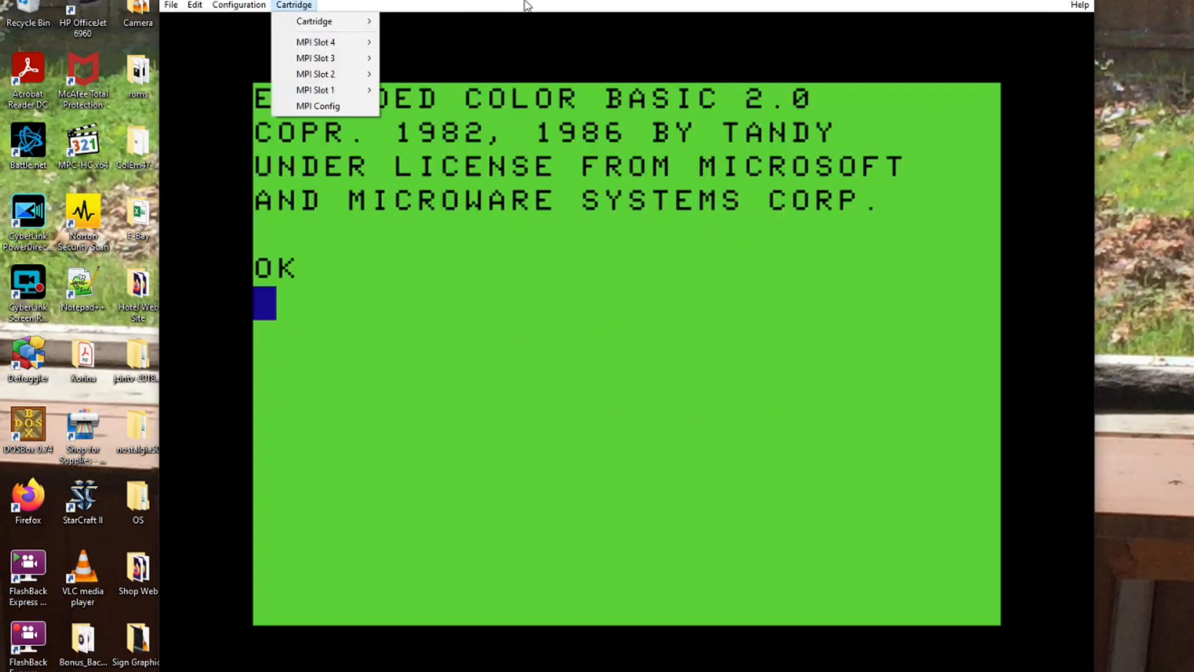
mouse_move(315, 58)
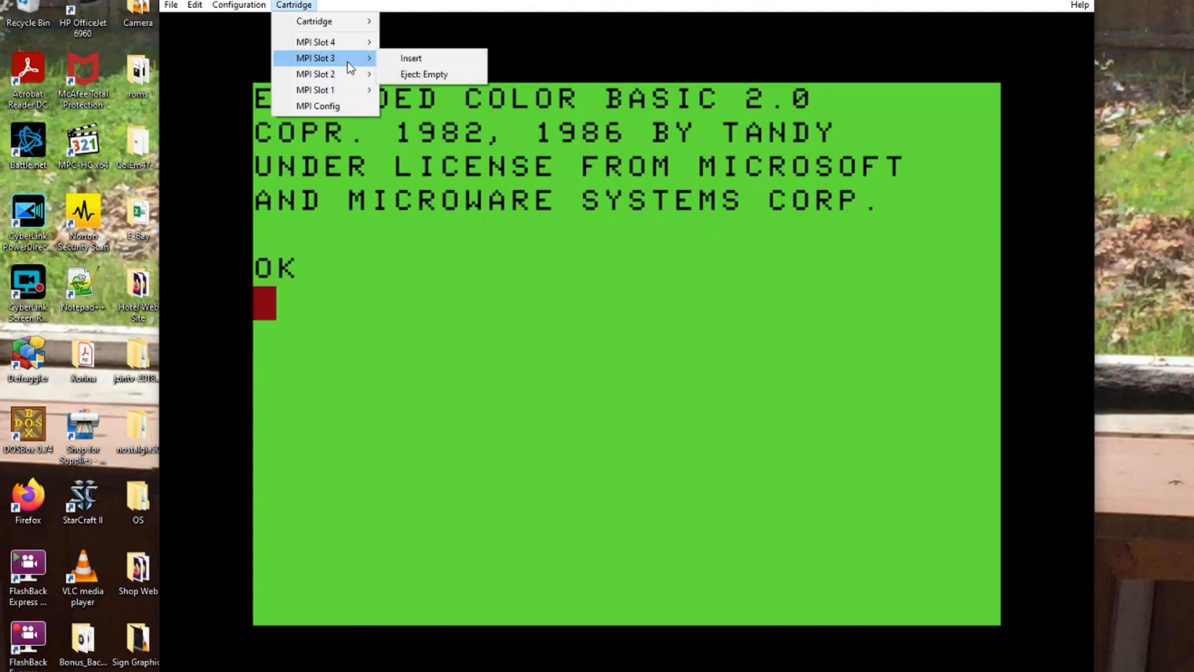
mouse_move(325, 42)
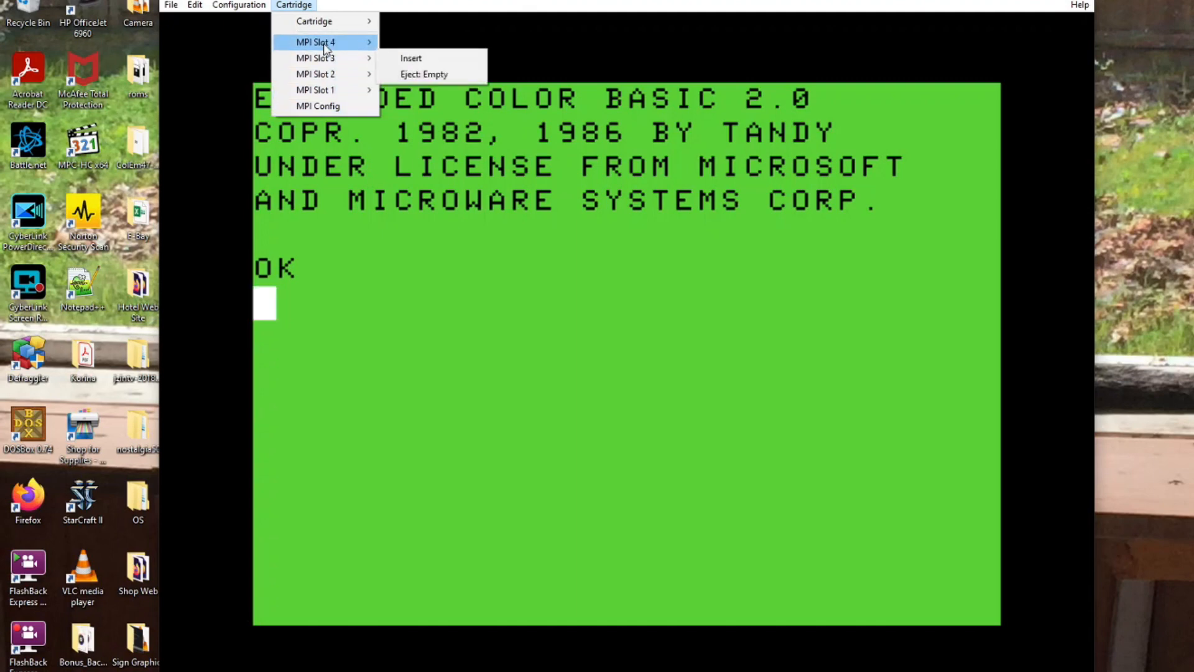
click(411, 58)
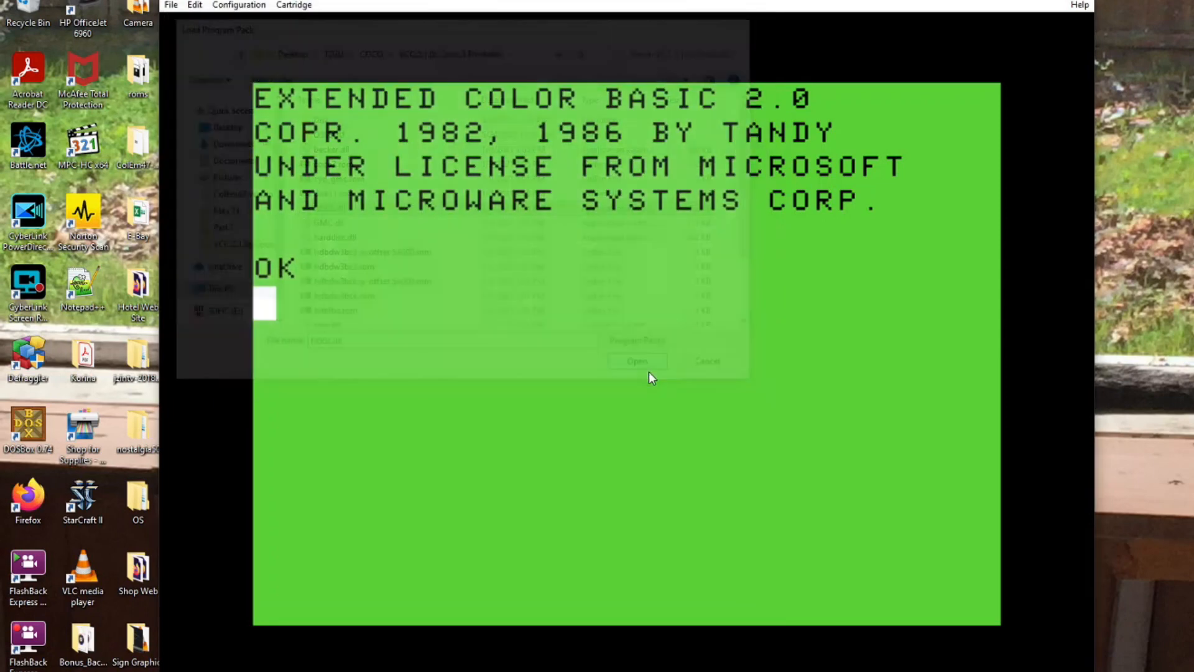
click(293, 6)
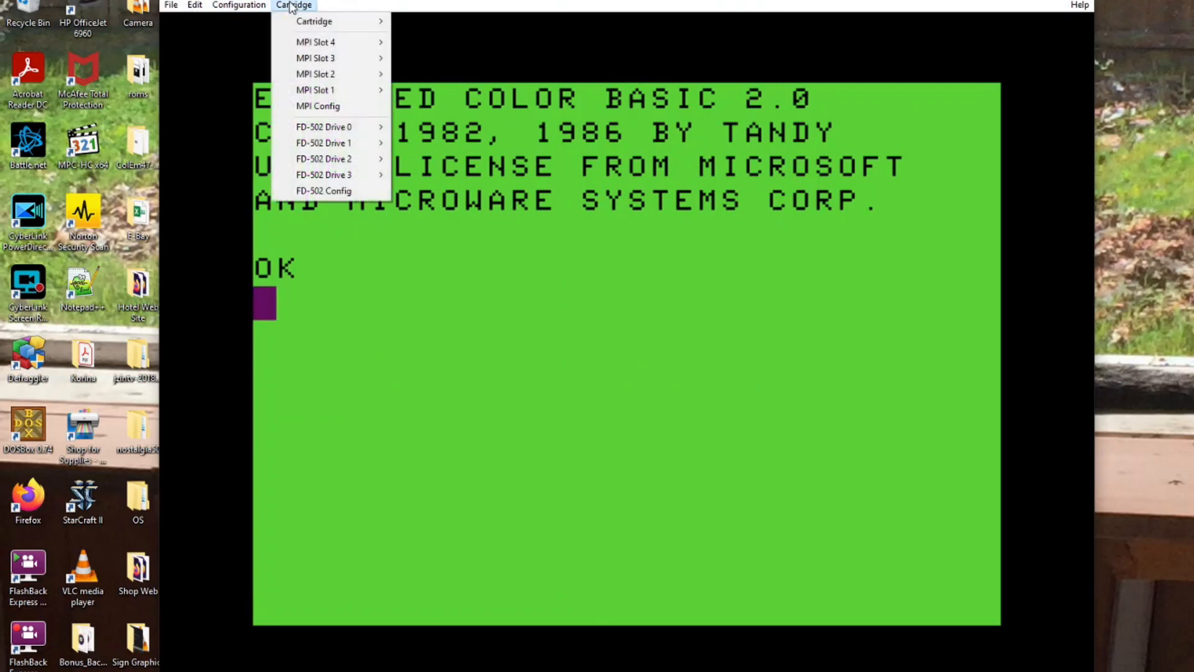
mouse_move(315, 58)
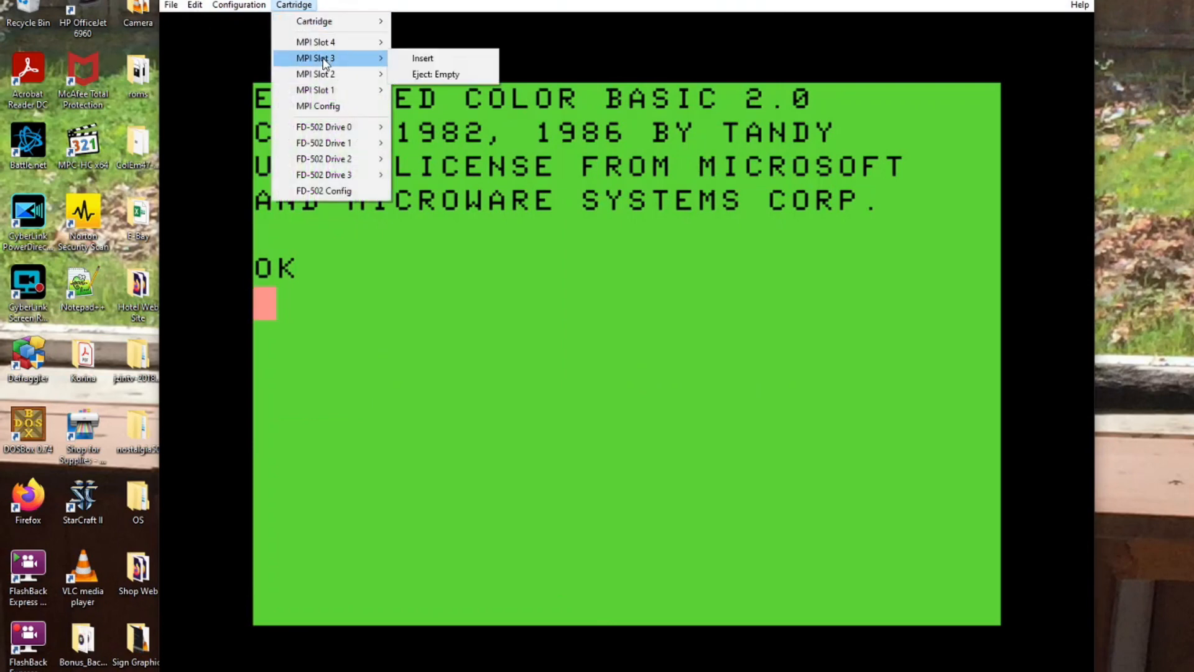
click(421, 57)
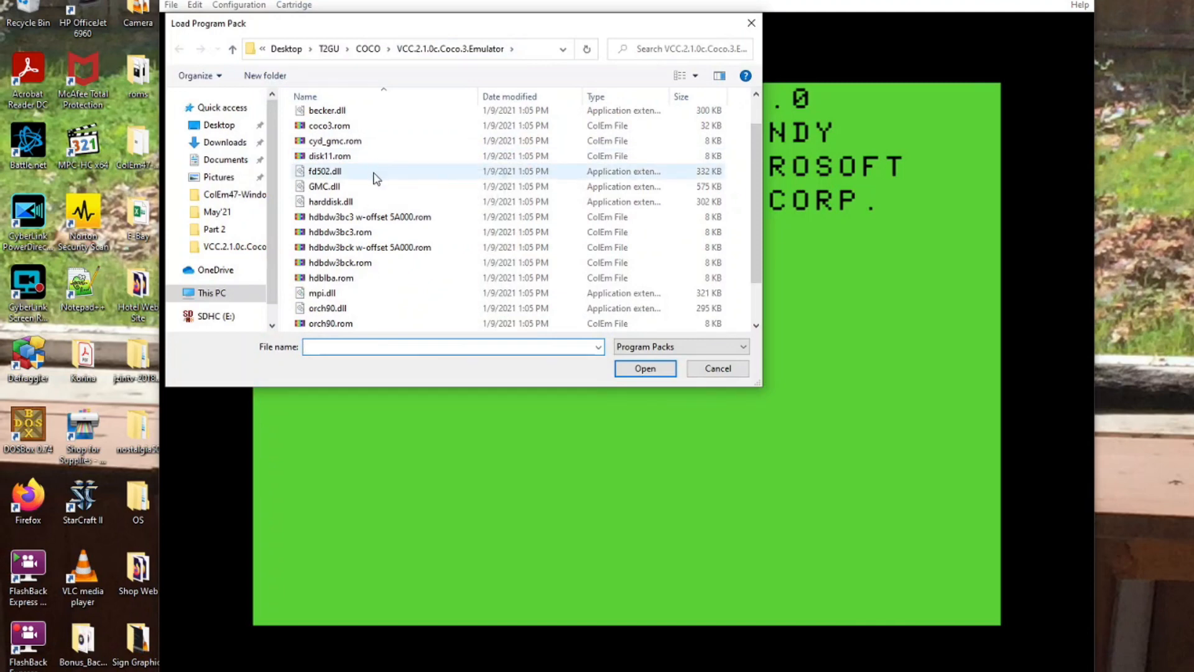
click(330, 201)
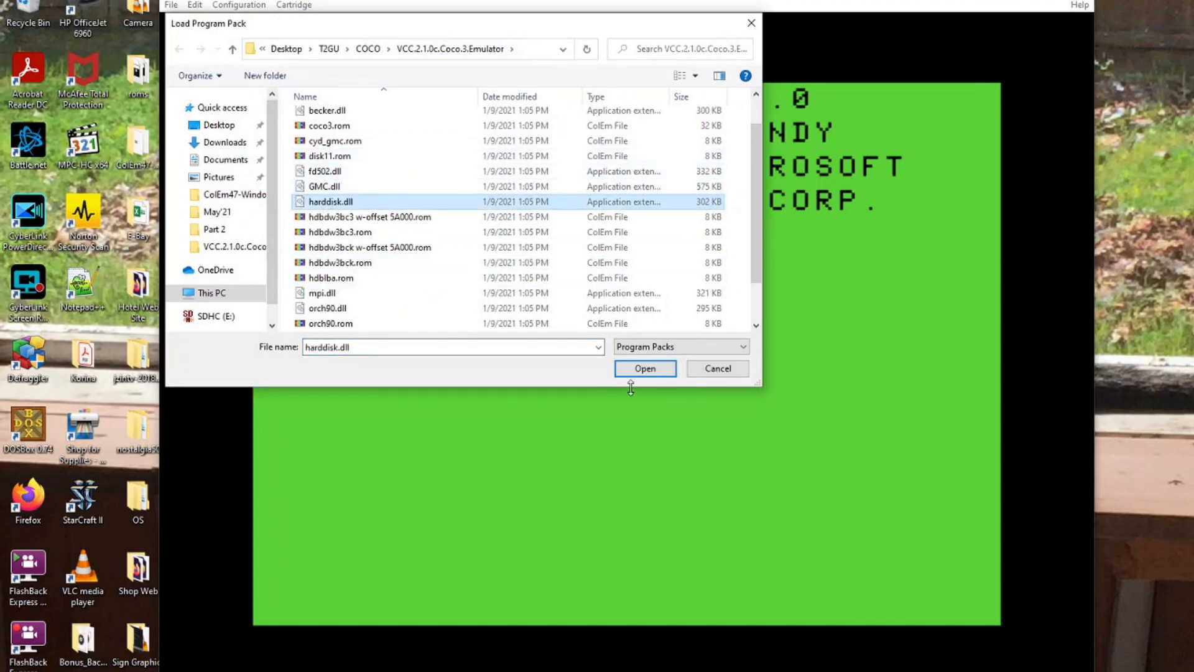
click(644, 368)
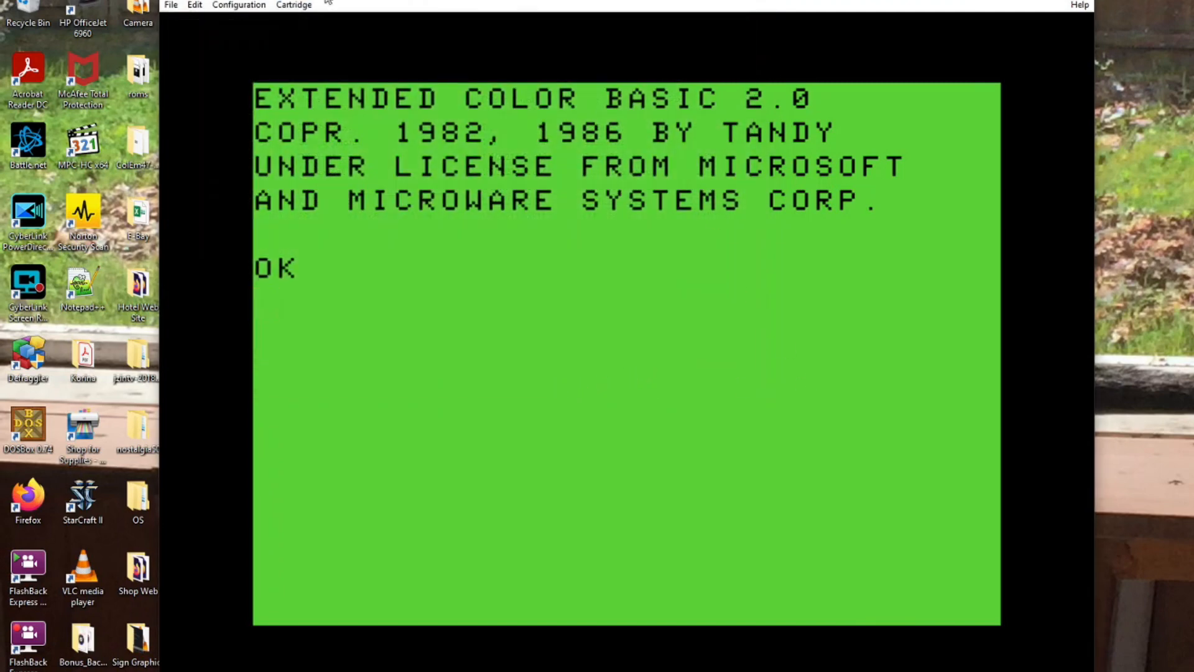
click(294, 6)
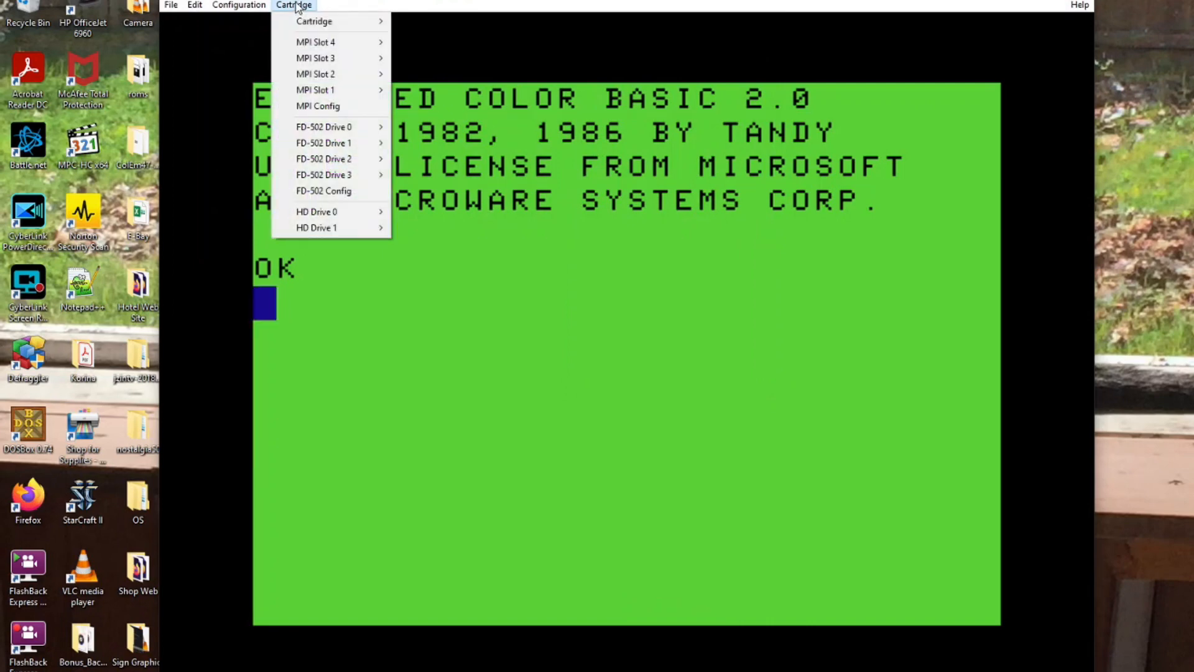
mouse_move(324, 127)
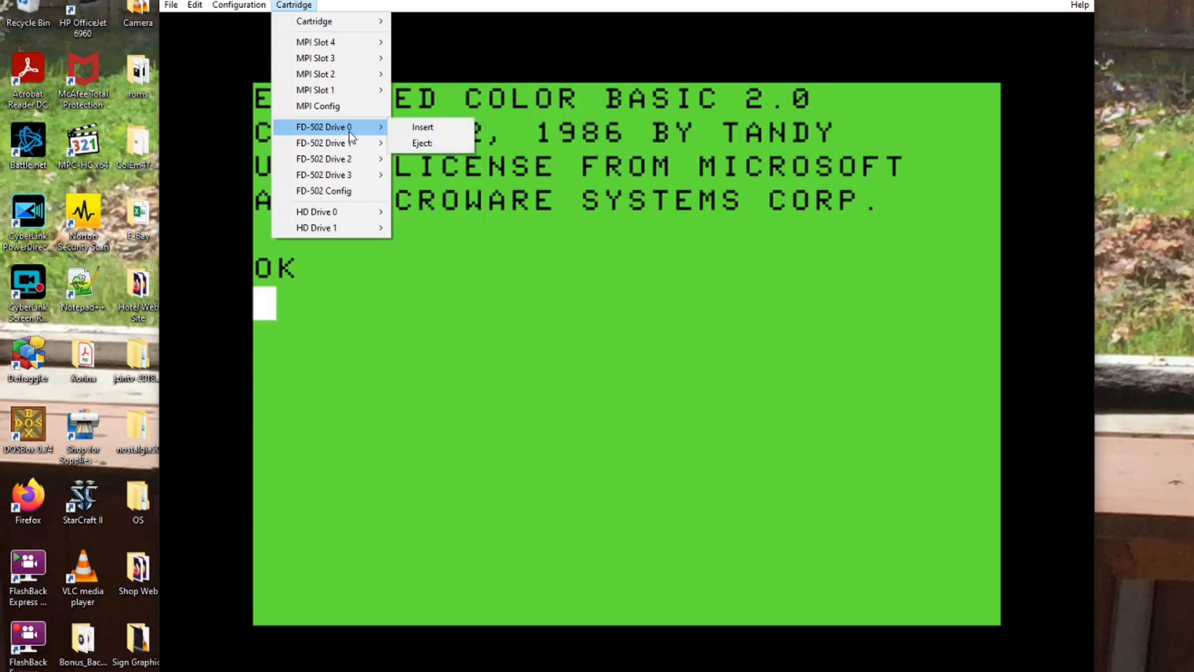
mouse_move(423, 127)
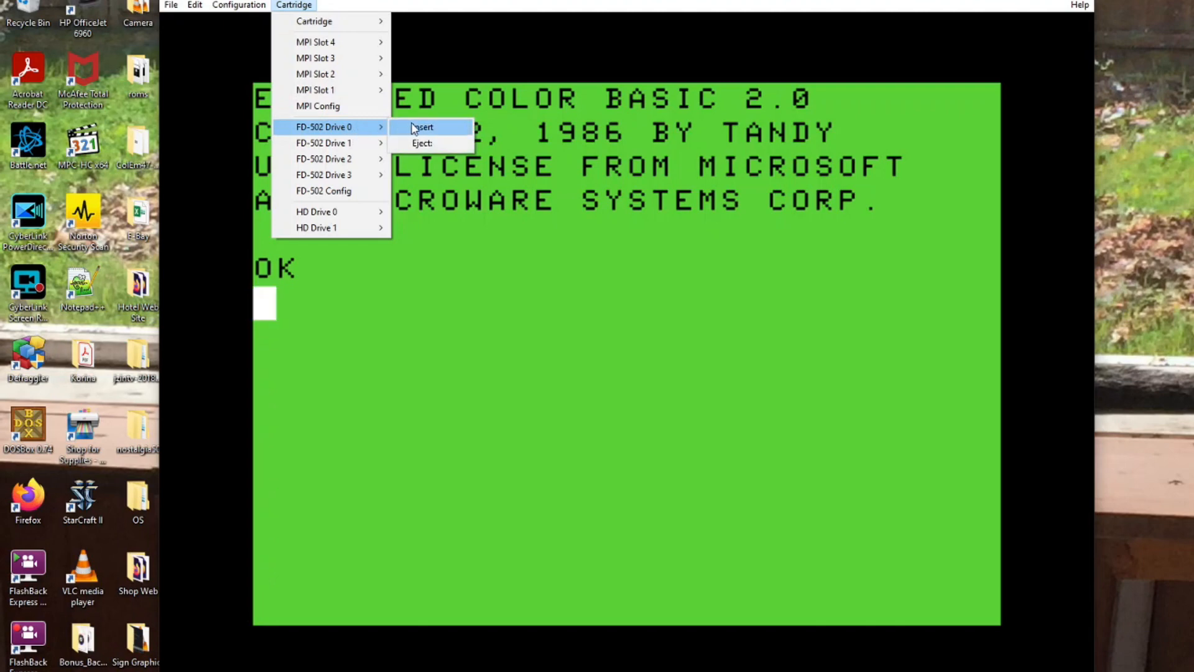
Insert OS9EOU\63EMU.dsk into FD-502 Drive 0.
click(424, 126)
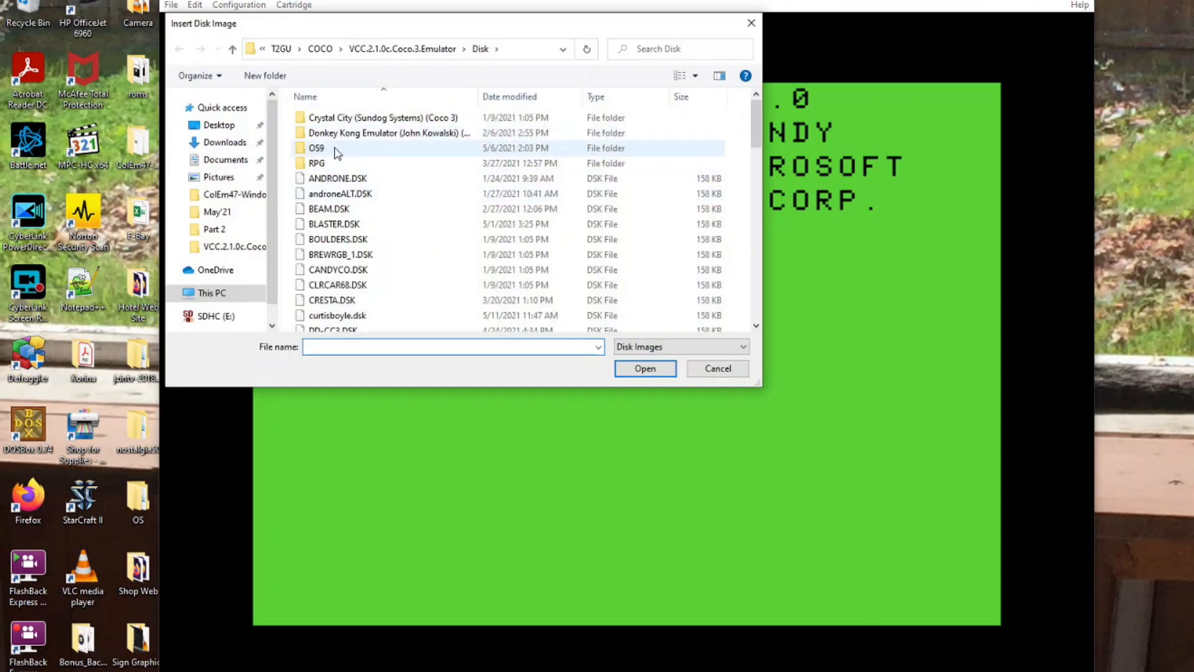
mouse_move(350, 149)
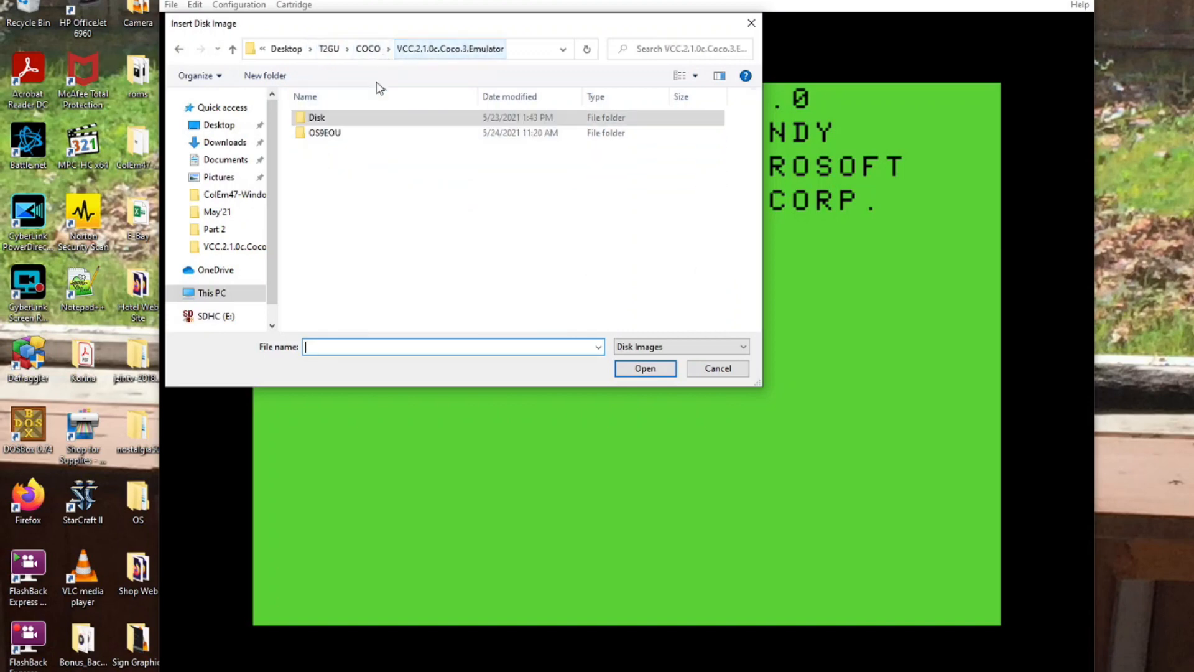
double_click(325, 132)
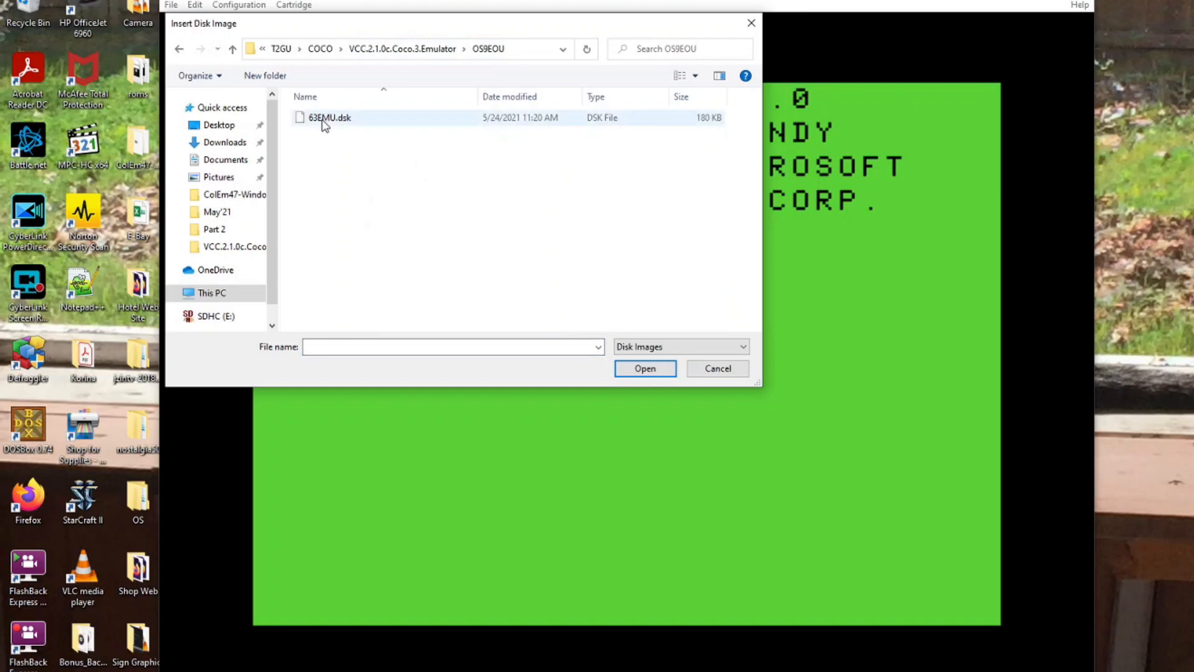
mouse_move(335, 122)
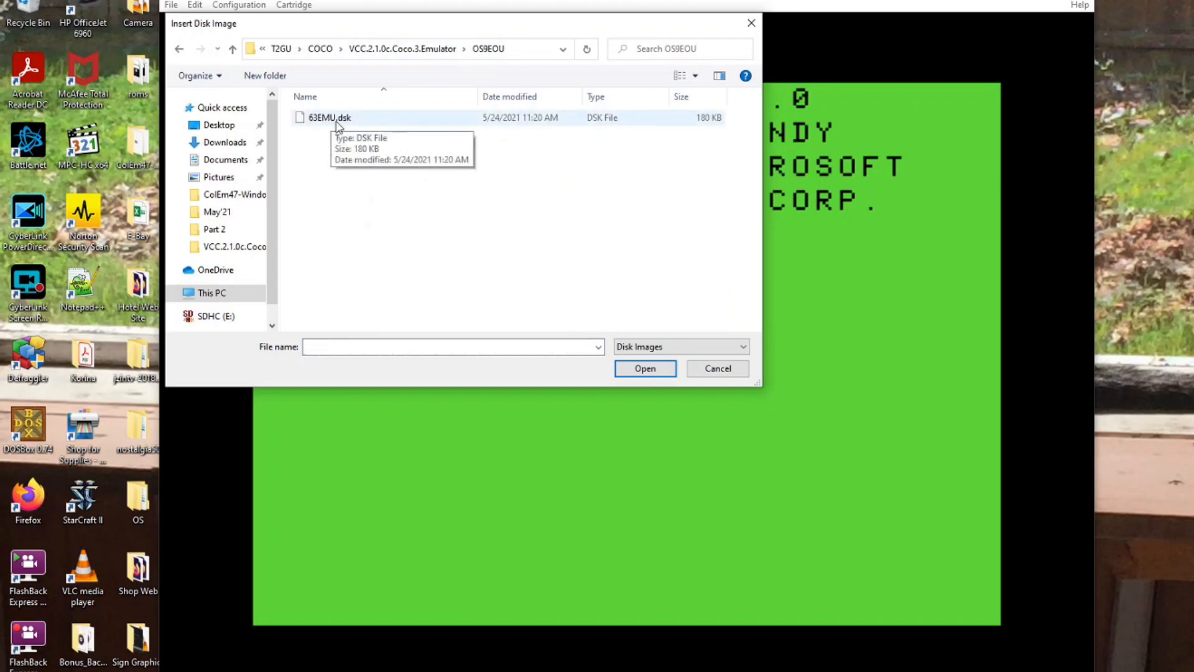
click(329, 117)
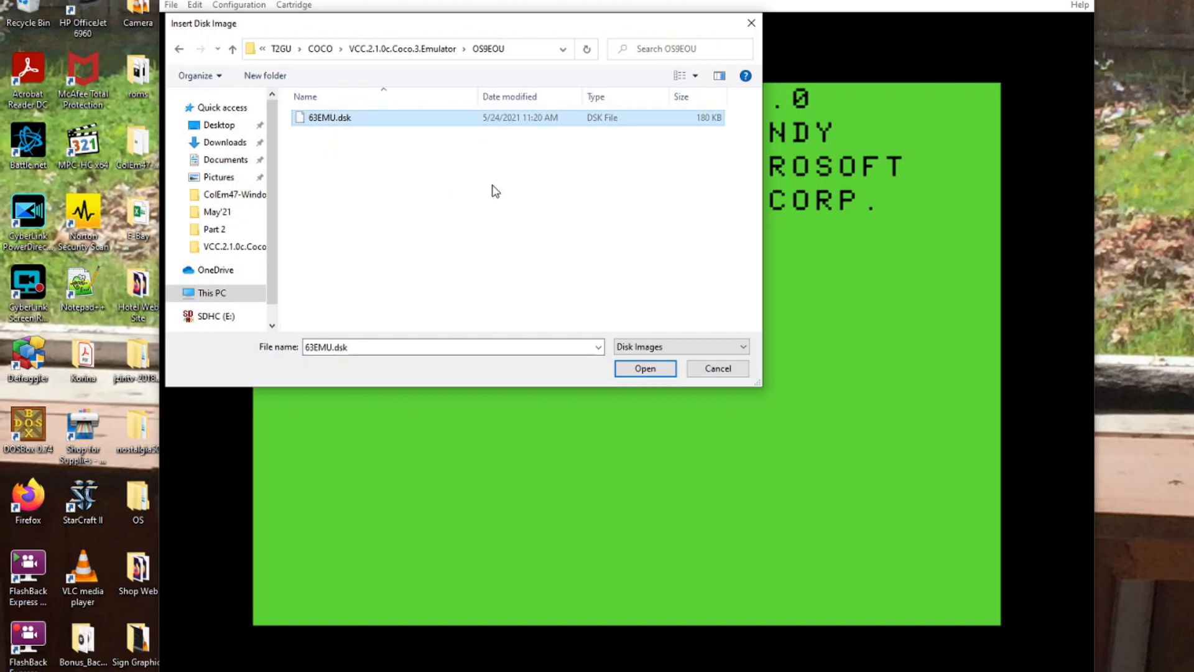
mouse_move(316, 125)
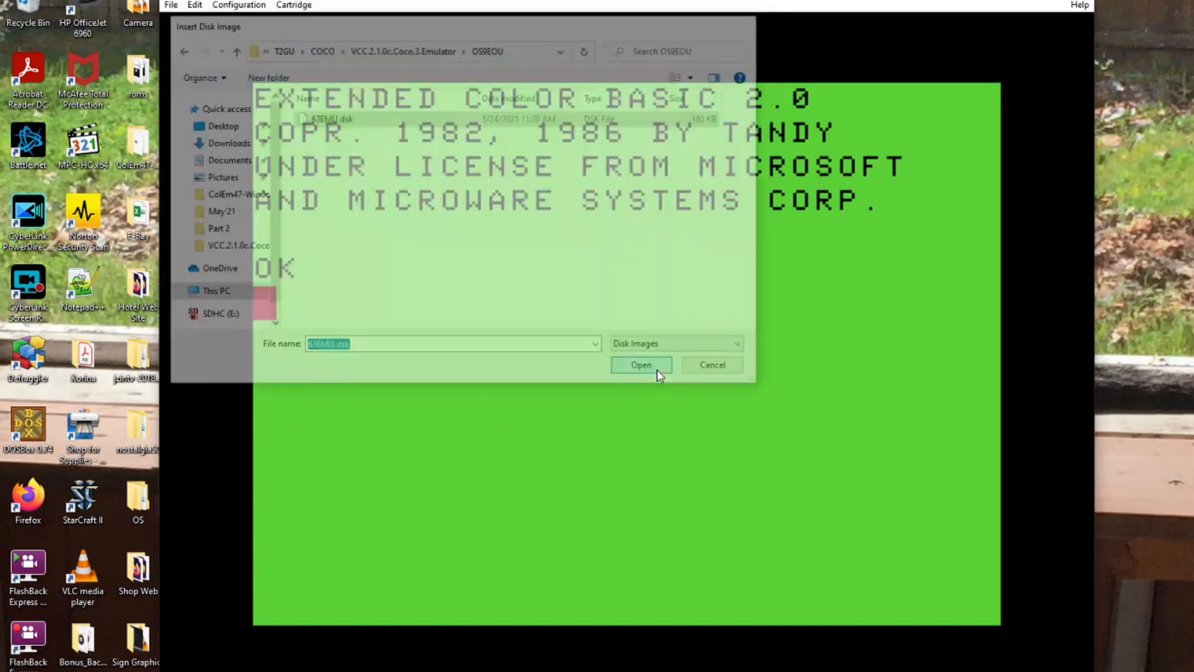
click(293, 5)
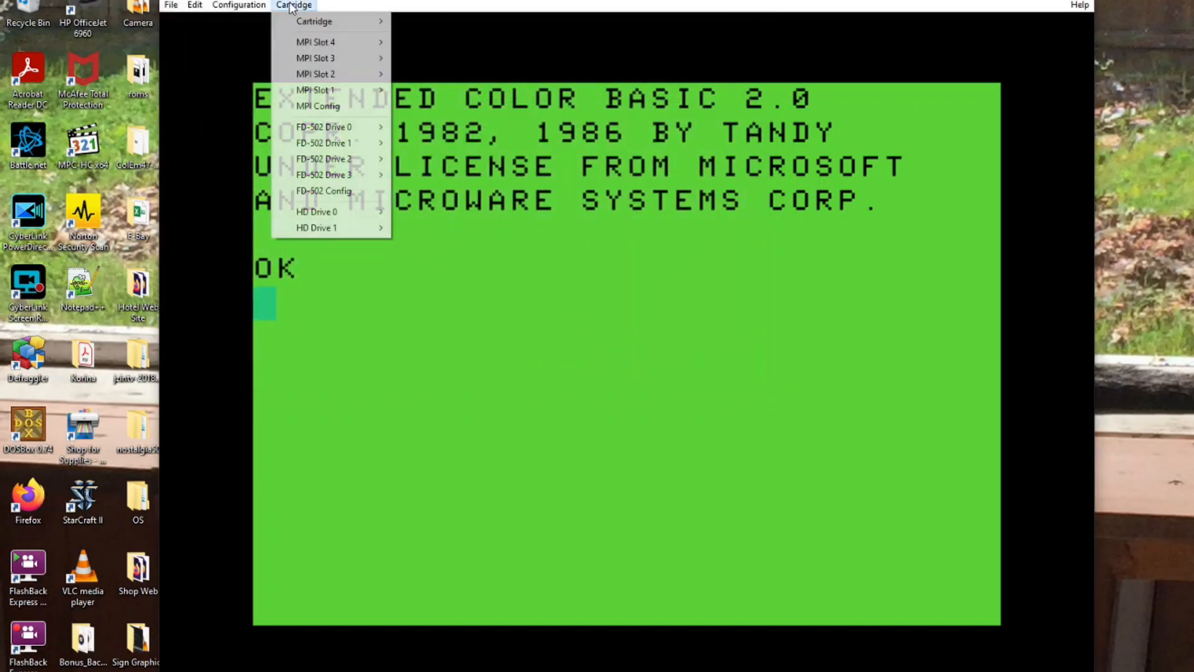
mouse_move(316, 212)
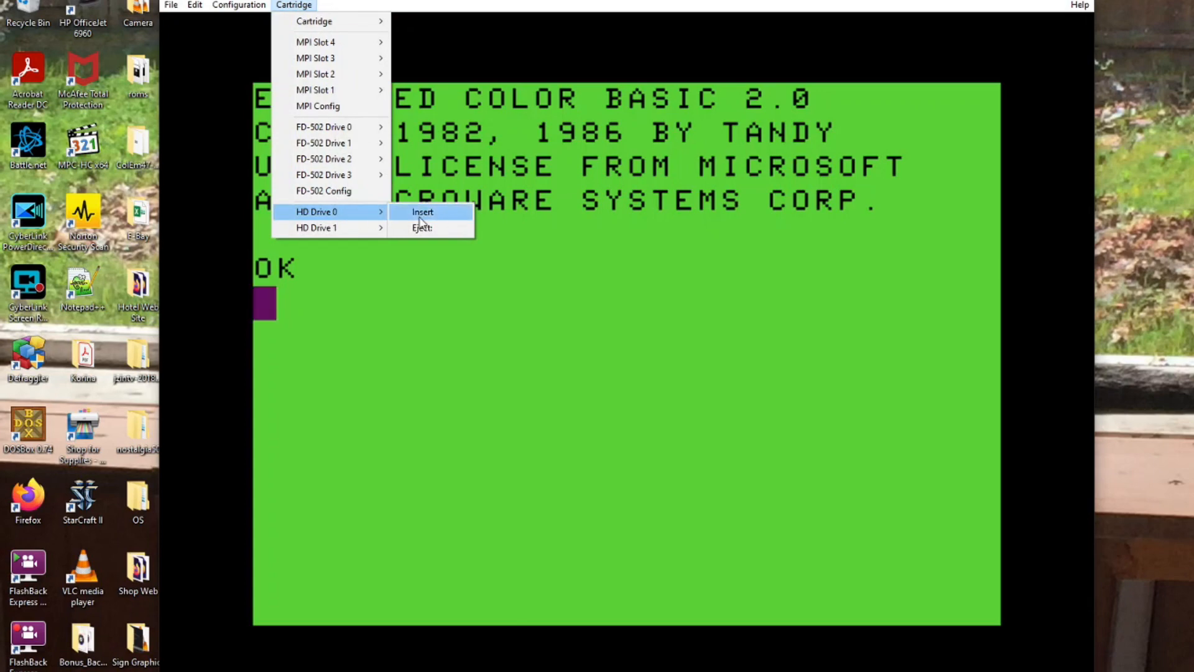
Load OS9EOU\63SDC.VHD into HD Drive 0.
click(421, 211)
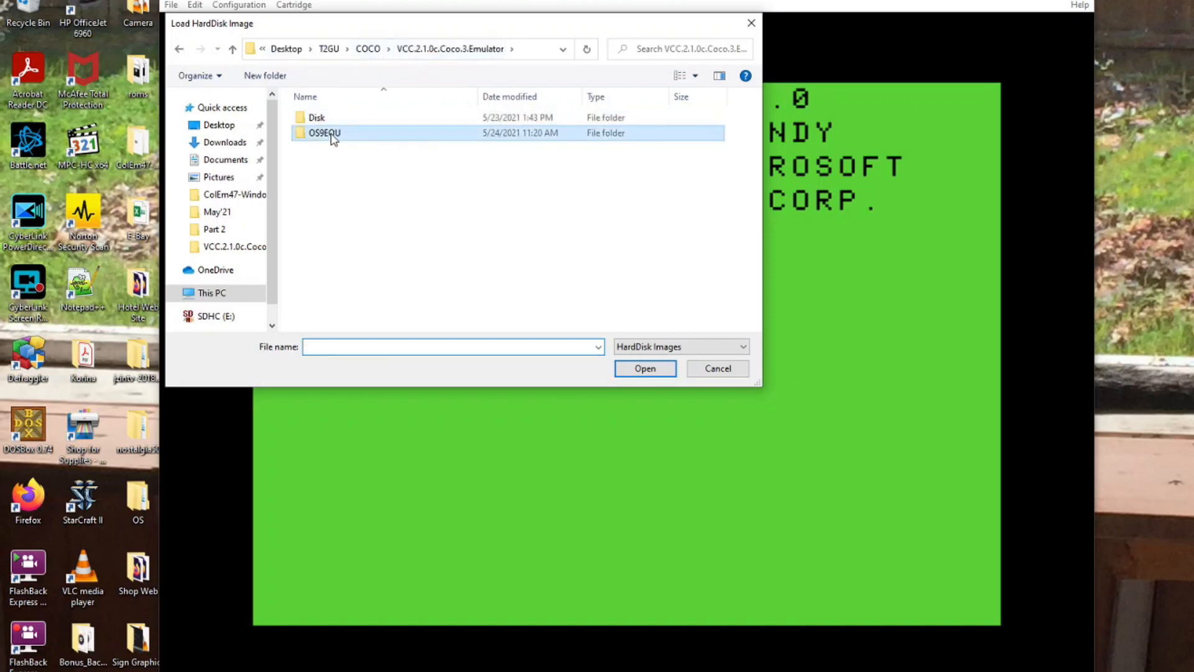
double_click(324, 133)
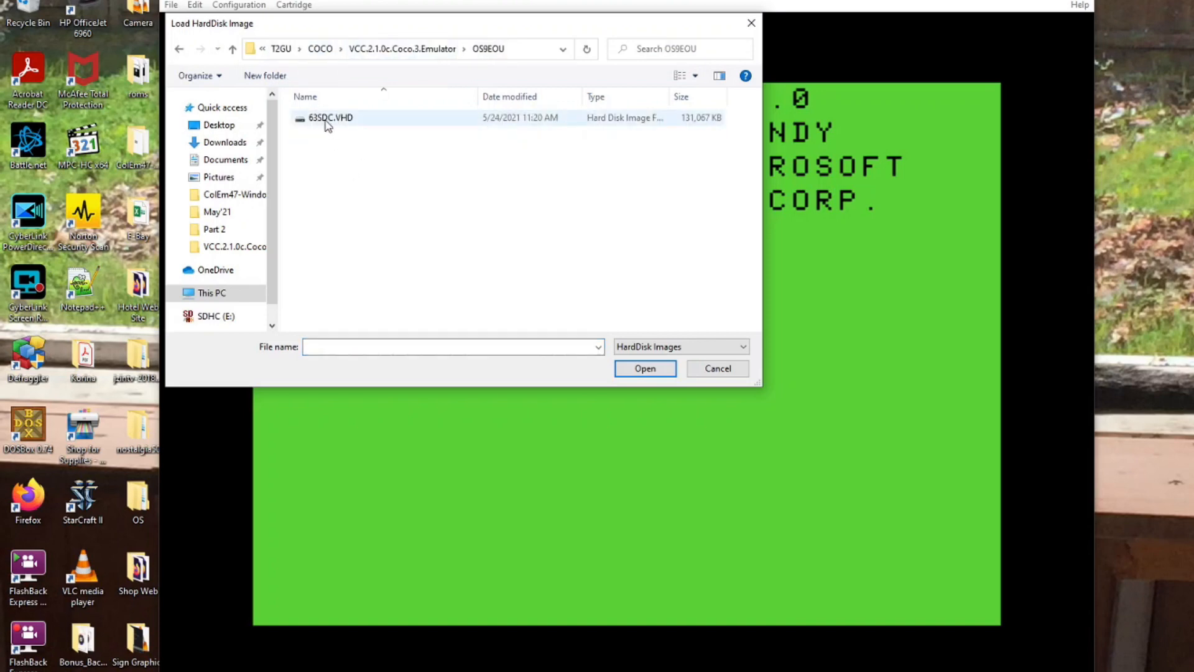
mouse_move(324, 126)
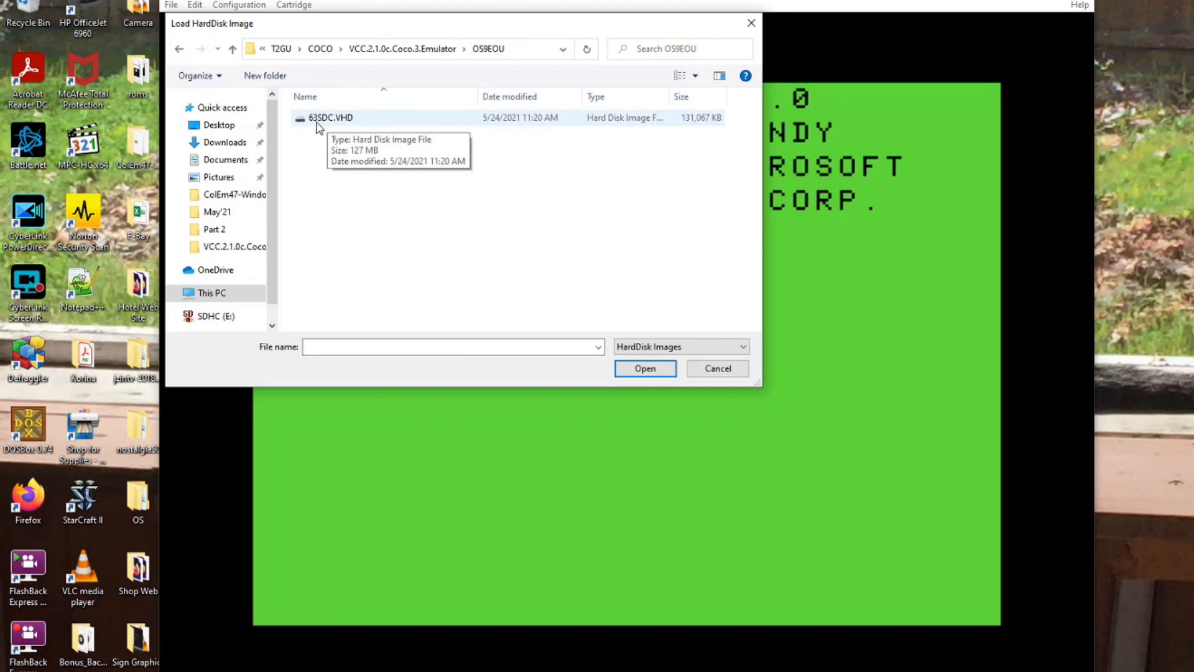
click(330, 117)
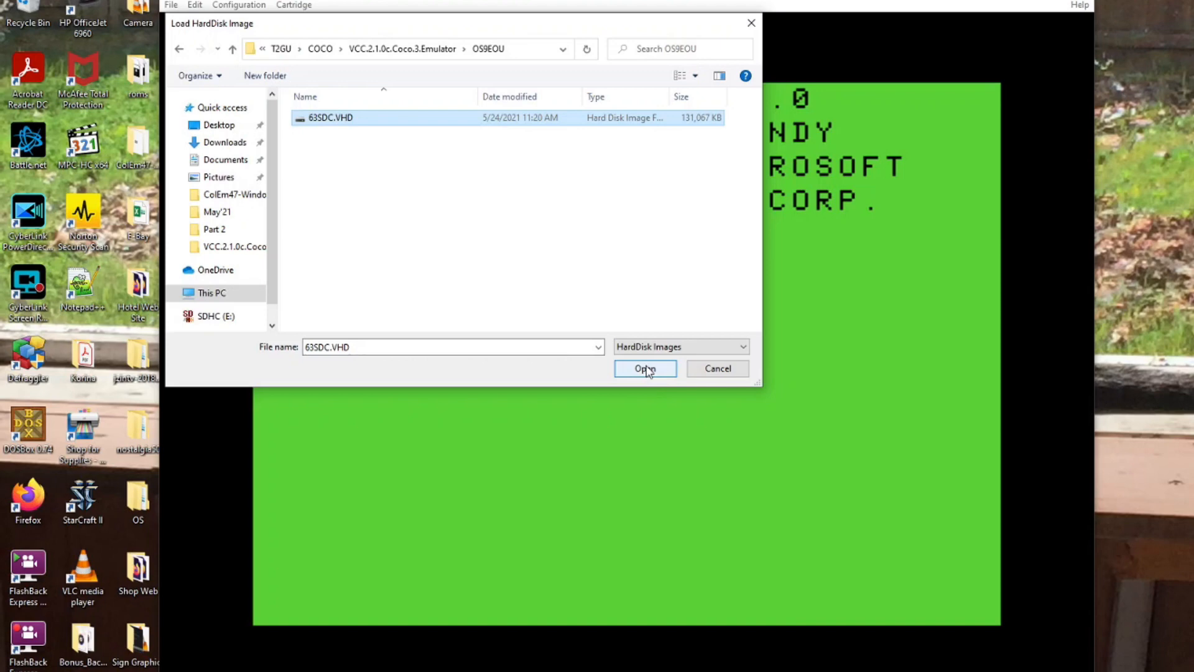
click(645, 367)
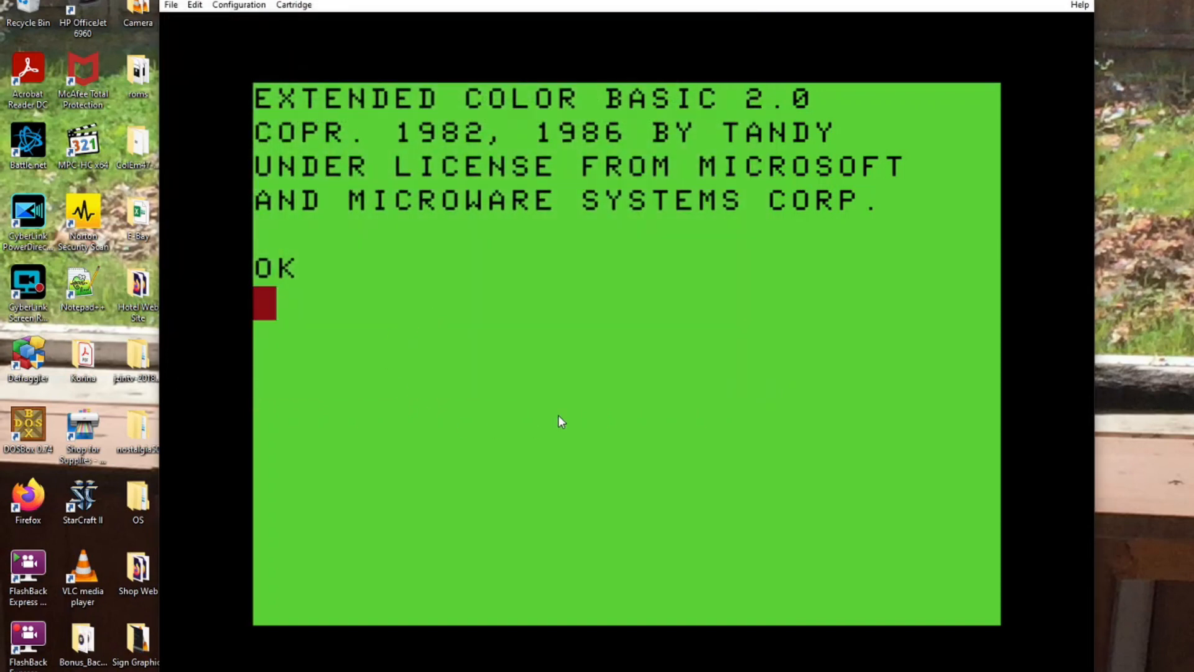
Set the emulated CPU to Hitachi HD6309 with 512K memory and apply.
click(238, 5)
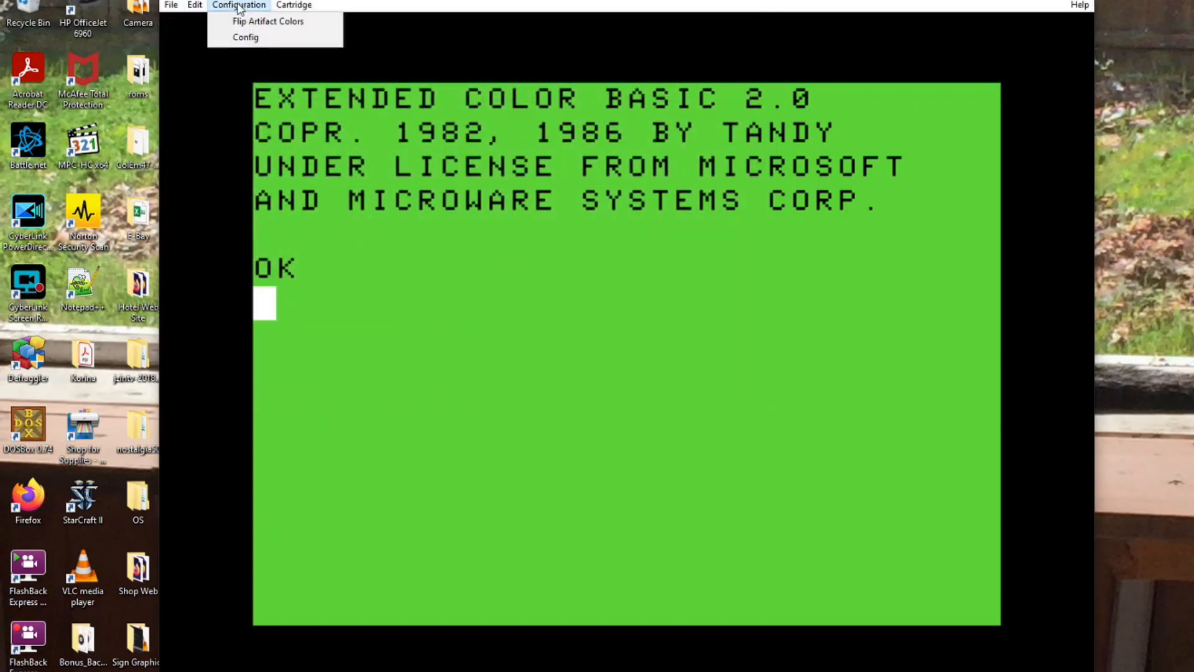
click(245, 37)
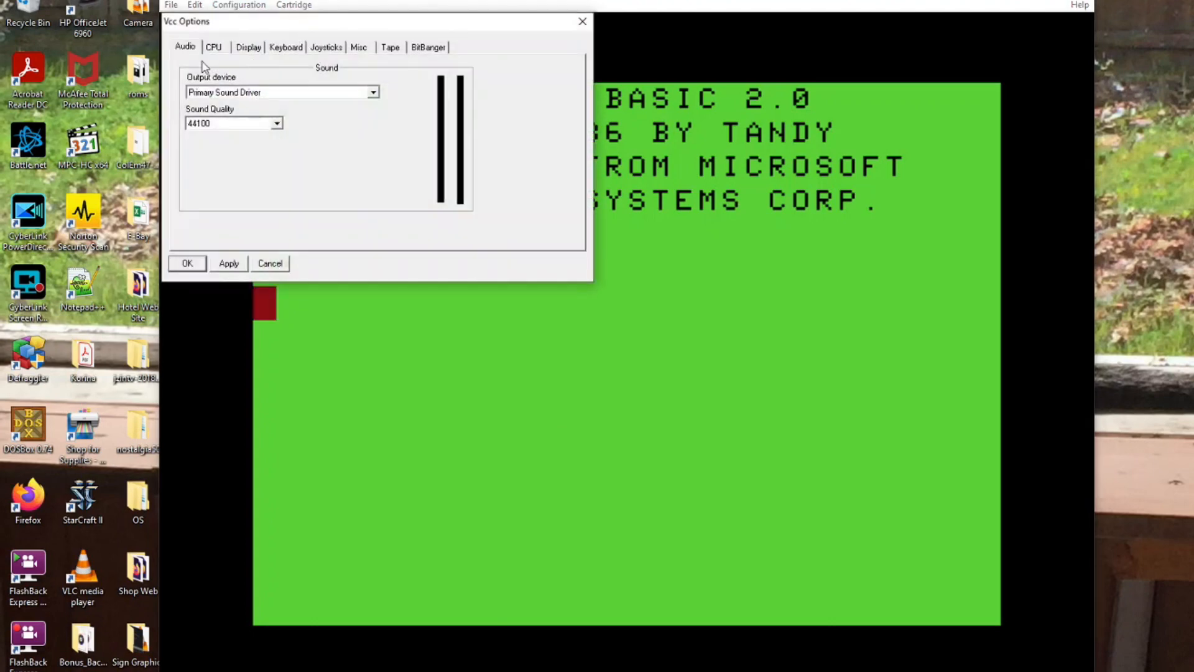
click(213, 46)
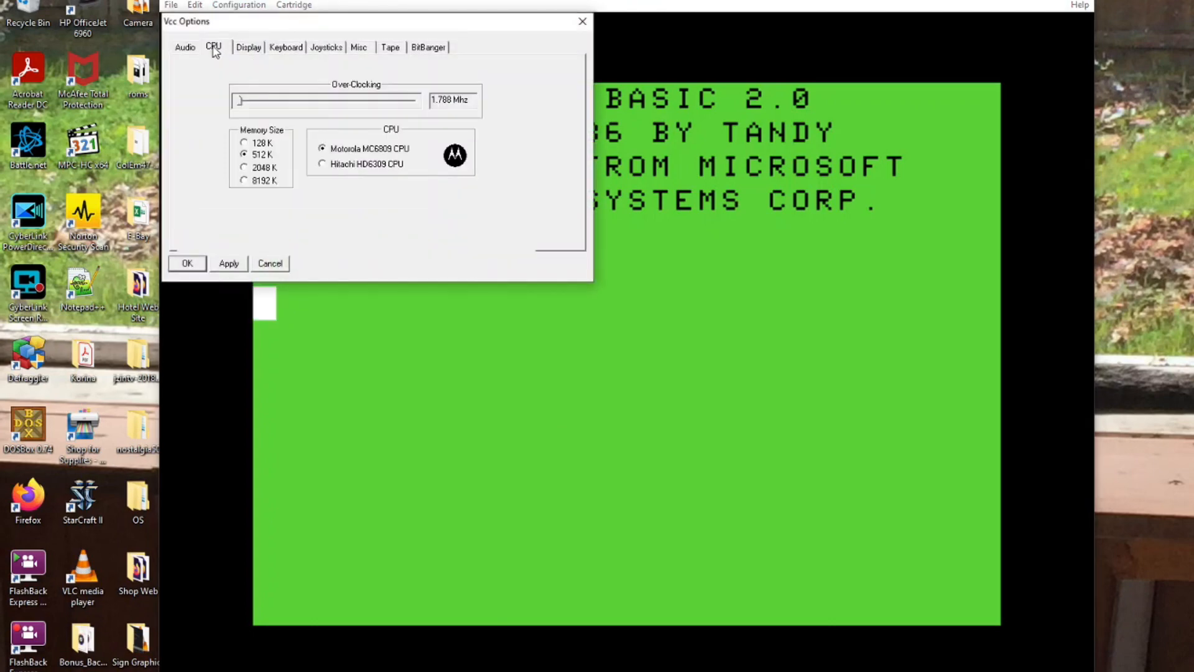
click(322, 163)
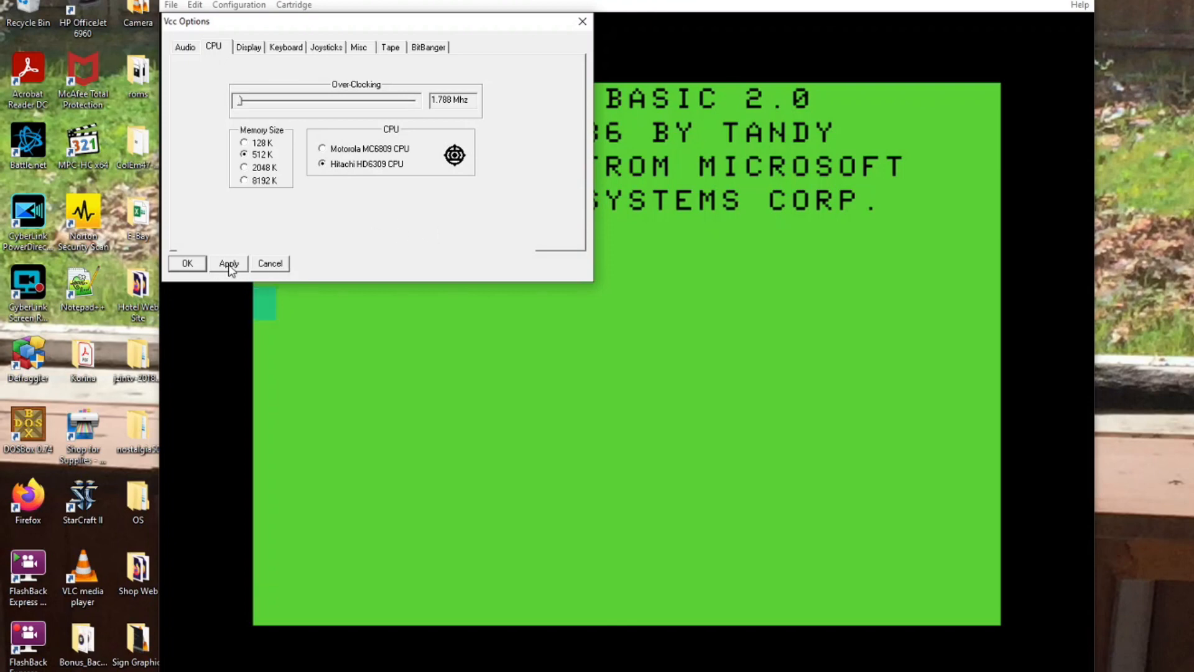
click(229, 262)
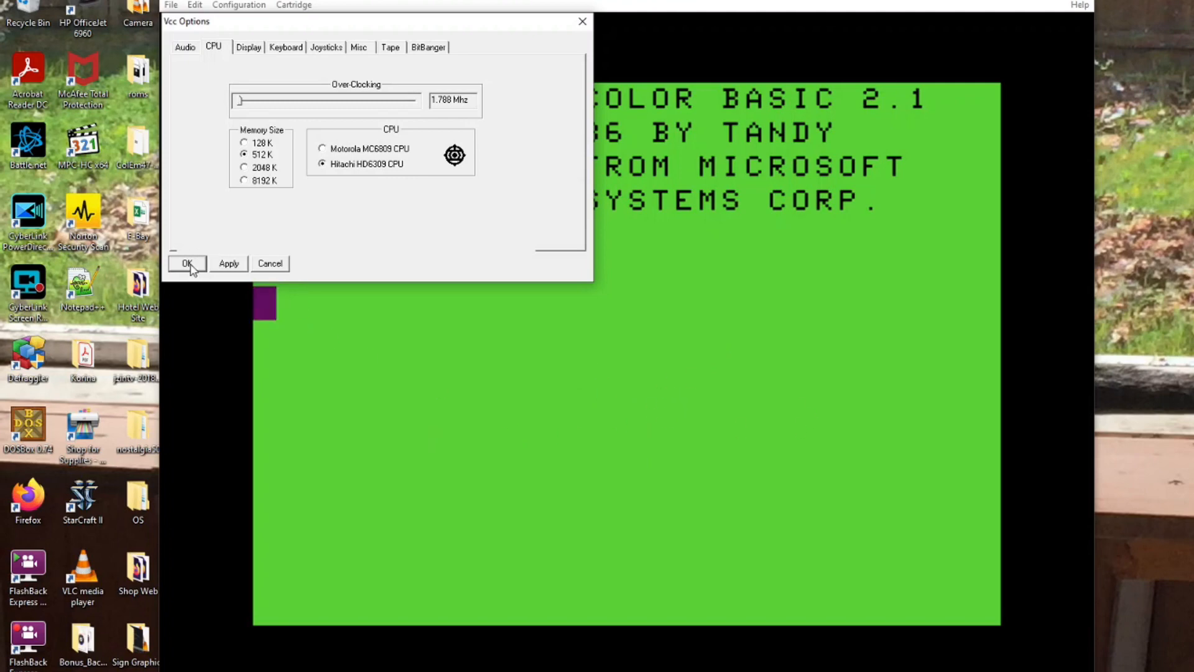
click(187, 263)
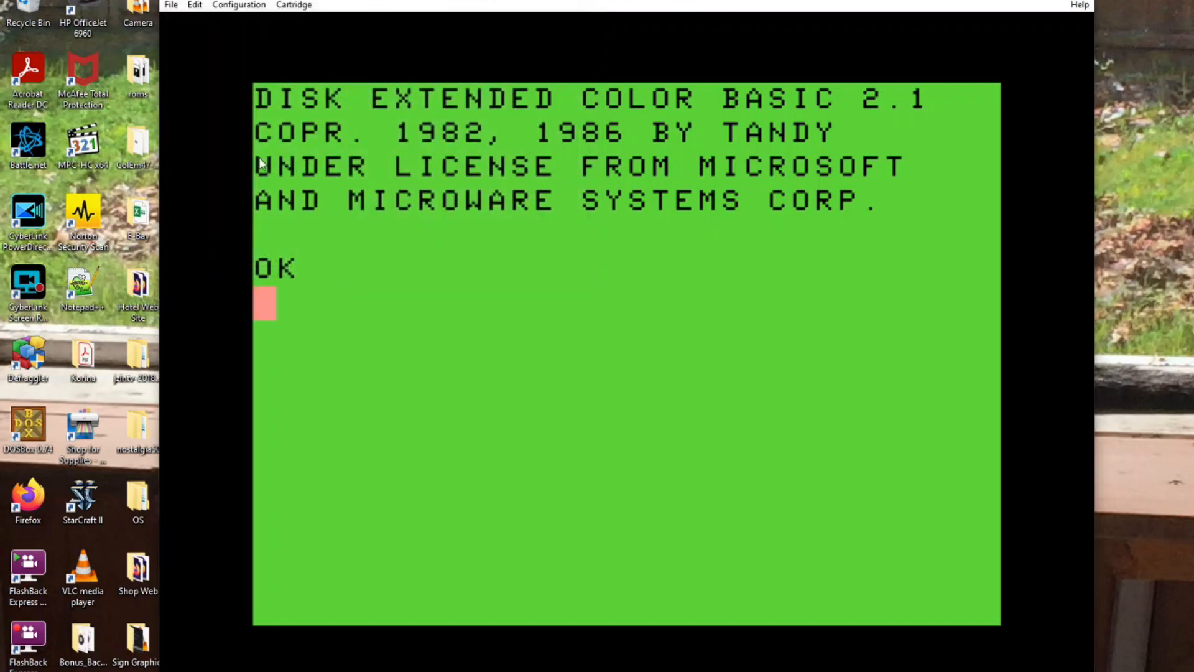
click(238, 6)
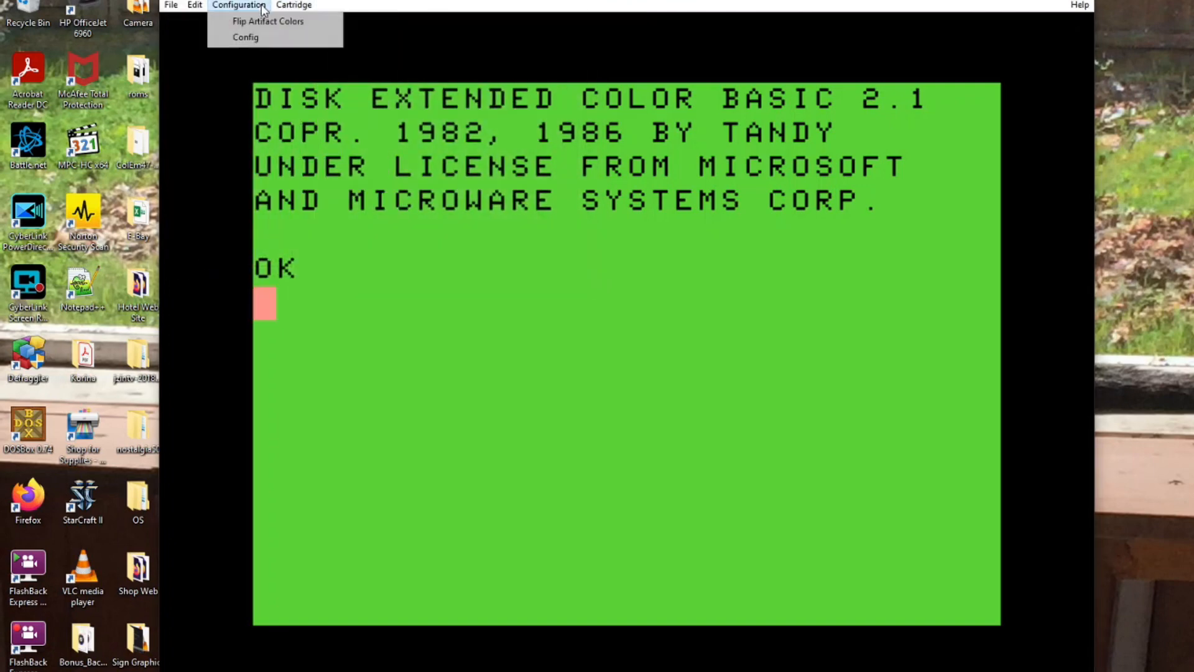
Assign the game controller as the joystick input and confirm the options.
click(245, 37)
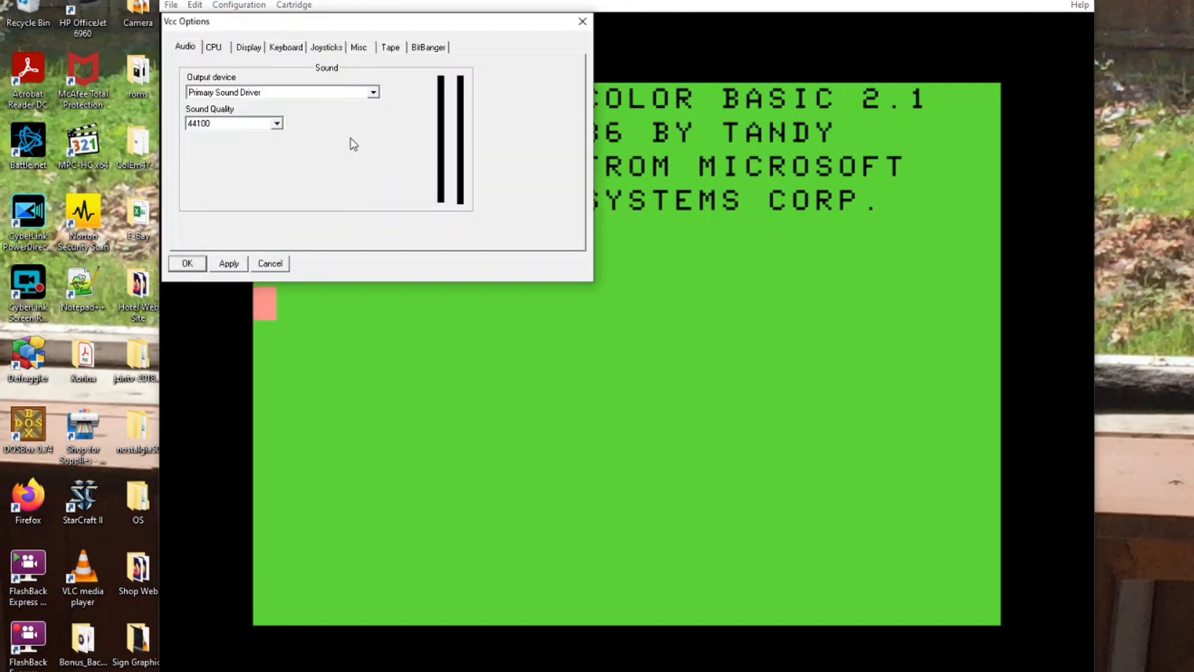
click(326, 47)
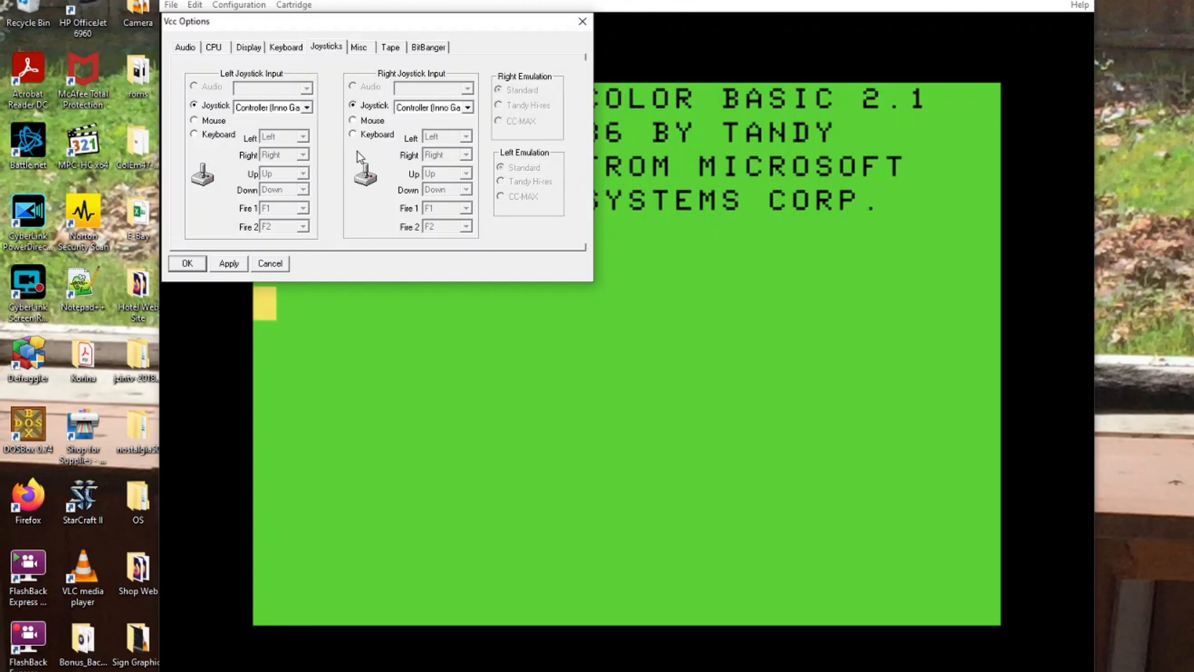
click(195, 120)
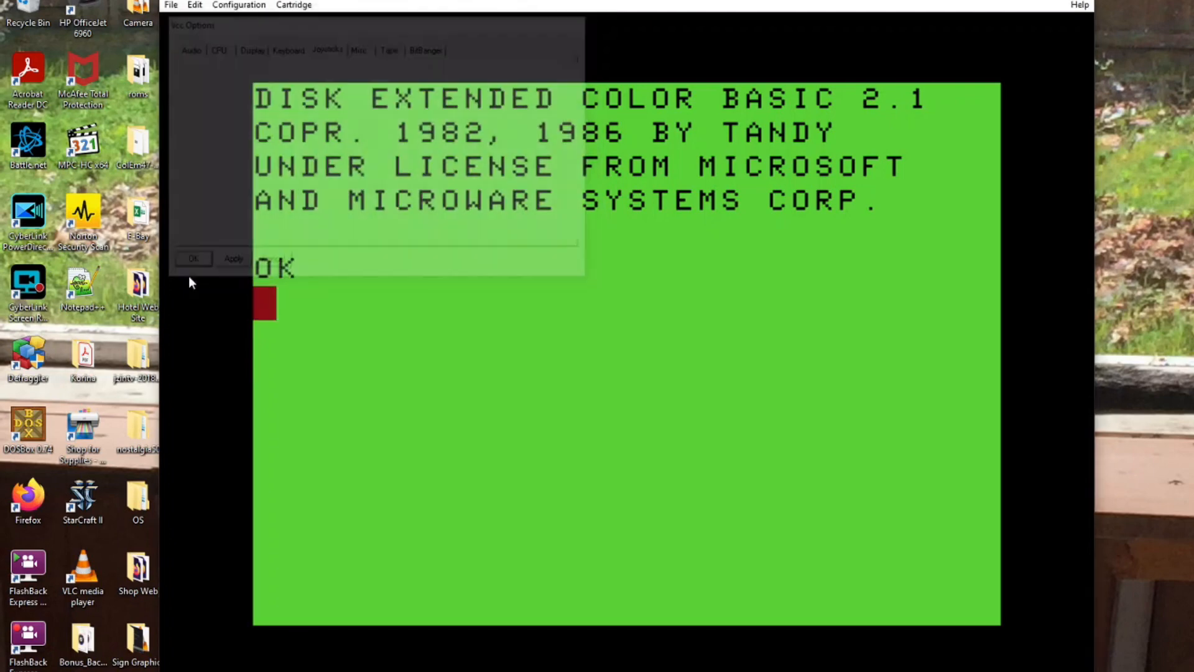
click(193, 258)
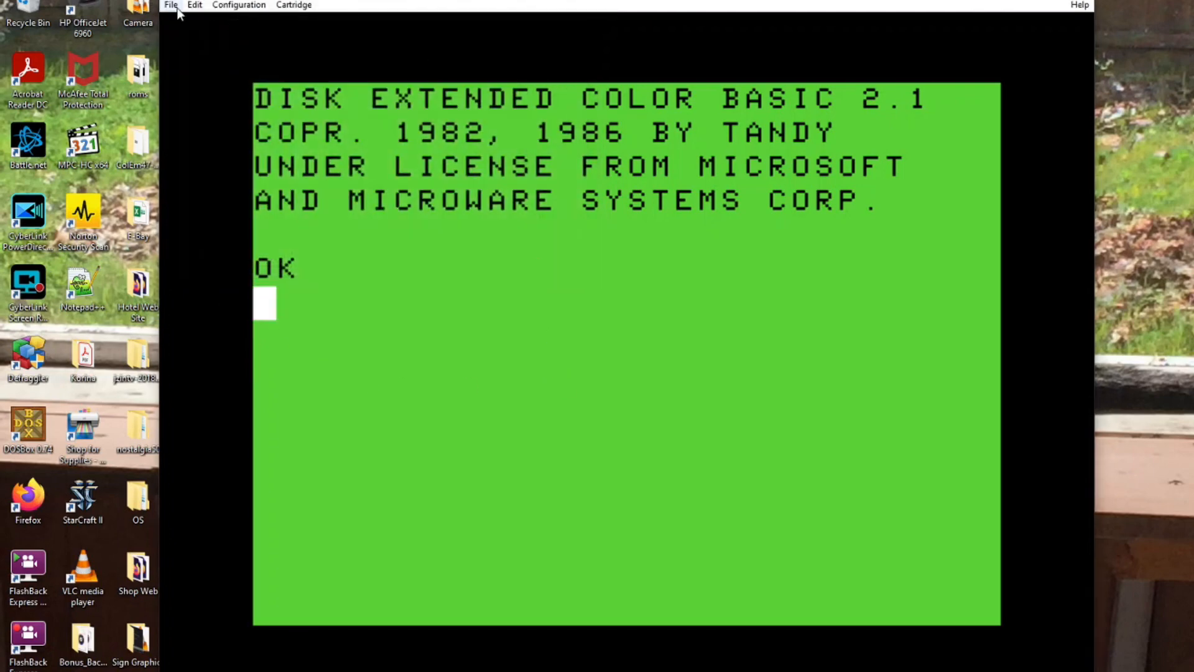
Hard reset the CoCo 3 and type DOS to boot NitrOS-9 EOU.
click(171, 5)
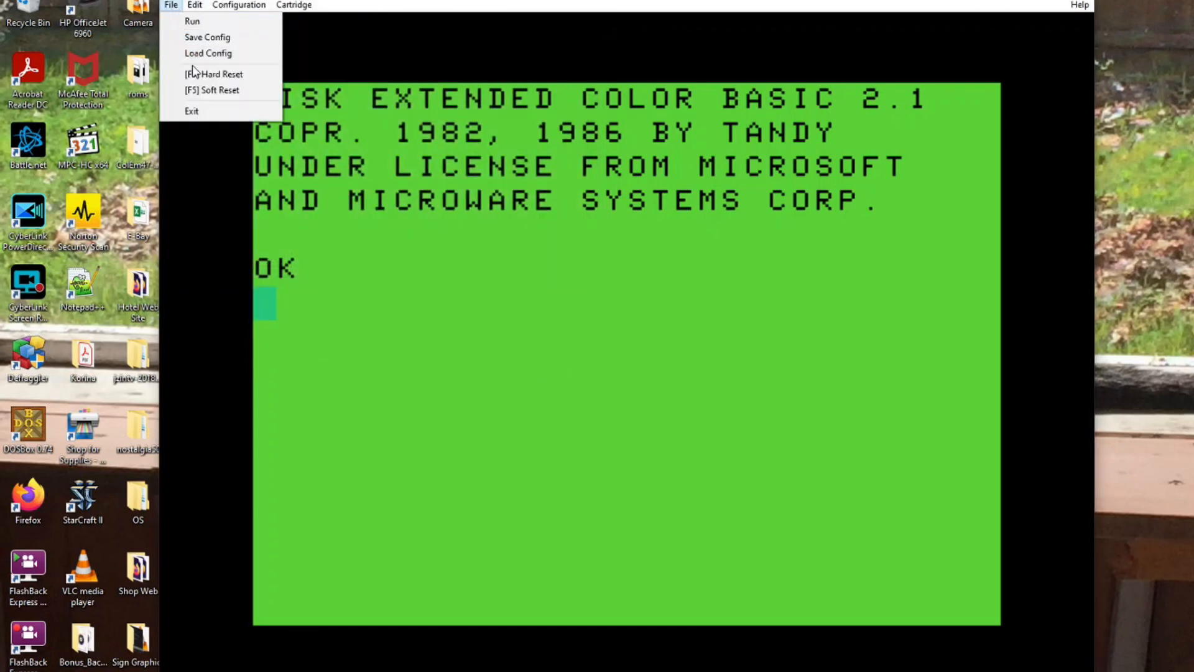
click(214, 74)
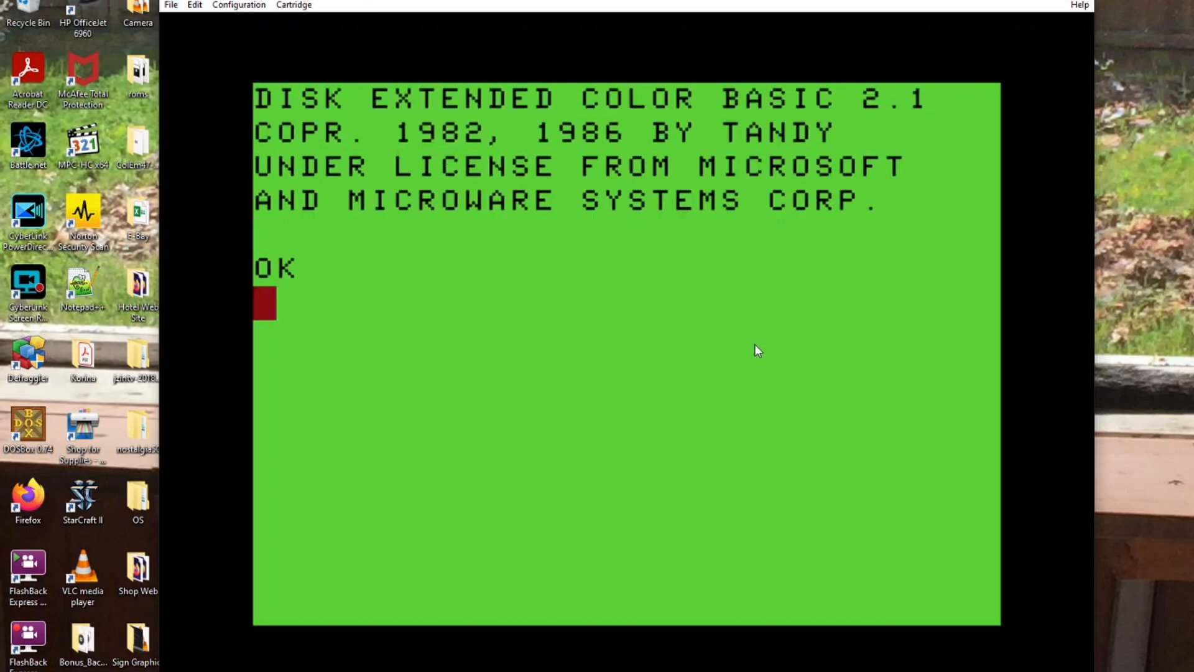
text(DOS)
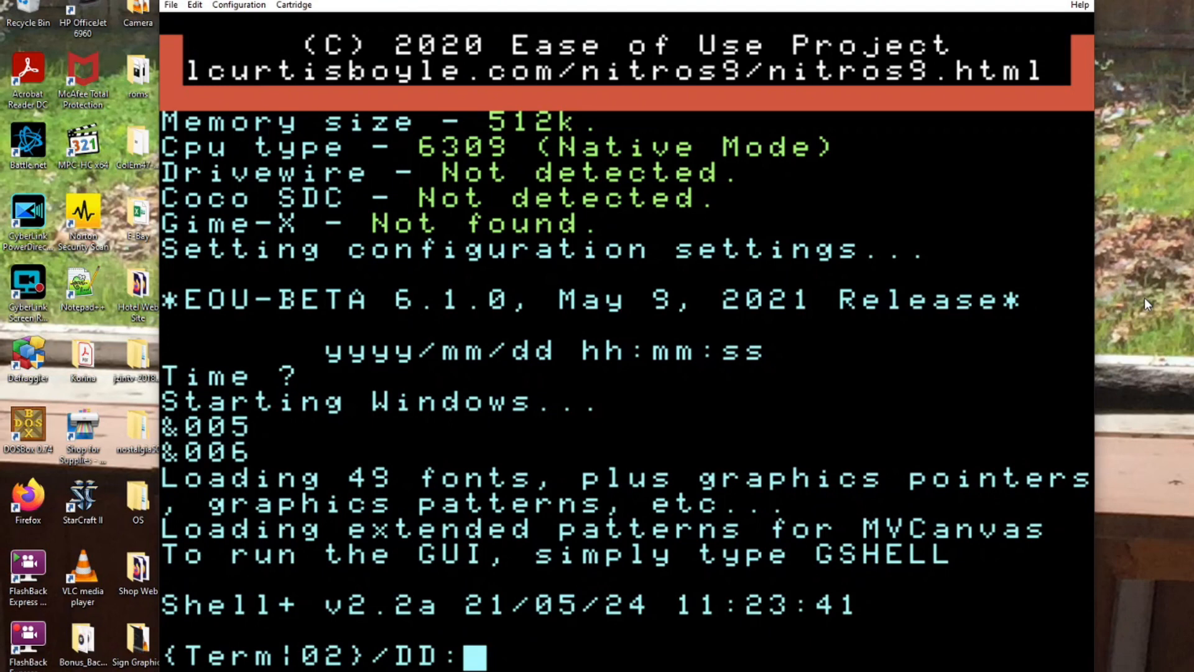
Launch GShell with the gsh command and open the /DD drive to list its folders.
text(gsh)
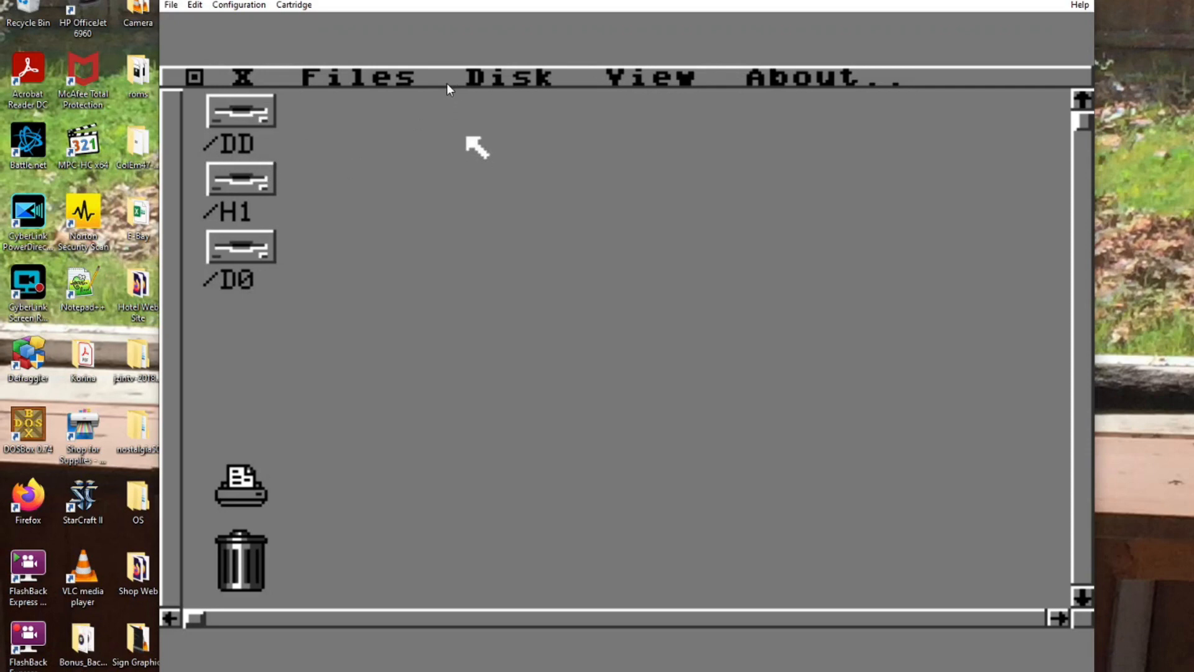
click(353, 77)
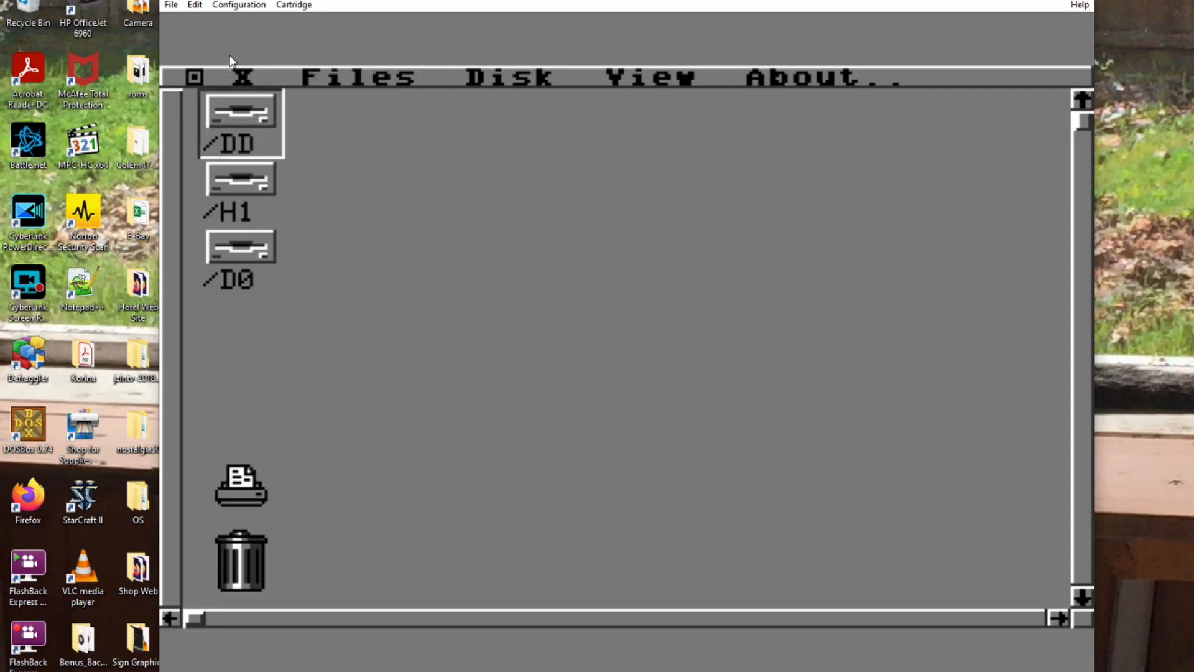
double_click(240, 122)
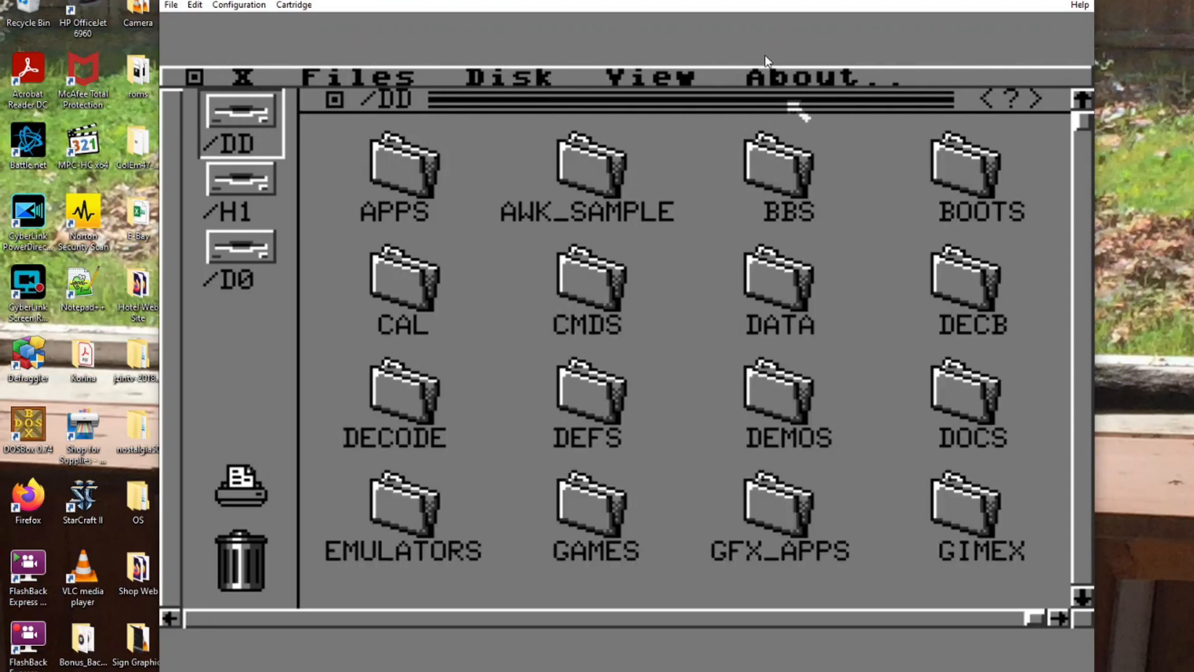
mouse_move(520, 339)
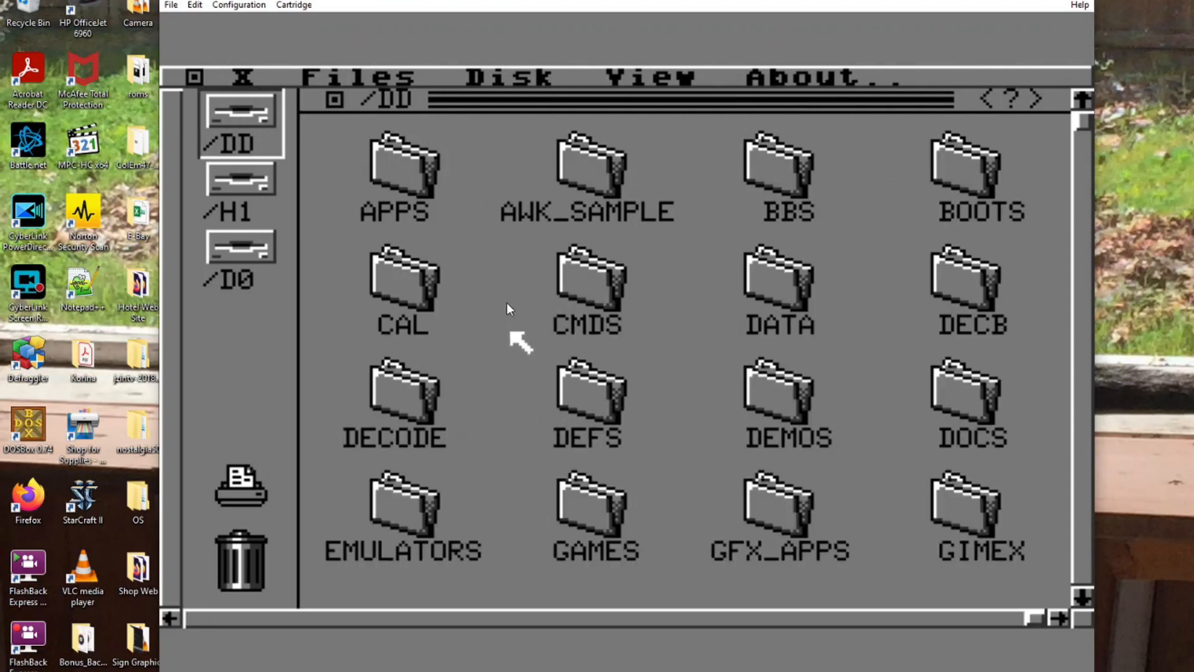
mouse_move(590, 29)
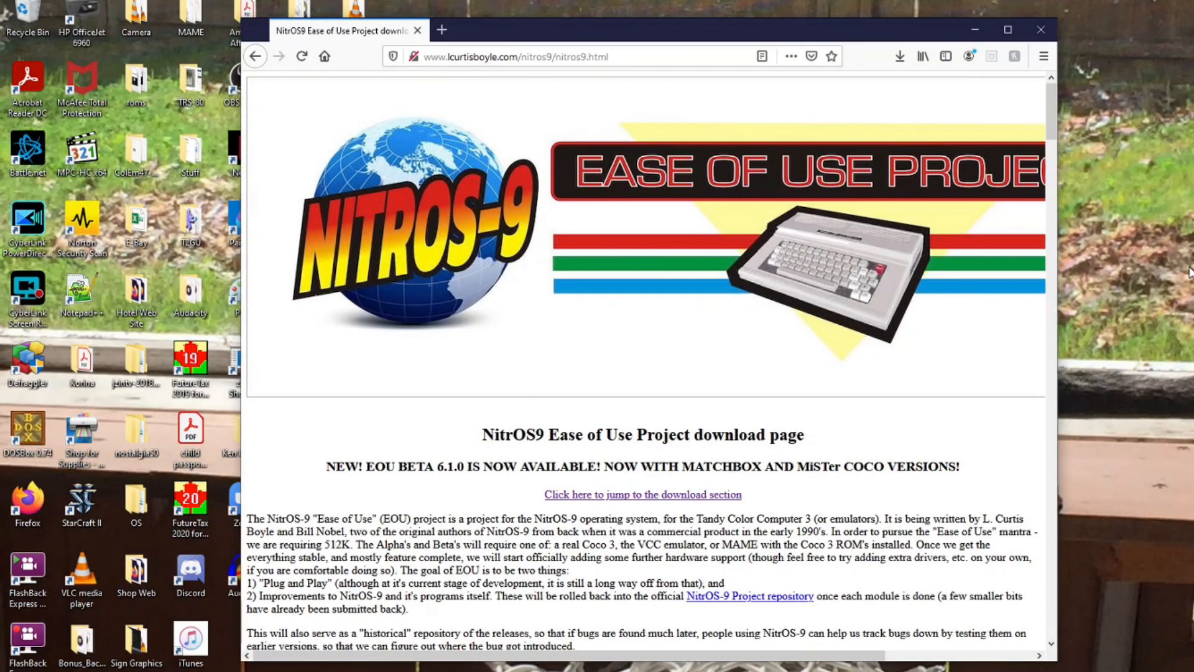
mouse_move(716, 468)
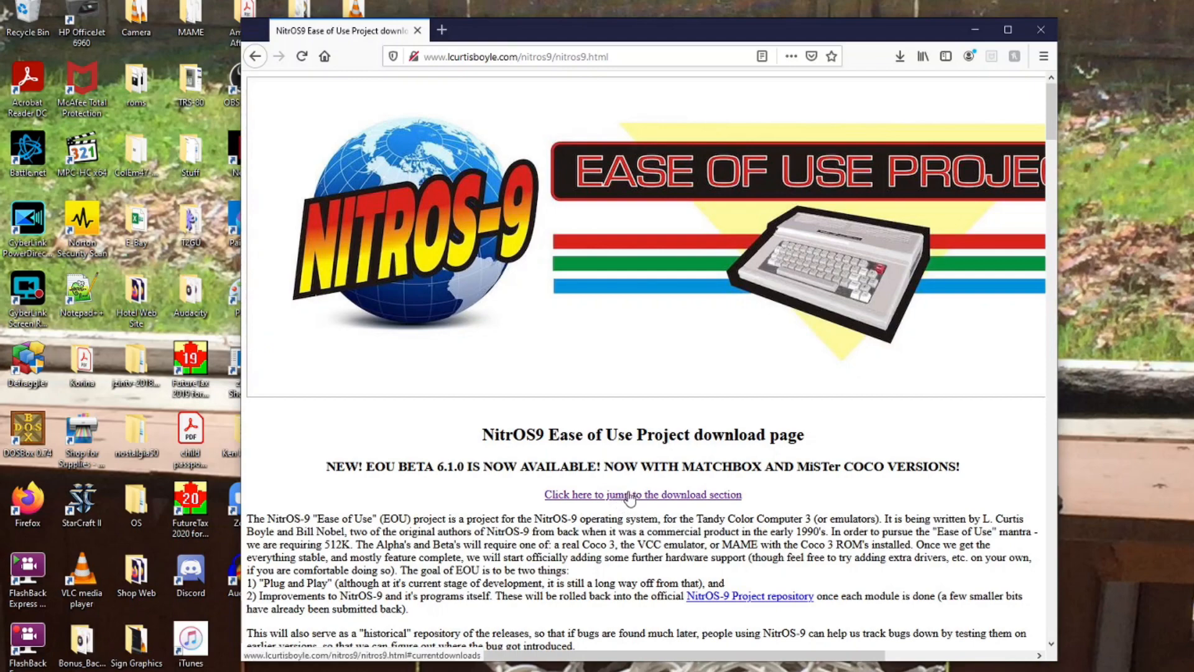
Download the EOU Beta 6.1.0/6809 zip, open it, and select 68SDC.VHD.
click(642, 494)
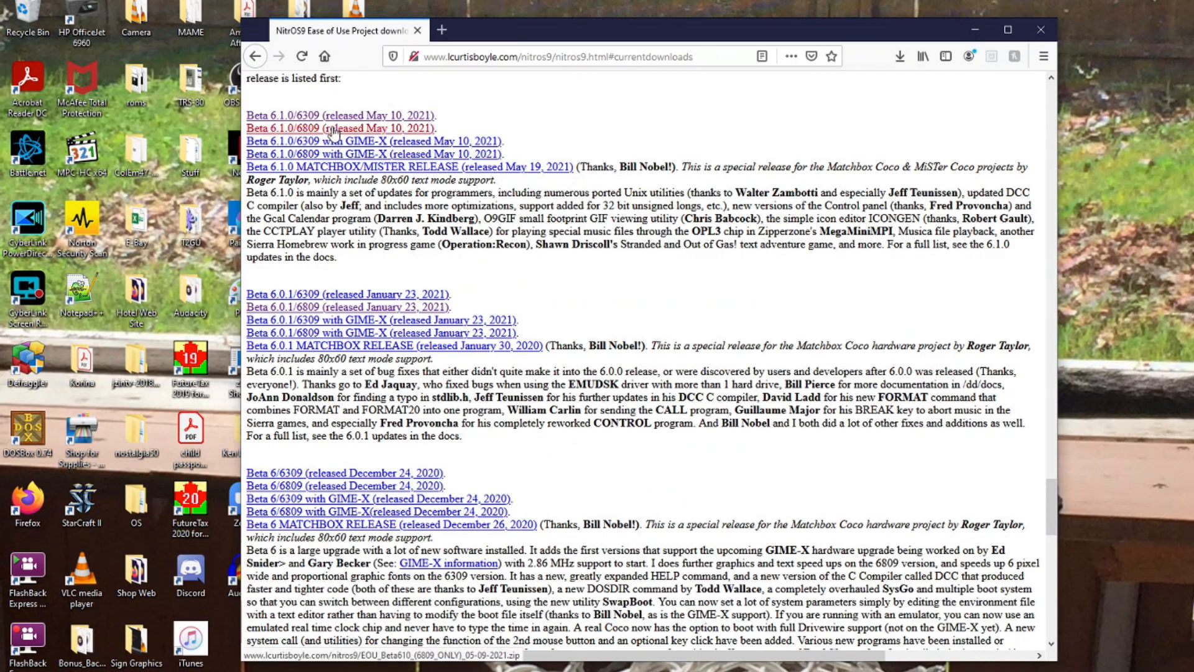
click(339, 128)
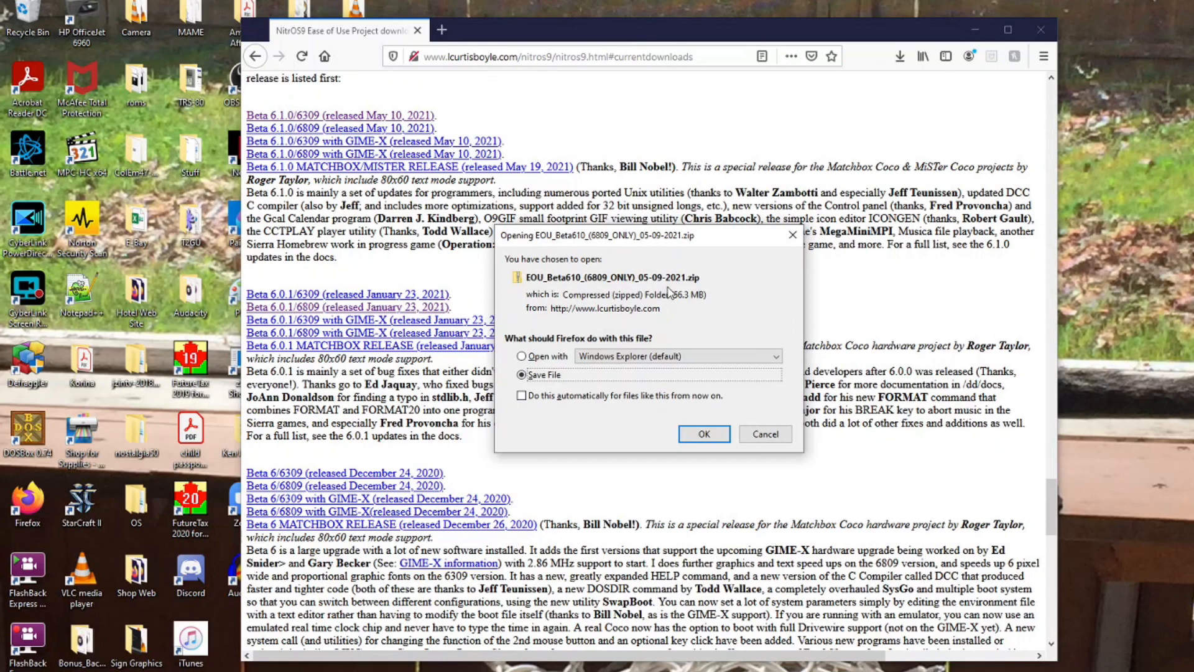
mouse_move(665, 336)
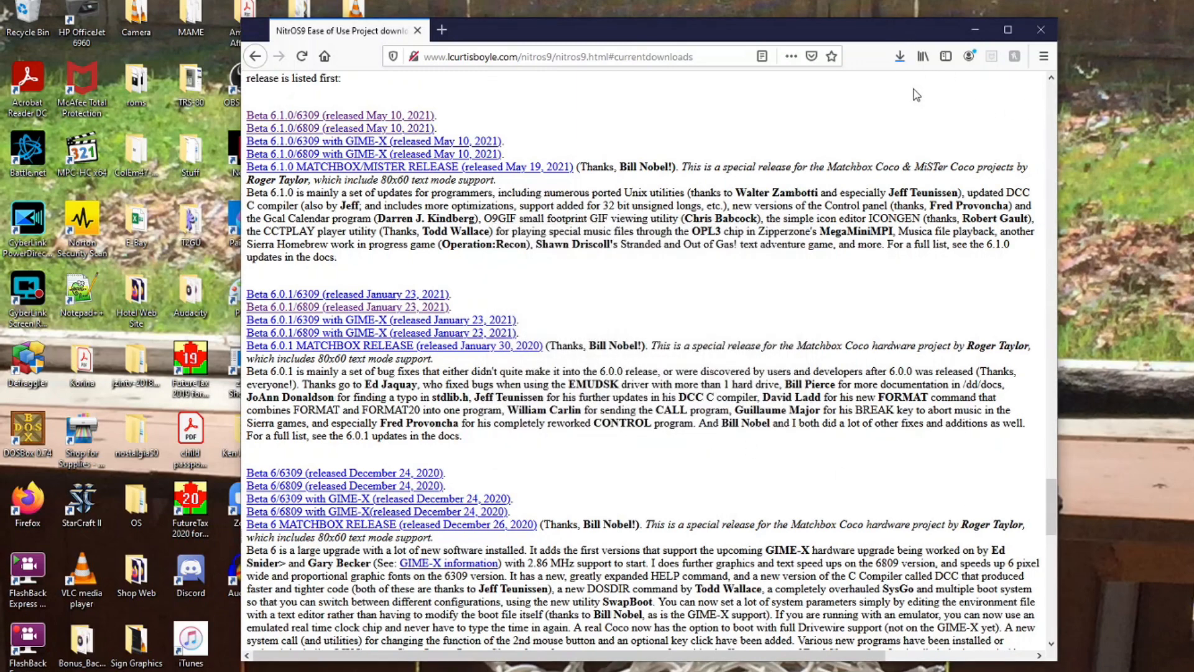
mouse_move(899, 57)
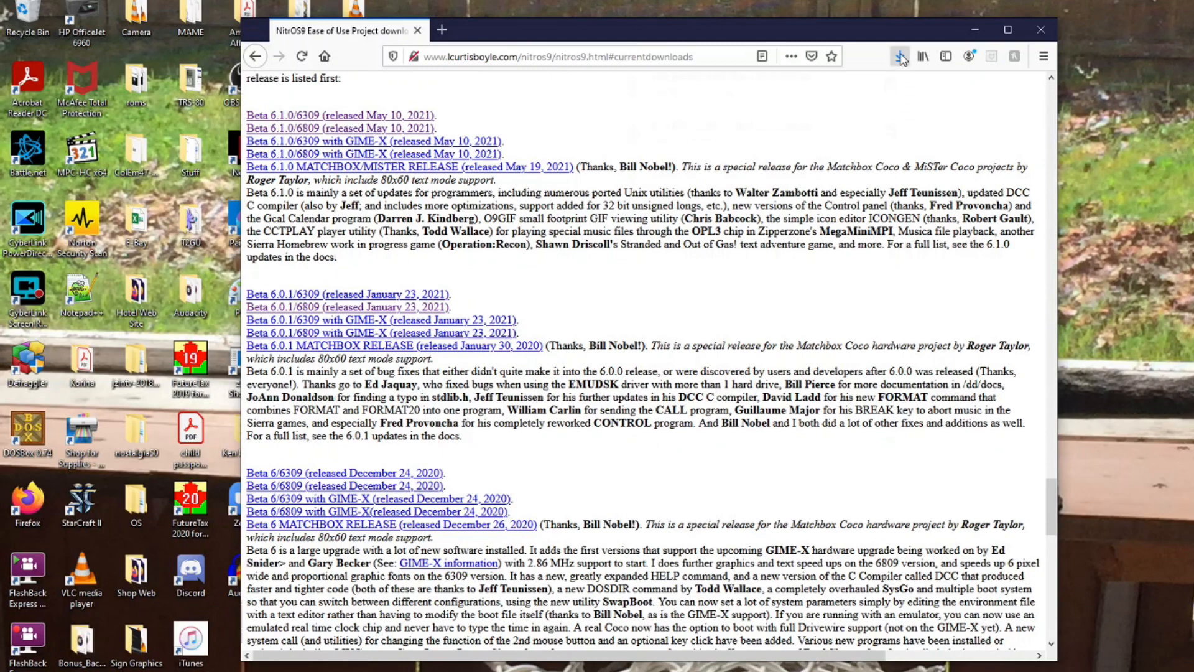
click(899, 55)
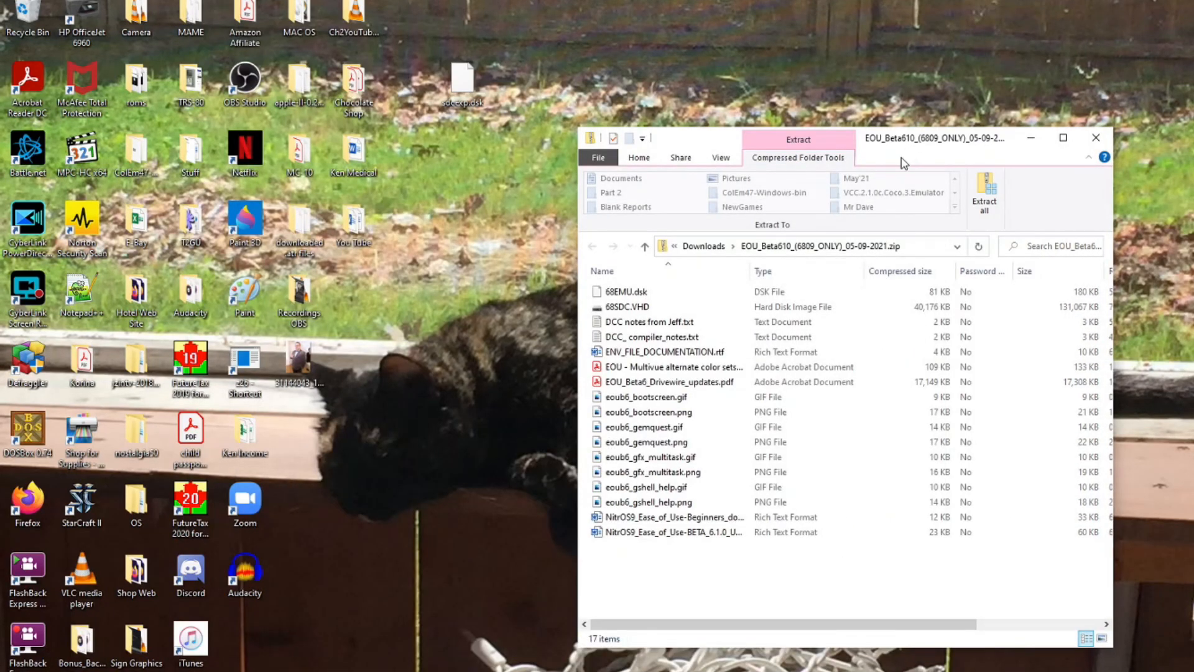
click(626, 291)
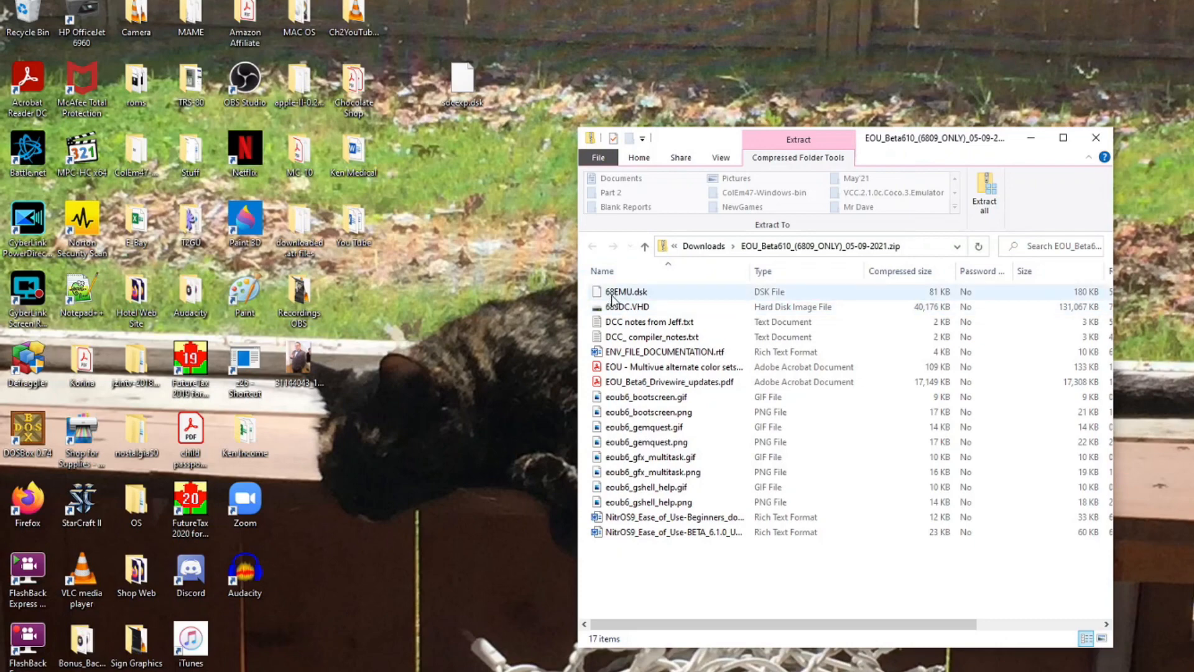
click(626, 306)
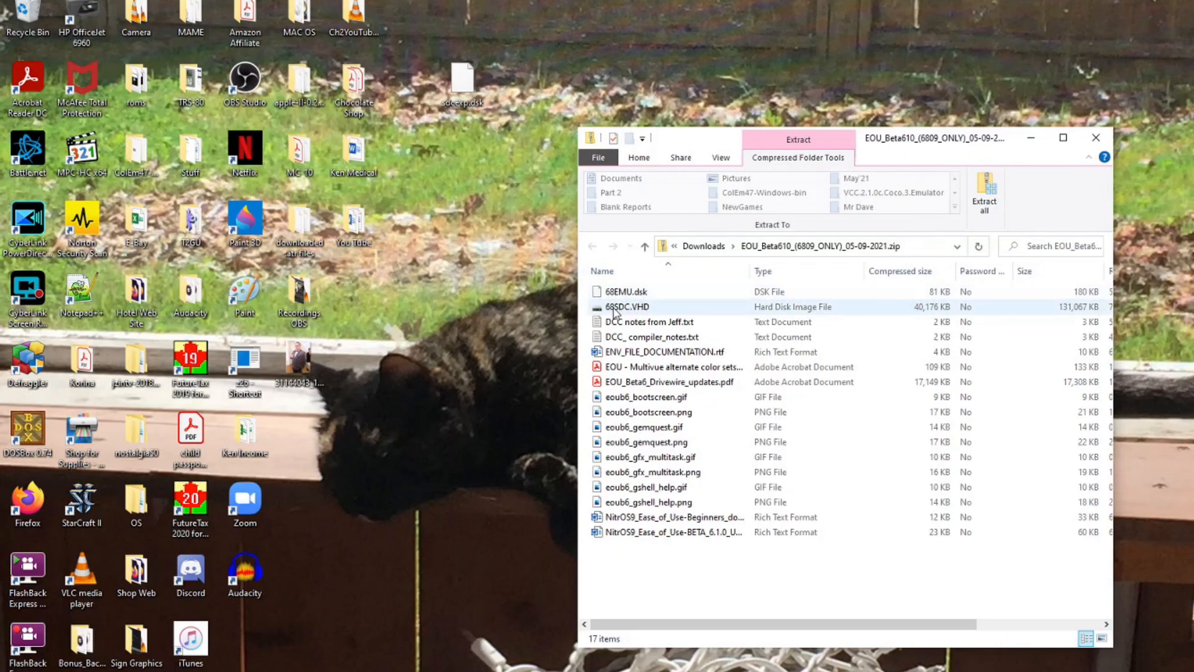
mouse_move(665, 316)
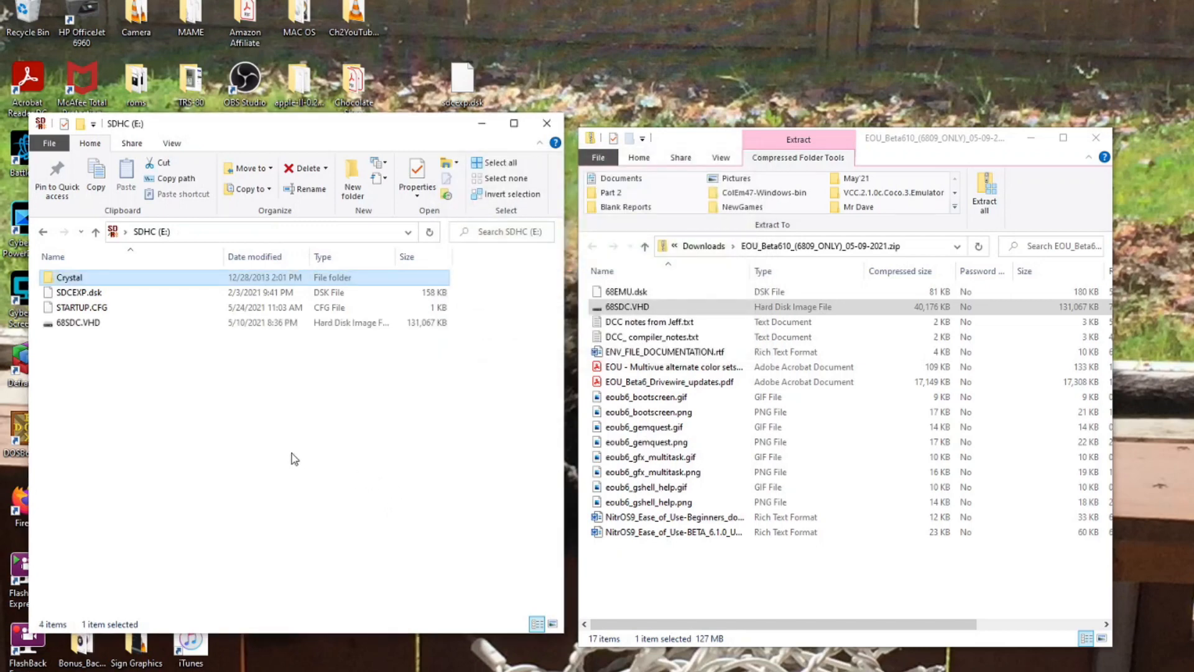
mouse_move(320, 427)
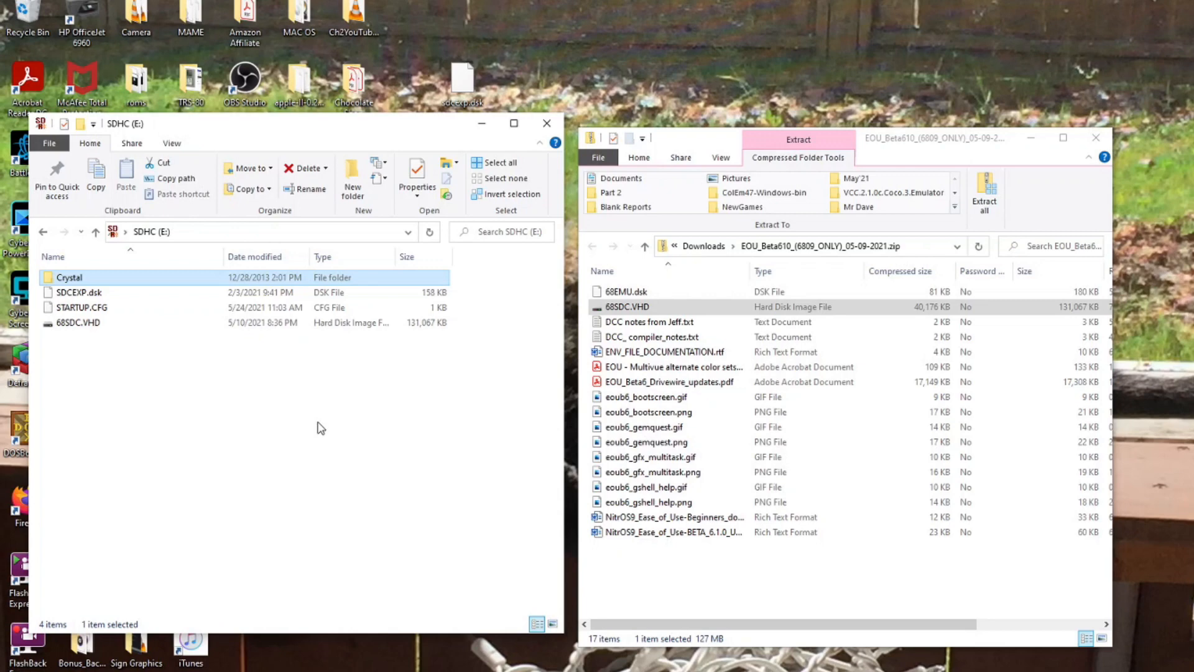
mouse_move(343, 447)
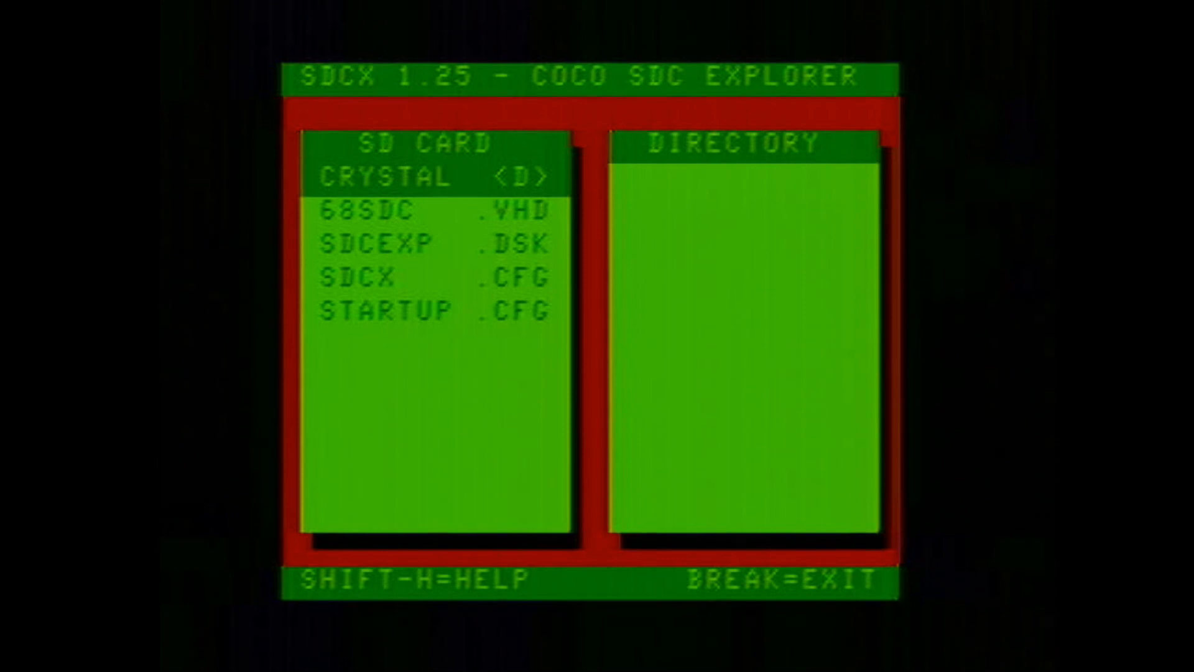
Highlight 68SDC.VHD in SDC Explorer and boot NitrOS-9 from it.
key(down)
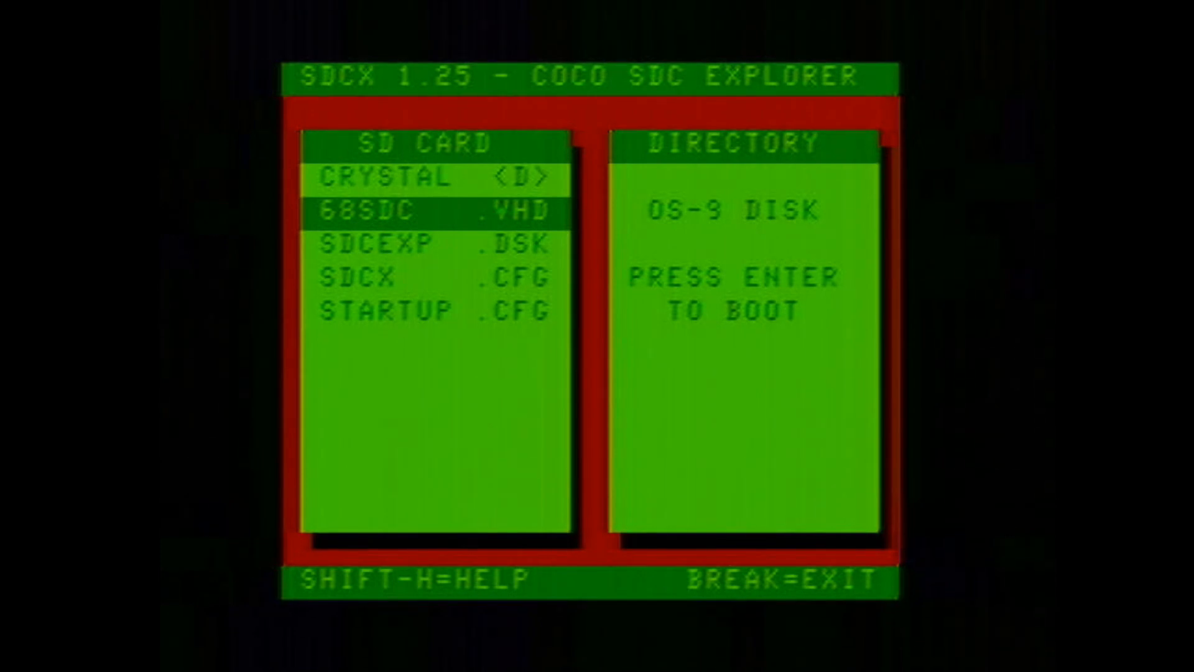
key(enter)
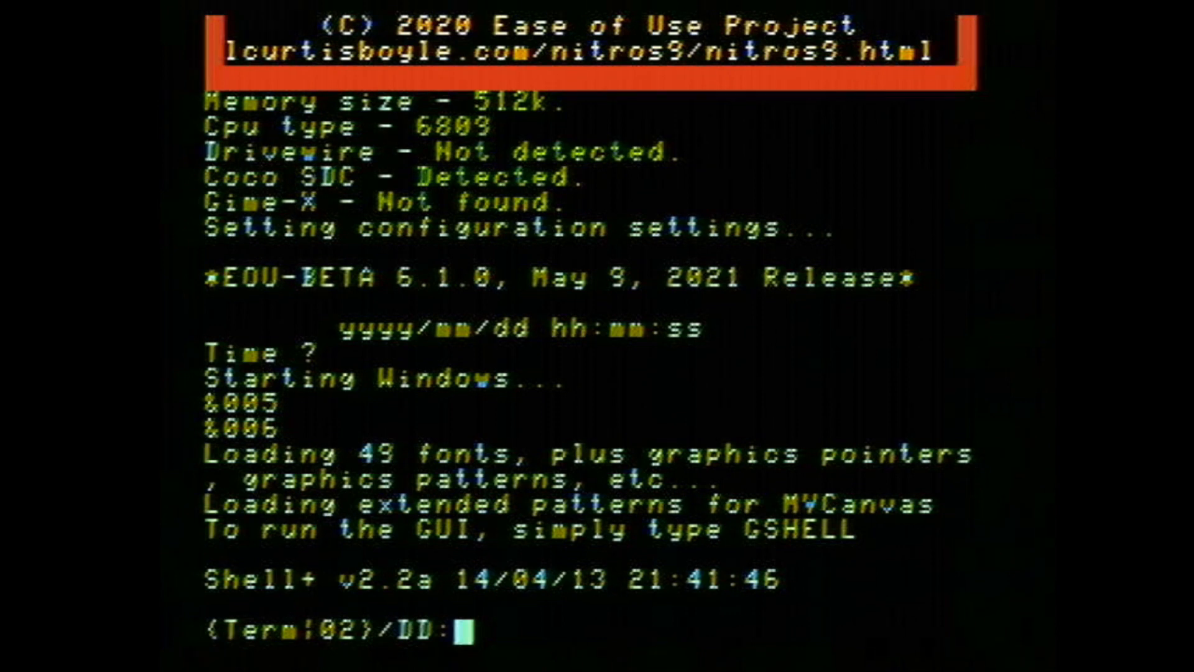
text(gshe)
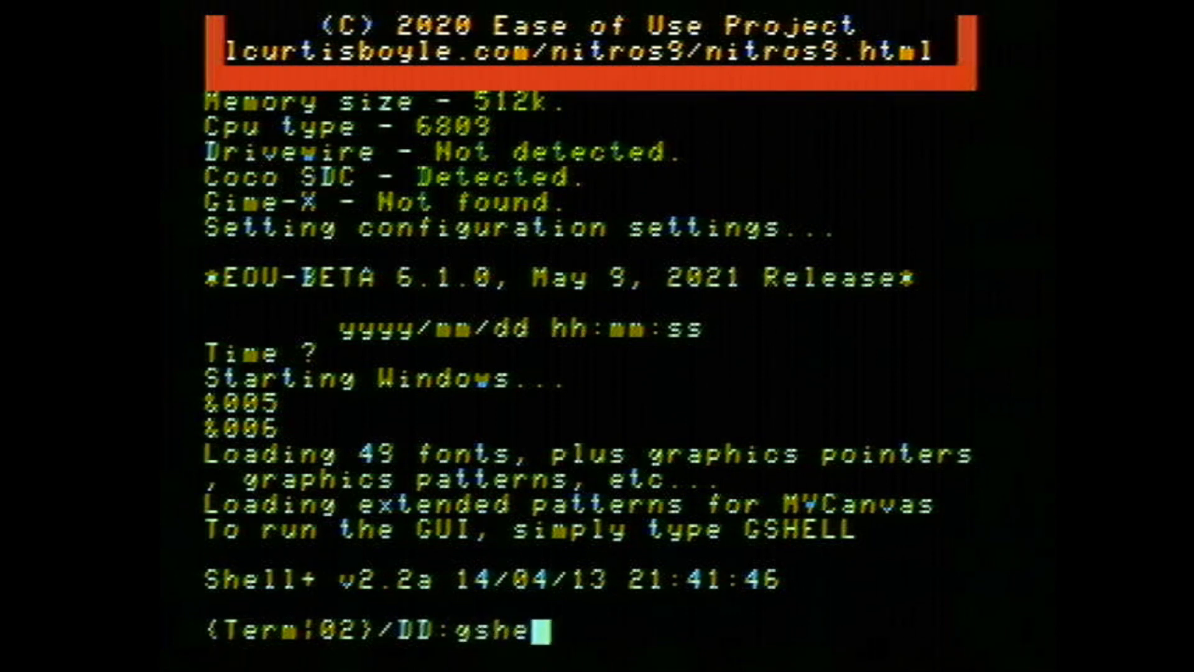
text(ll)
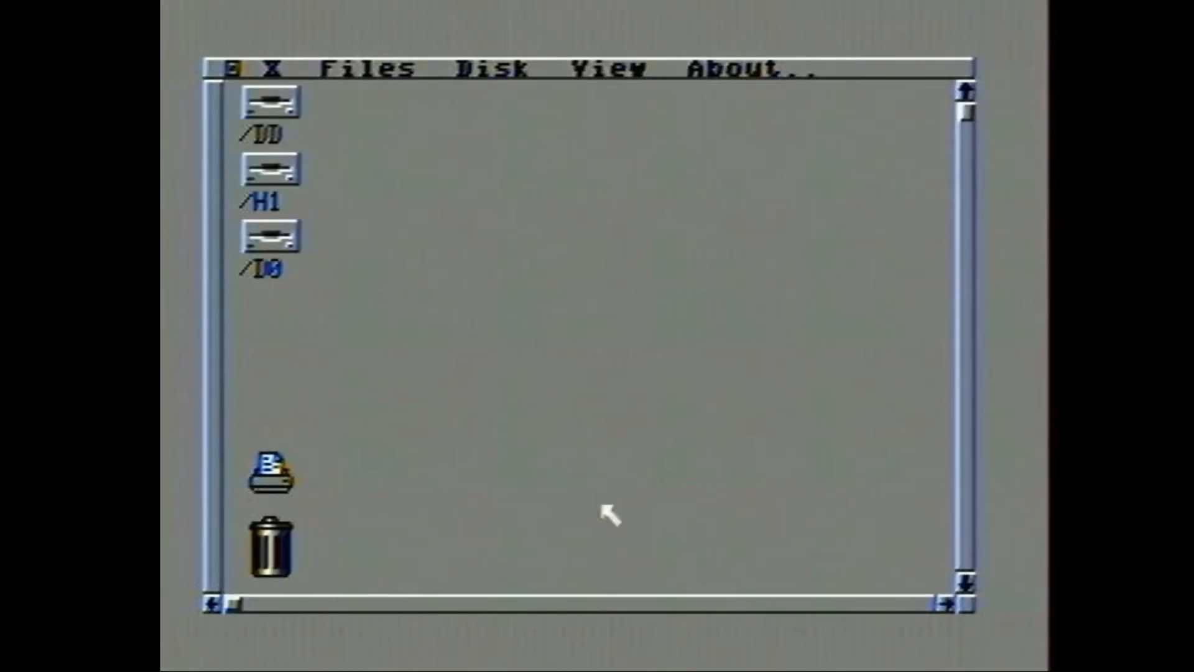
mouse_move(620, 369)
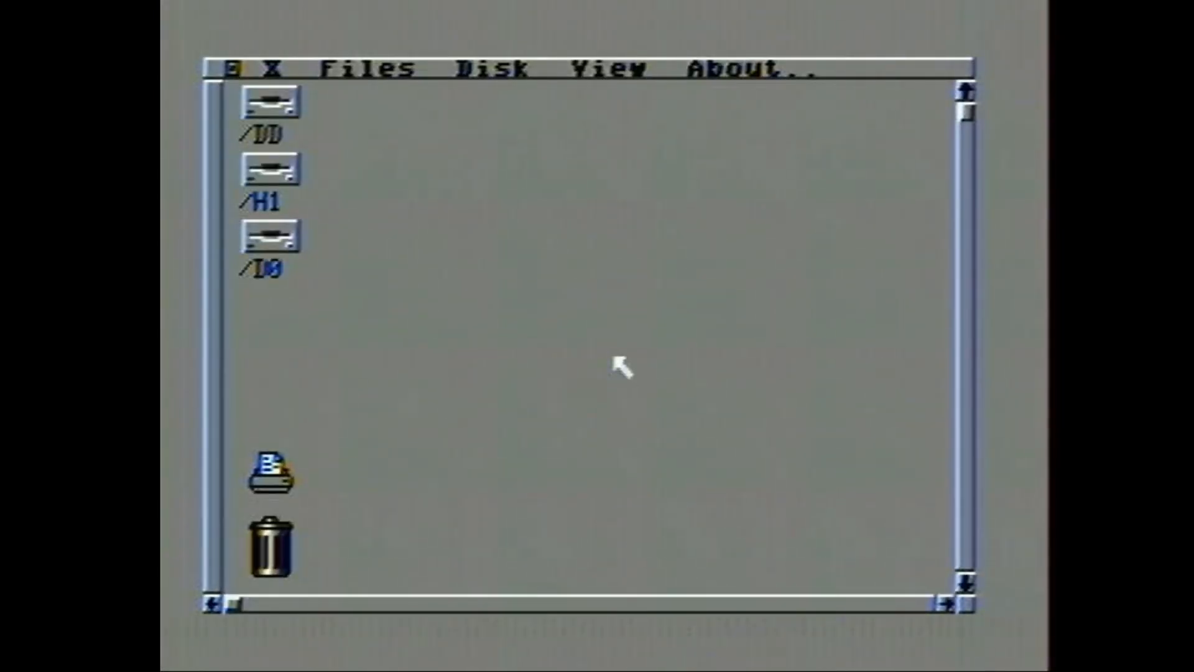
mouse_move(609, 498)
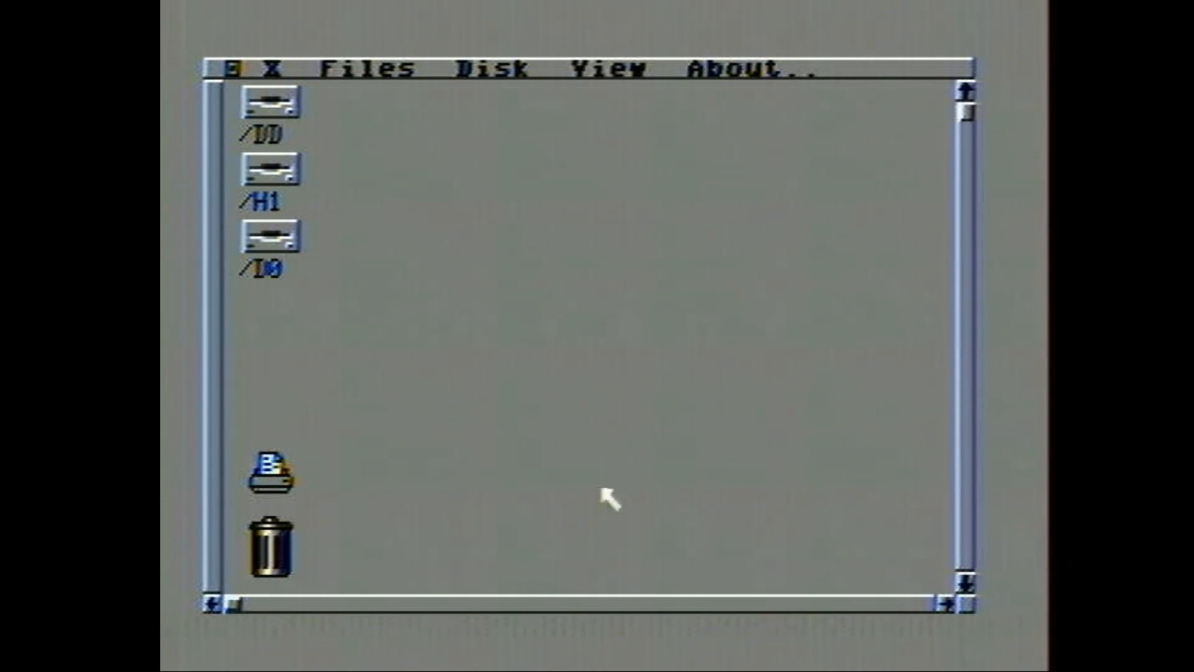
mouse_move(610, 362)
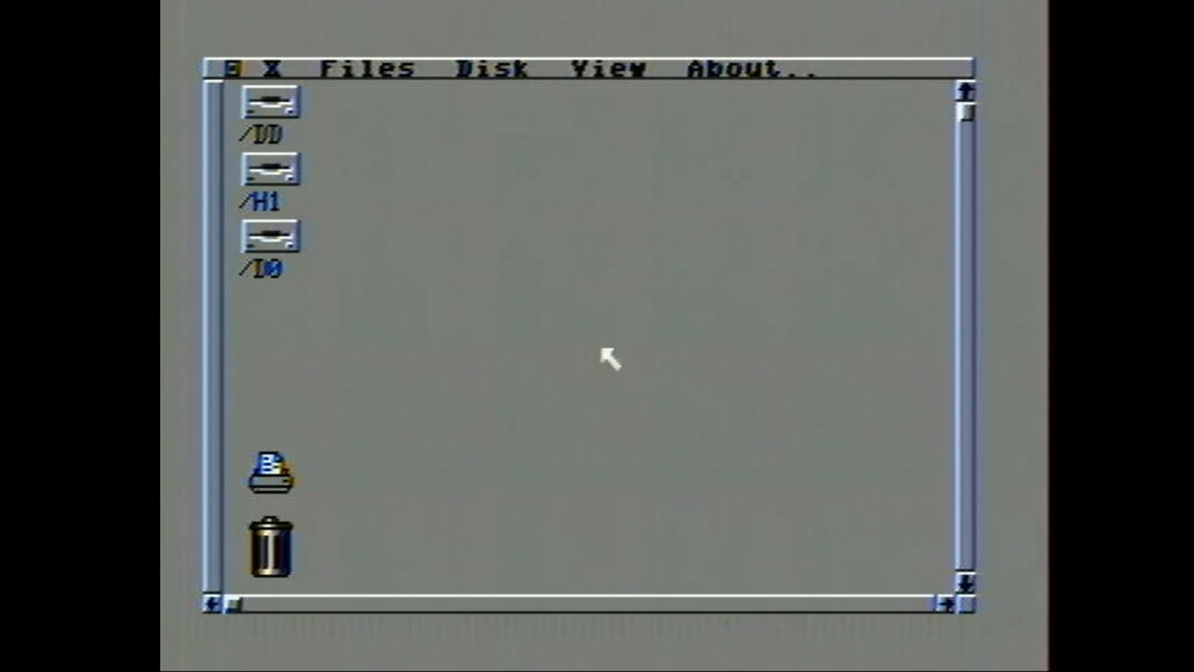
mouse_move(623, 379)
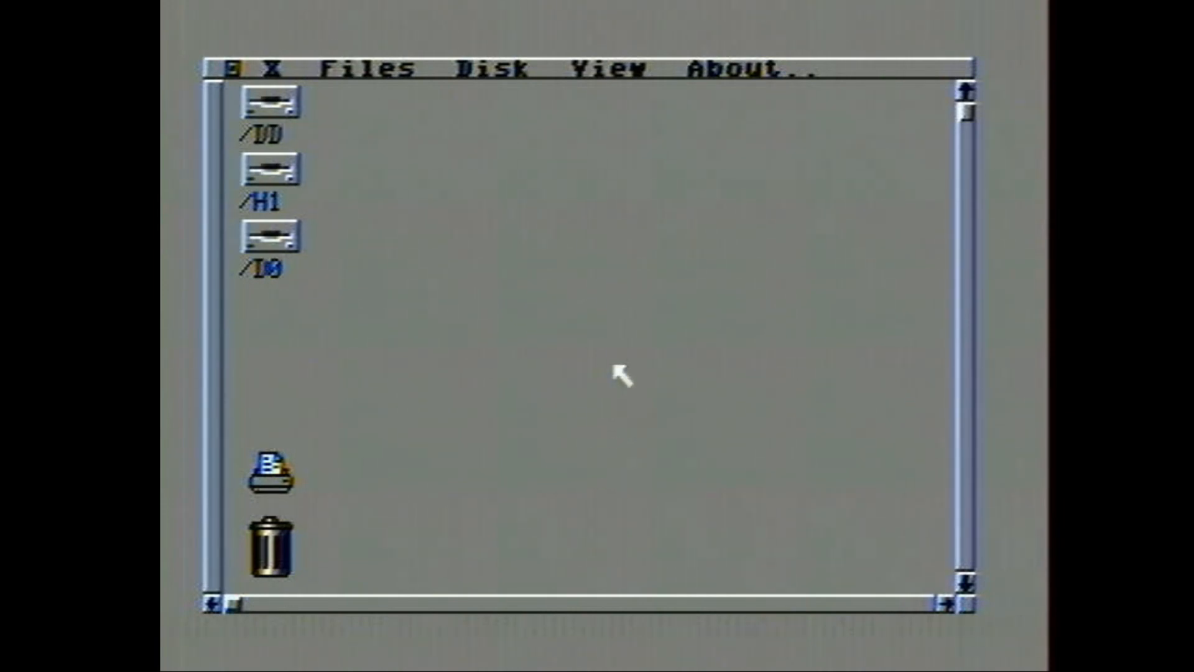
mouse_move(610, 543)
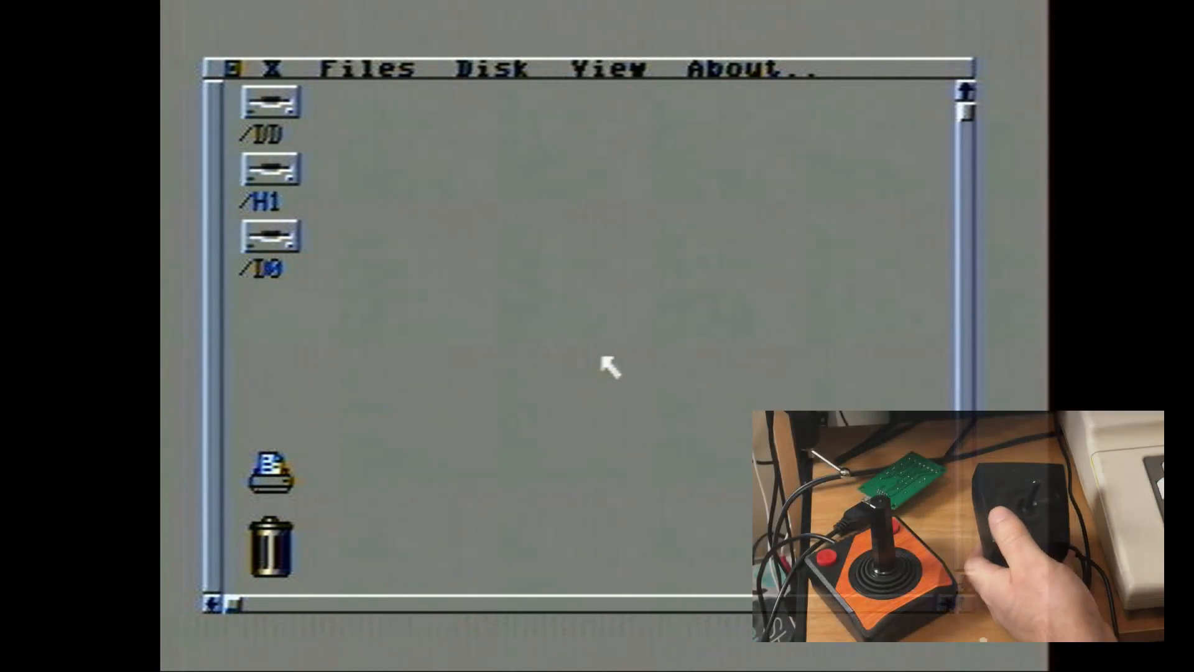
mouse_move(610, 415)
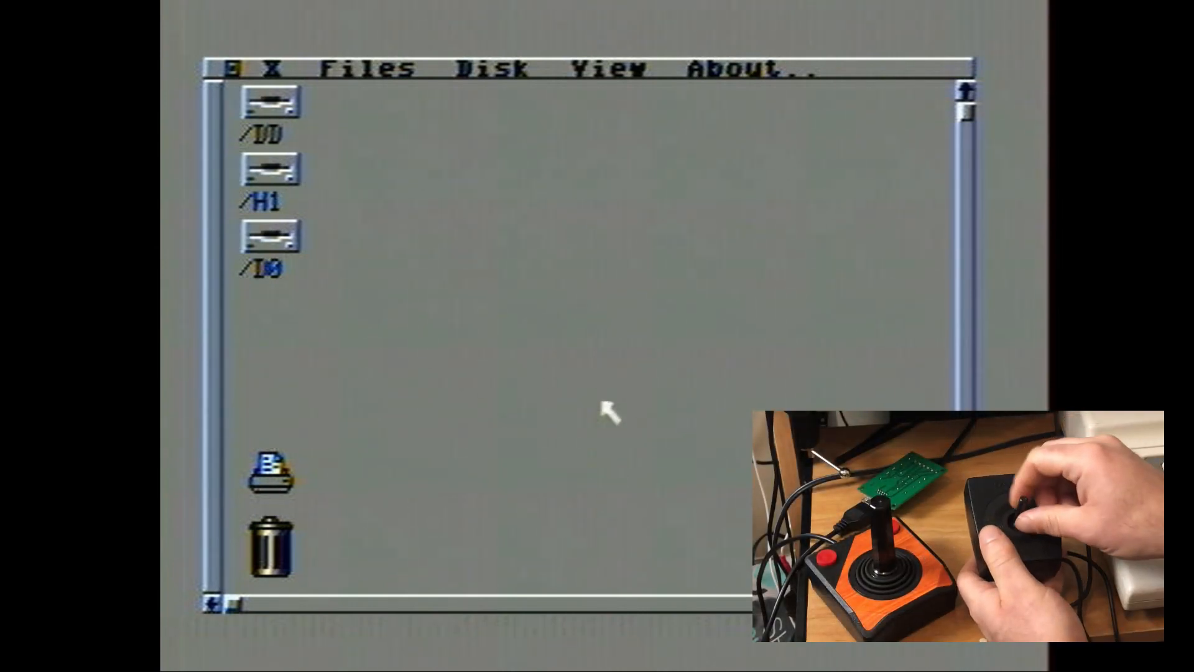
mouse_move(610, 552)
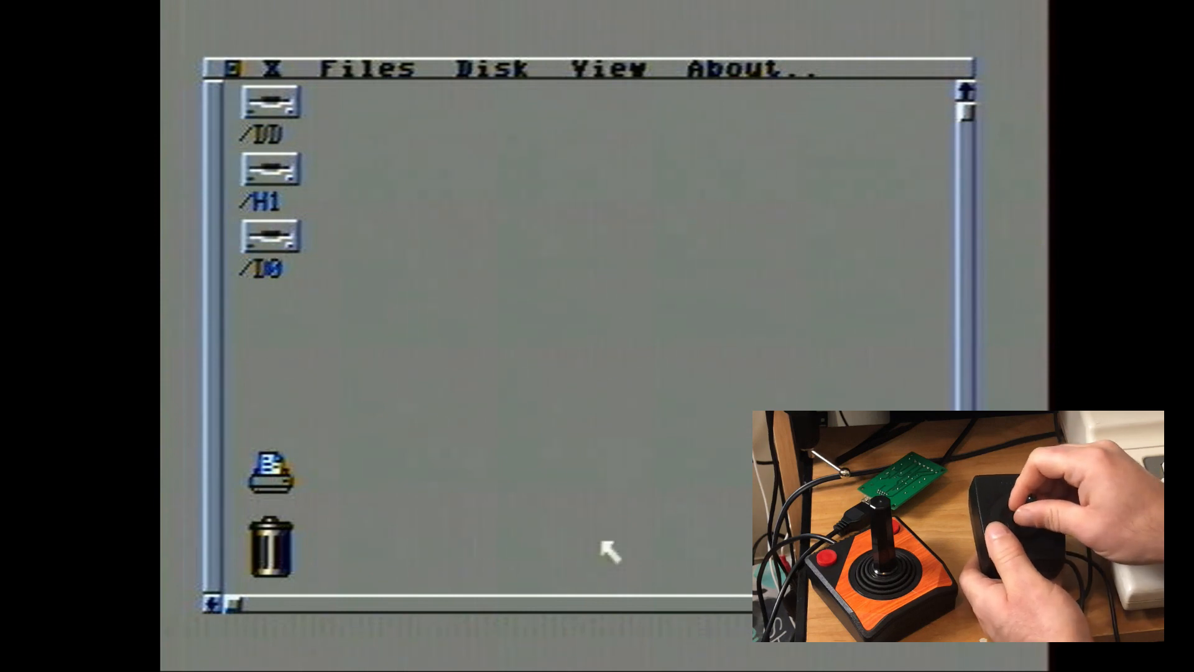
mouse_move(621, 367)
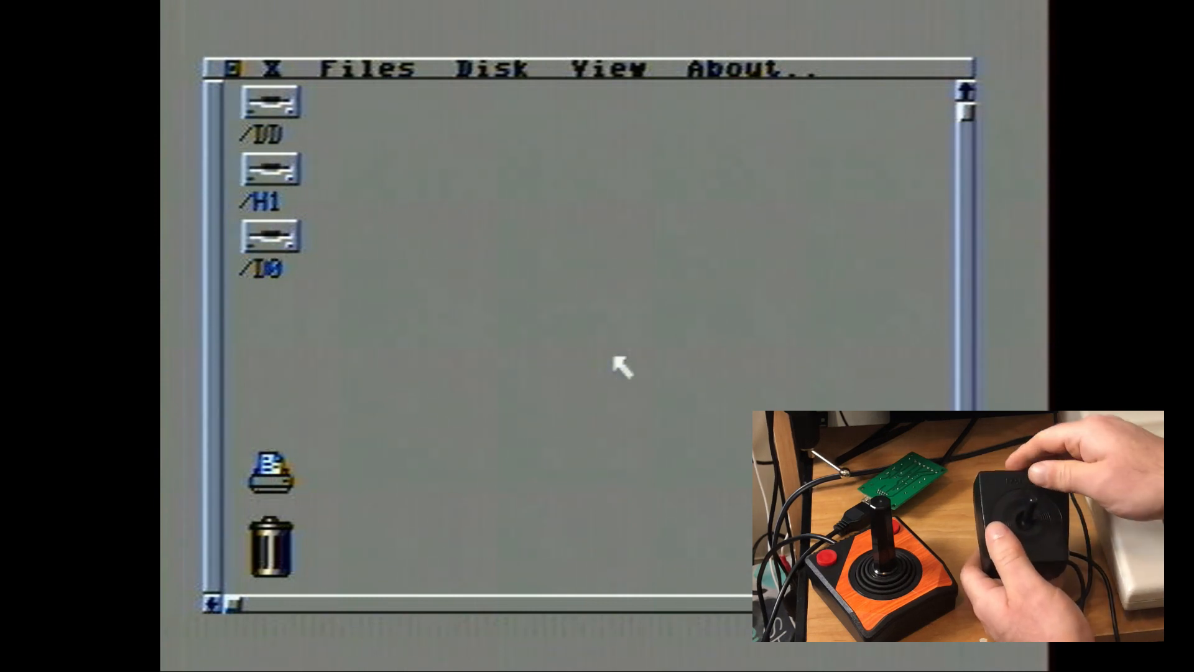
mouse_move(609, 458)
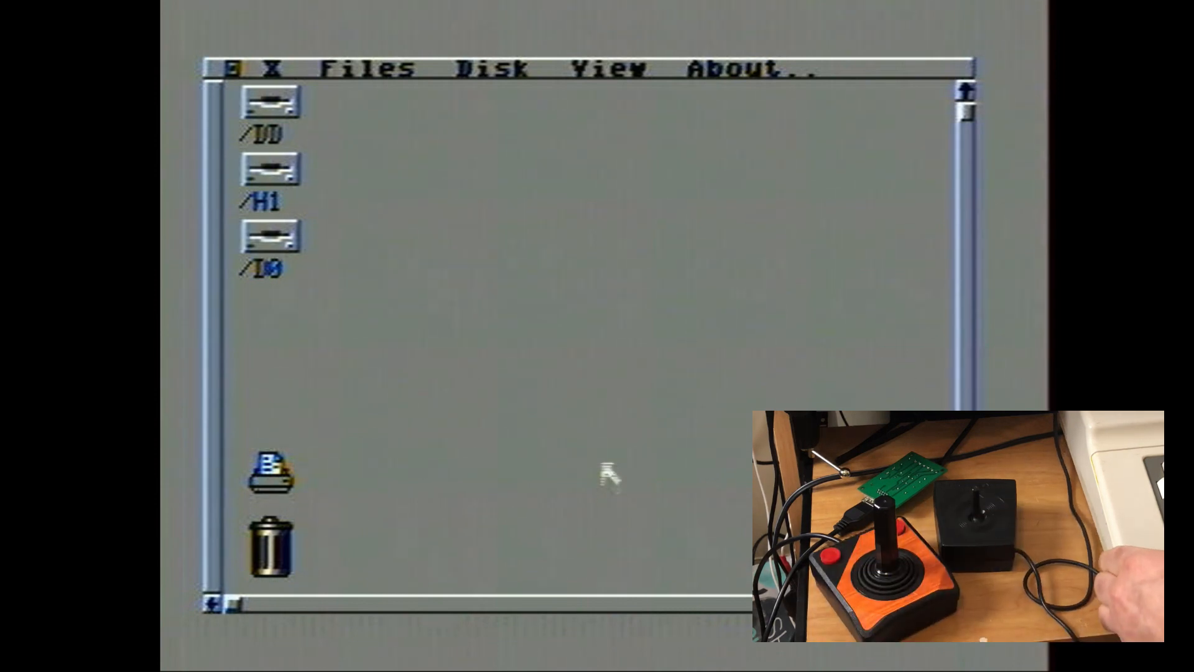
mouse_move(610, 358)
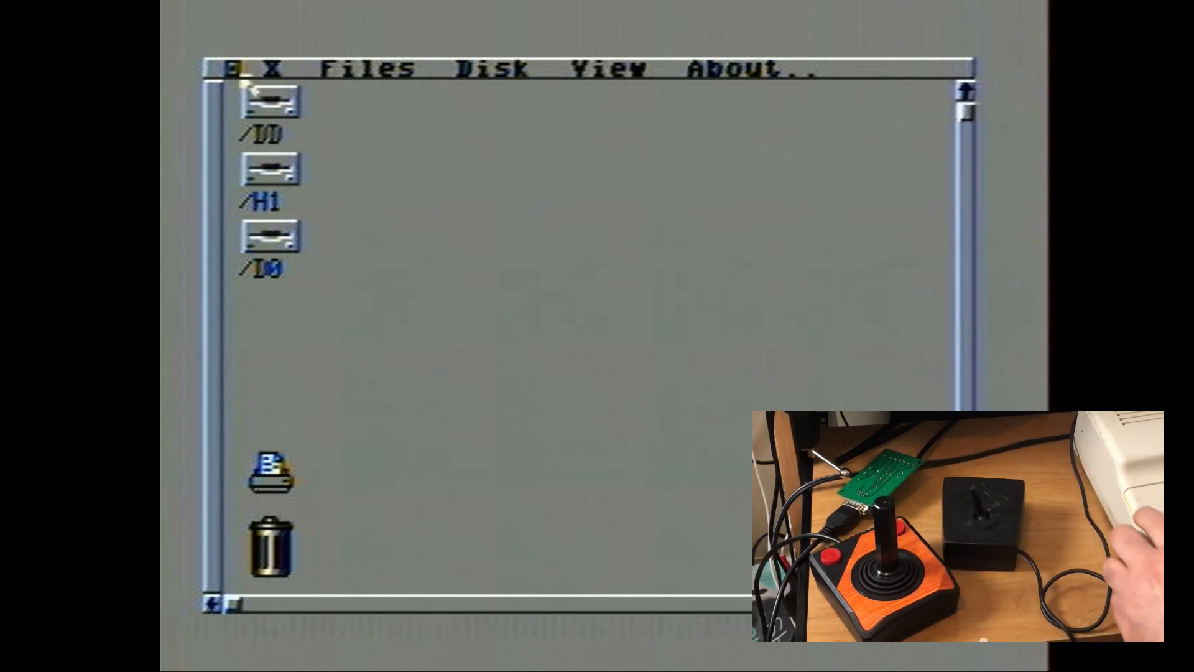
mouse_move(403, 275)
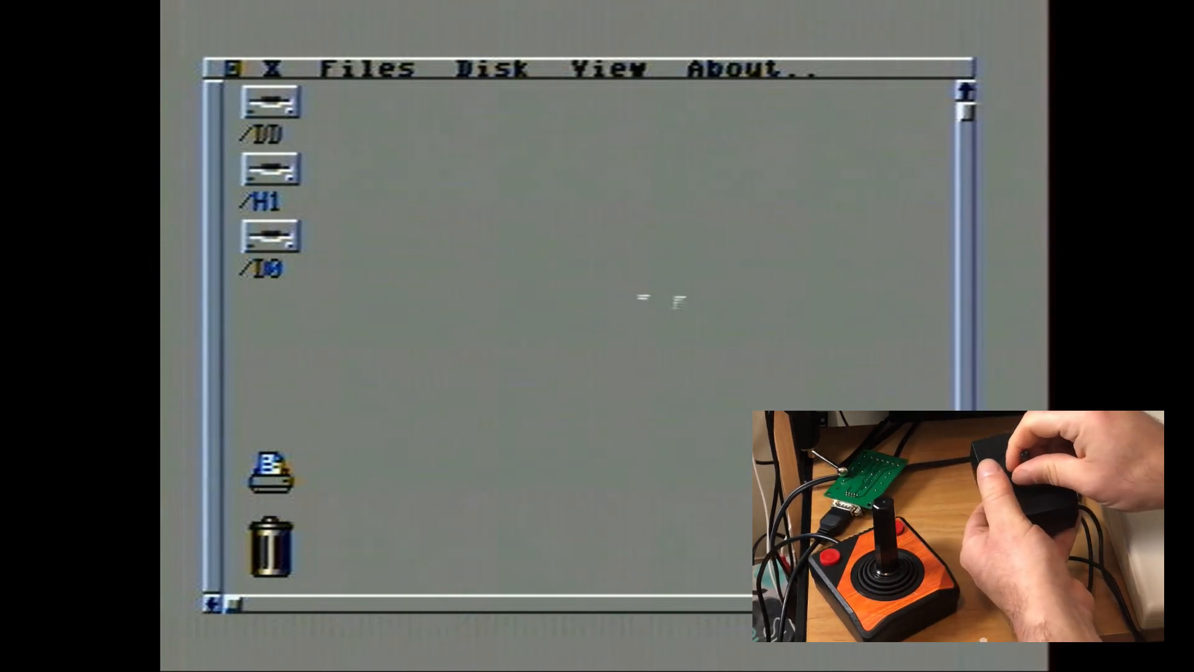
mouse_move(583, 483)
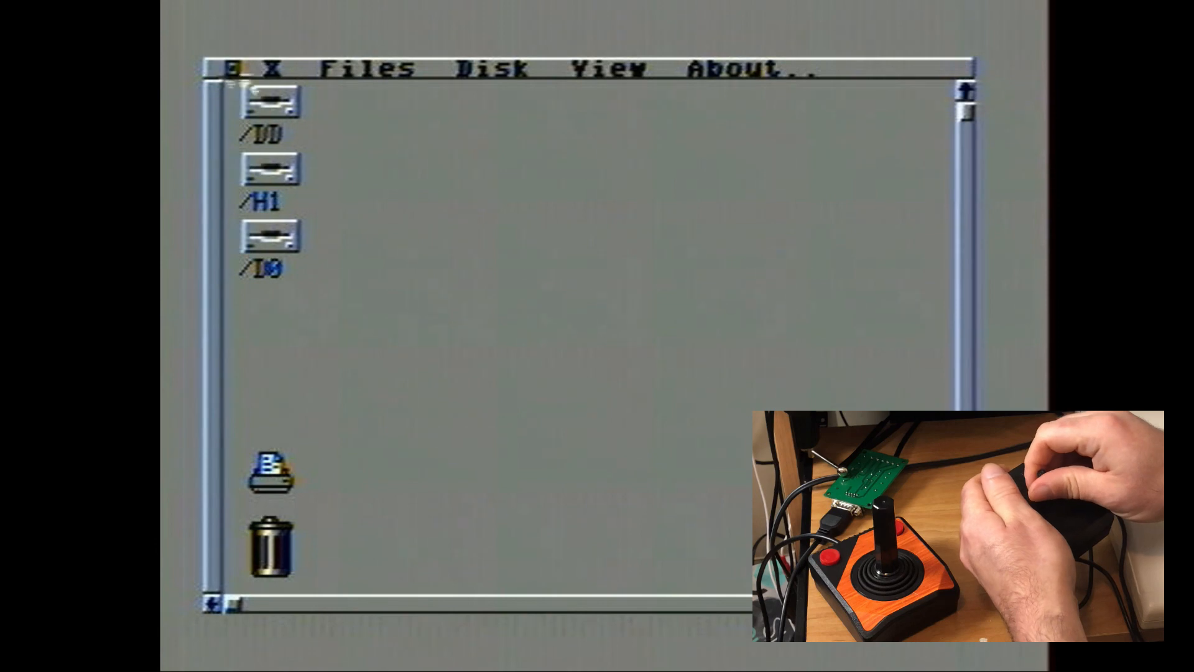
Open the /DD drive in GShell and highlight the GAMES folder.
double_click(271, 103)
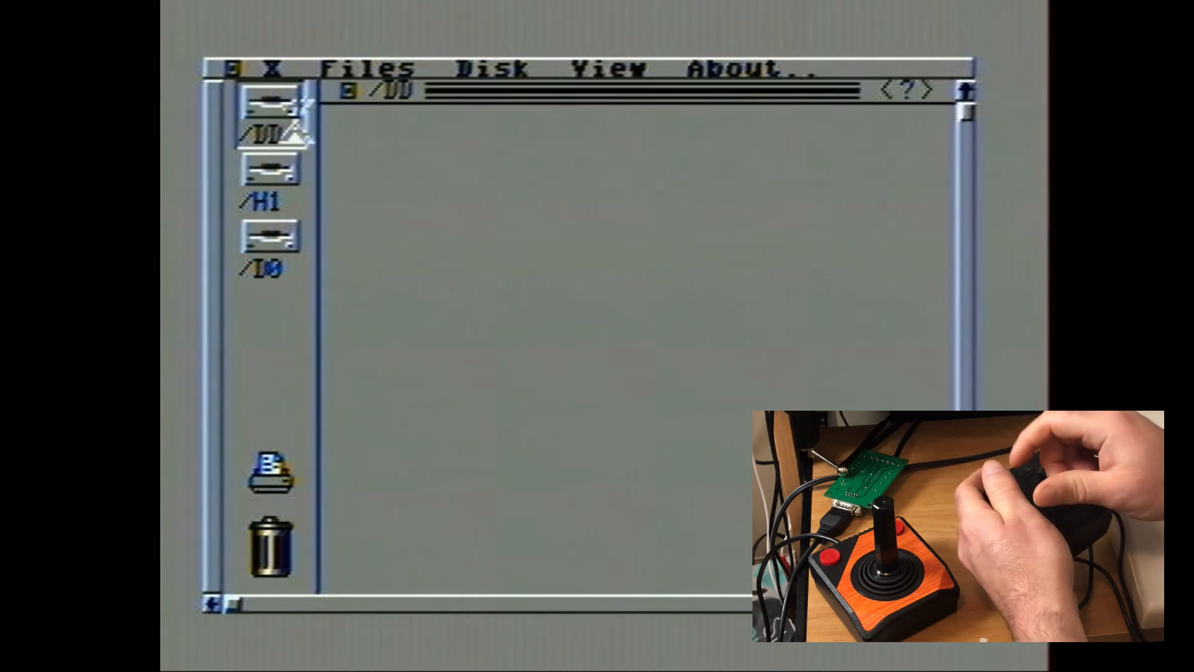
double_click(272, 106)
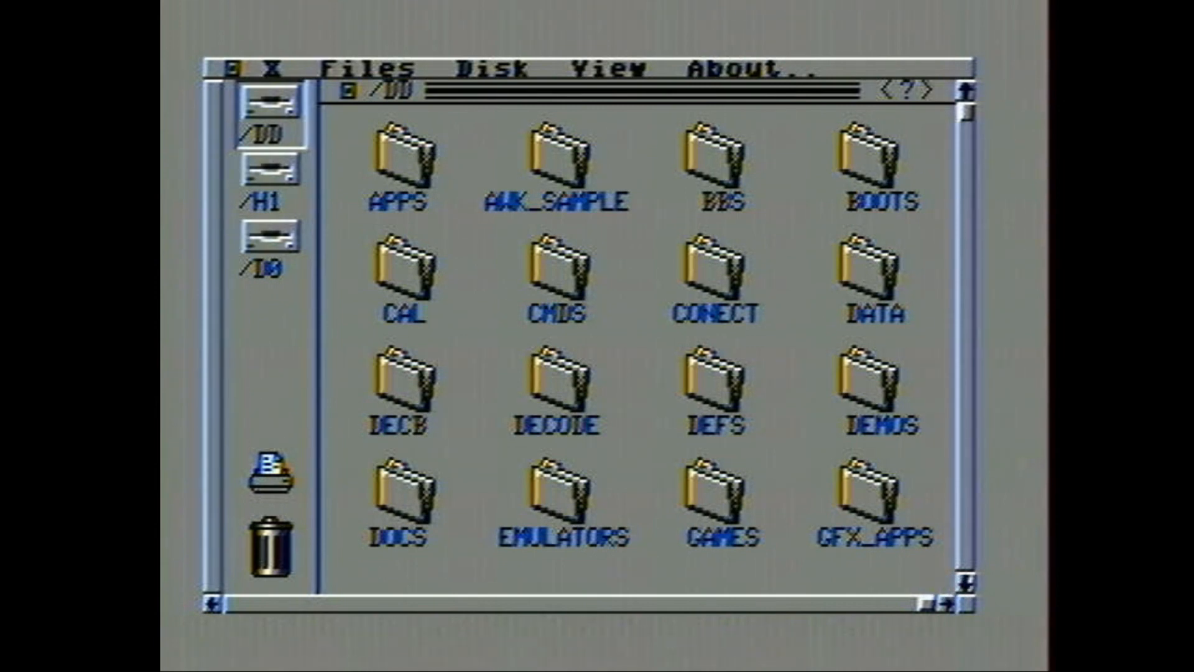
mouse_move(964, 229)
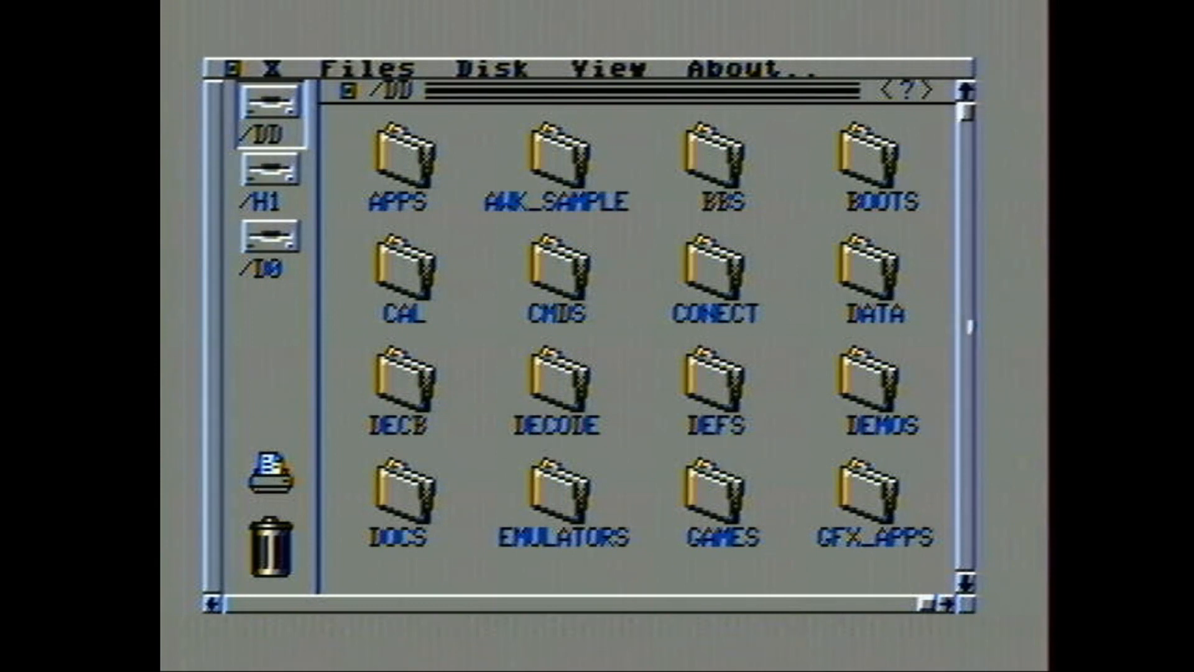
mouse_move(799, 419)
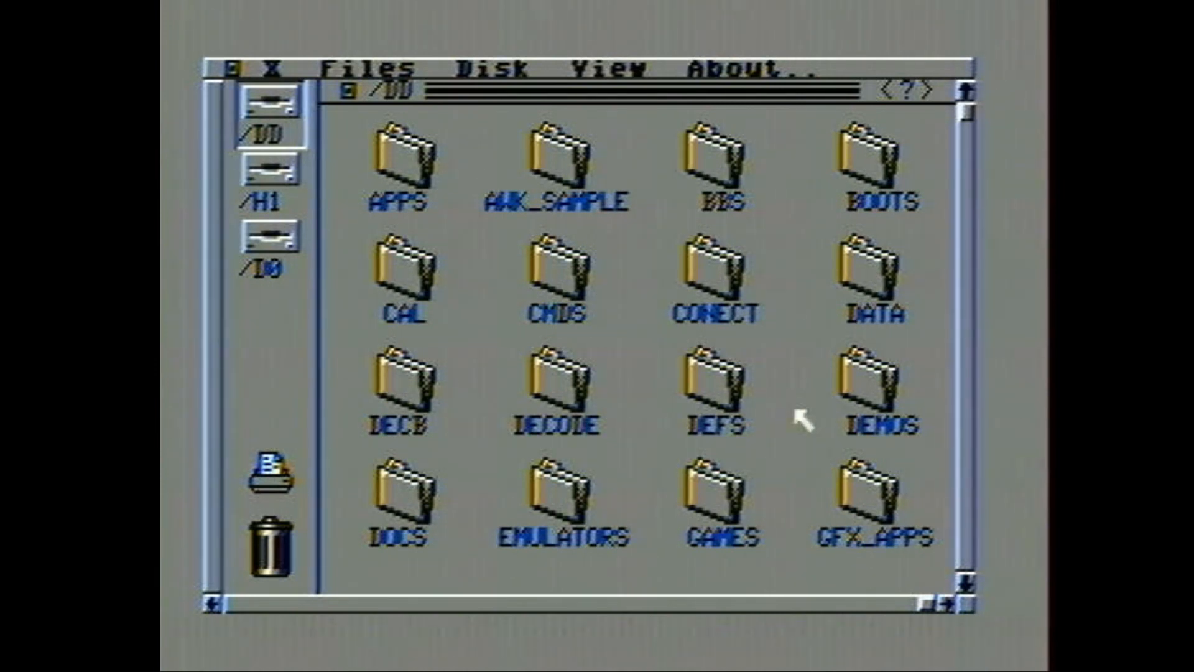
mouse_move(669, 319)
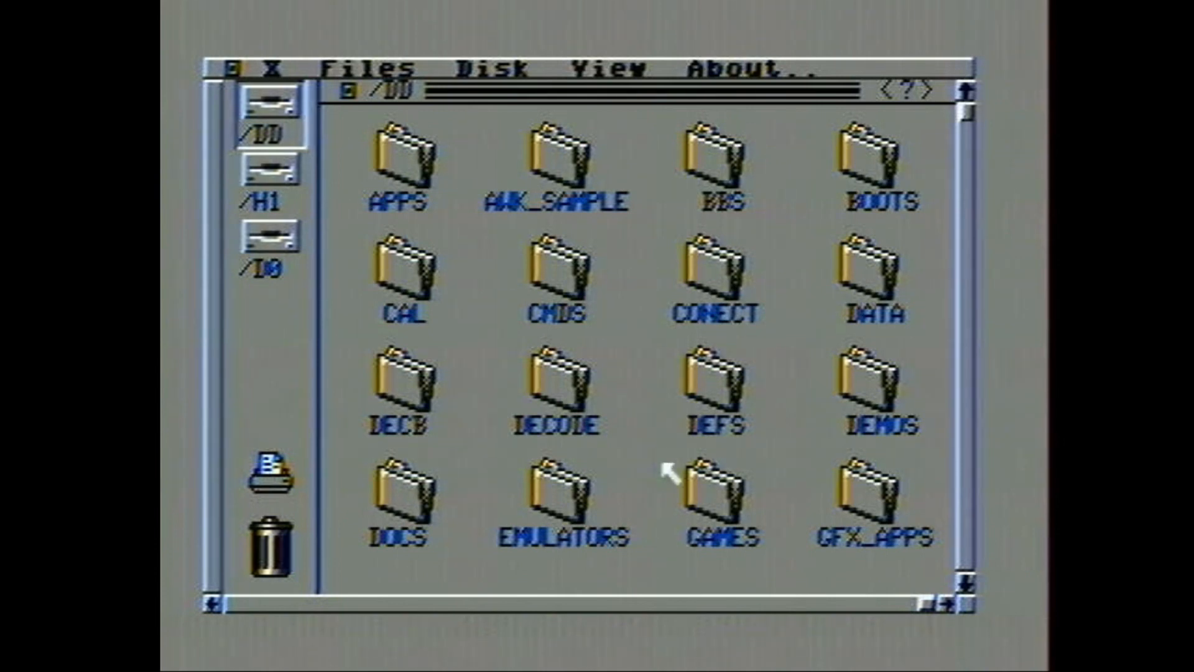
click(714, 495)
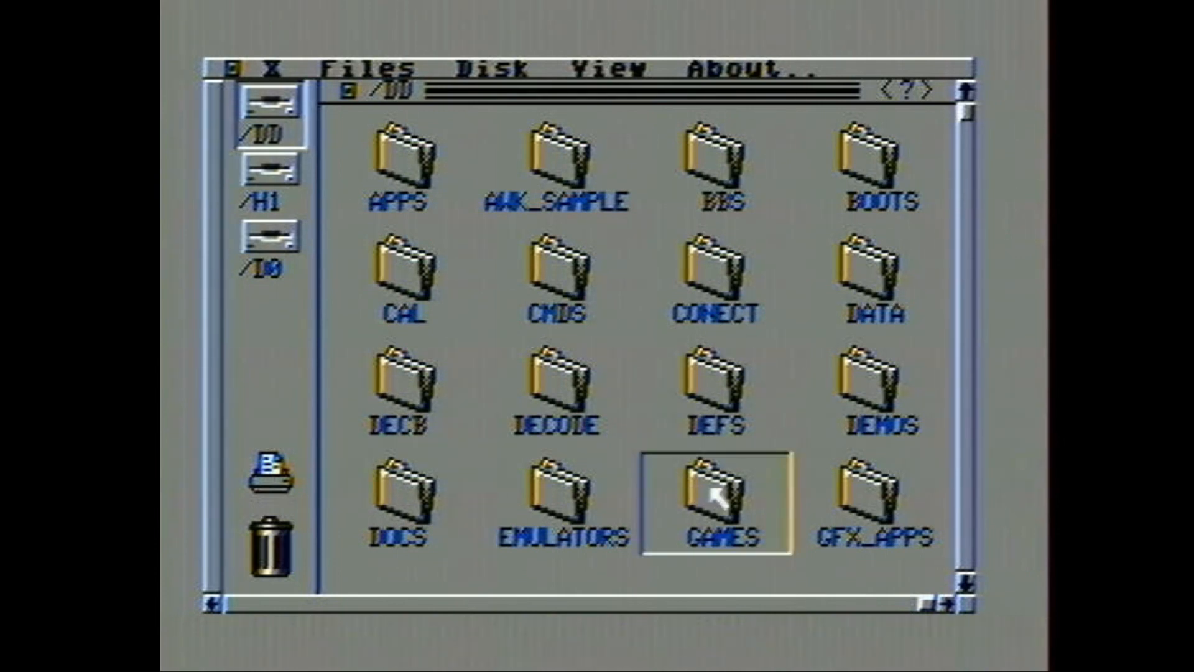
Browse GAMES into the LEVEL1 folder, then return to the top of /DD.
double_click(714, 499)
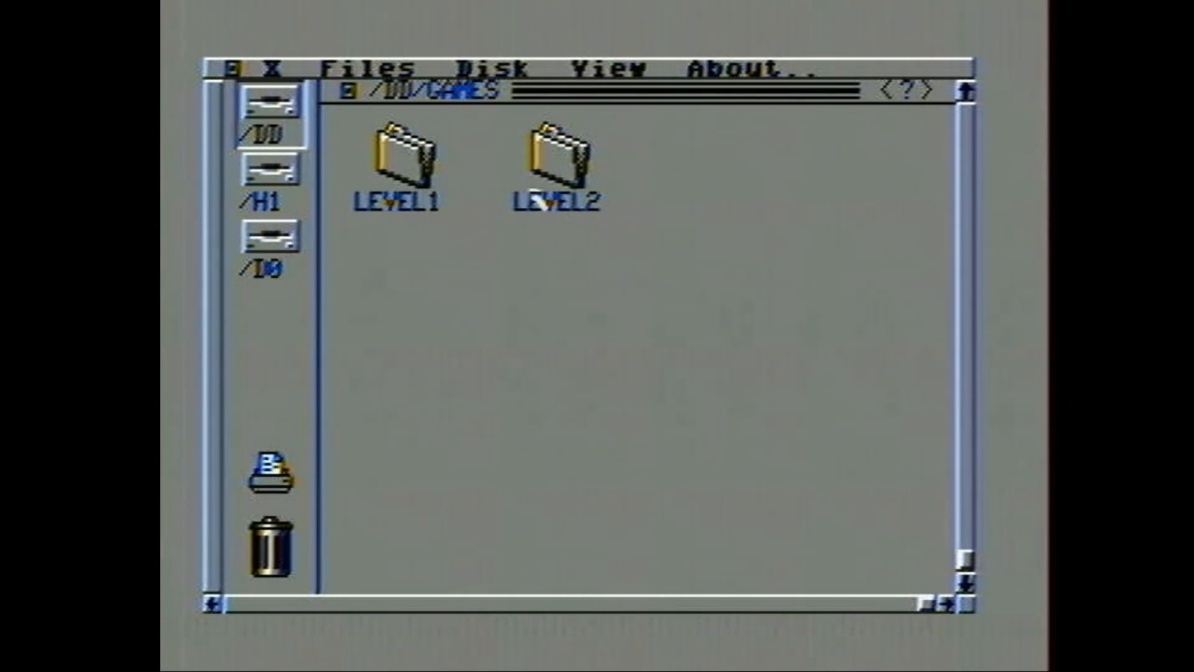
double_click(399, 159)
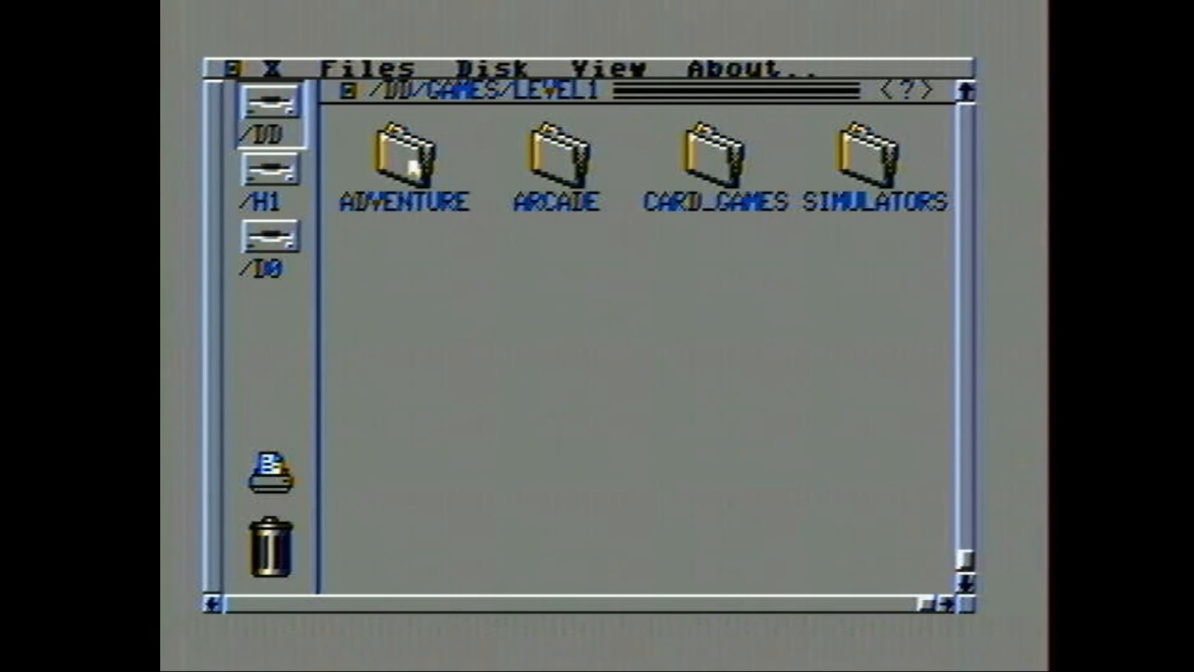
click(401, 164)
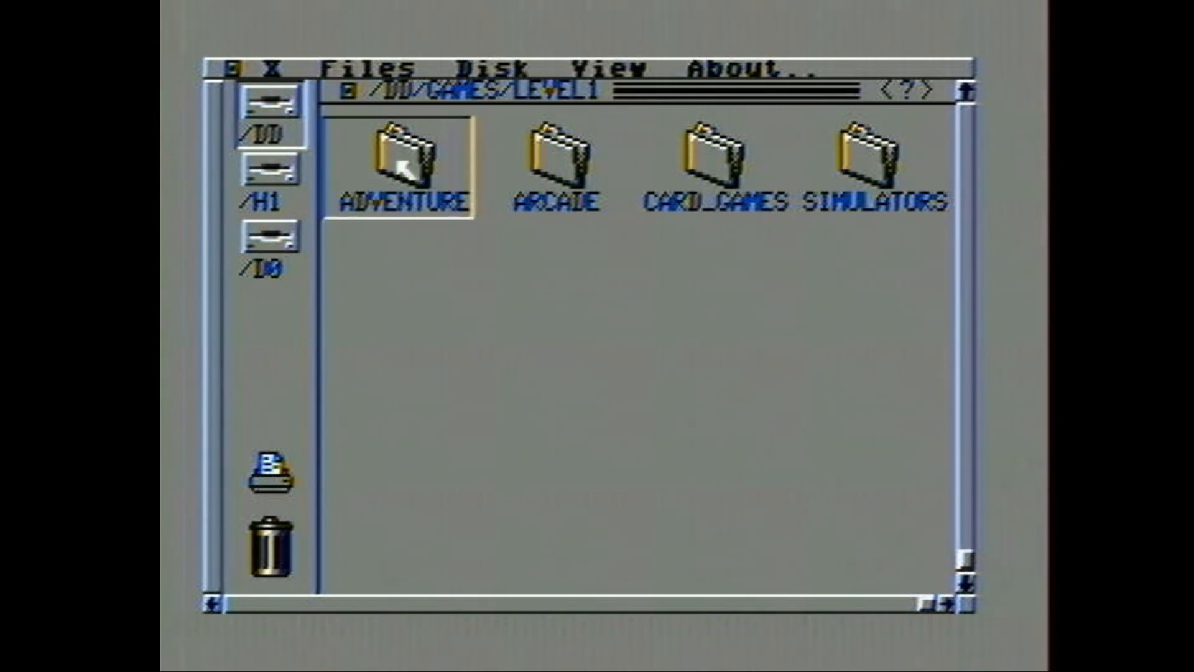
double_click(407, 163)
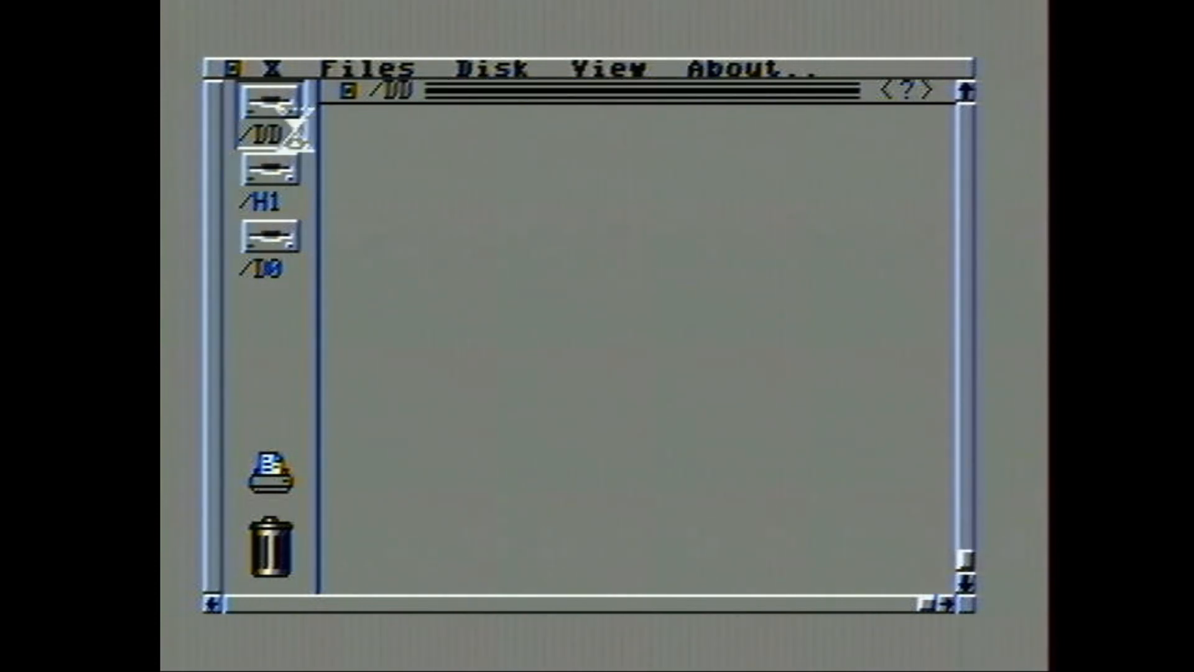
double_click(270, 137)
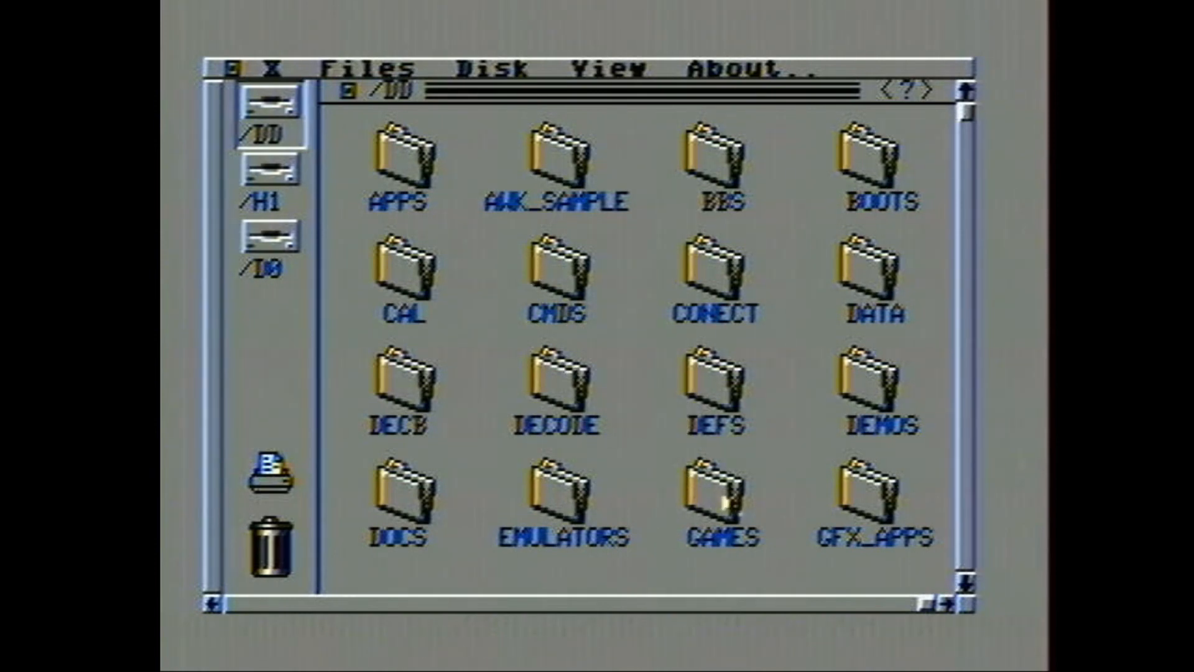
Open GAMES and LEVEL2, then run Thexder to its title screen.
double_click(719, 495)
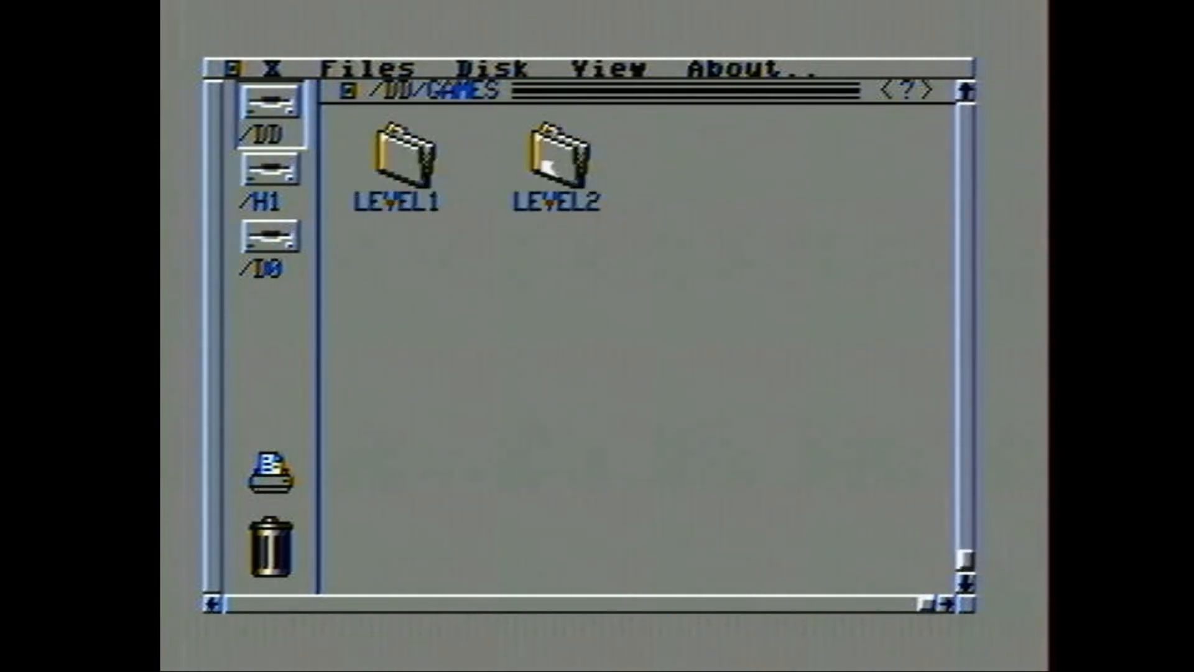
double_click(554, 164)
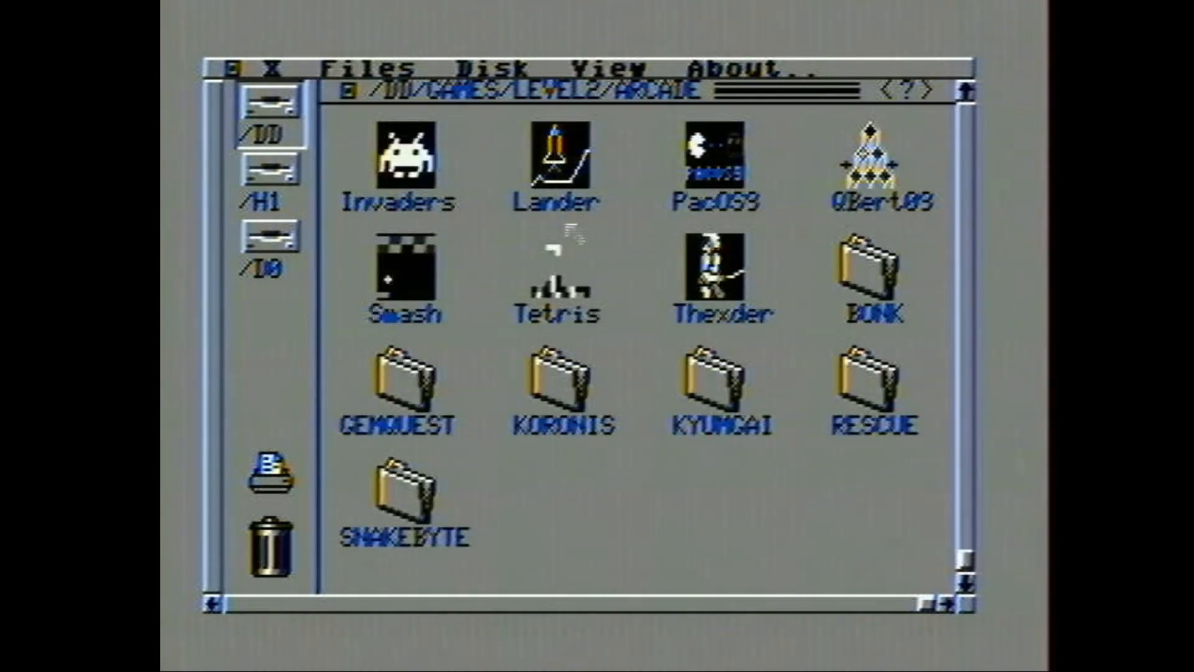
mouse_move(630, 262)
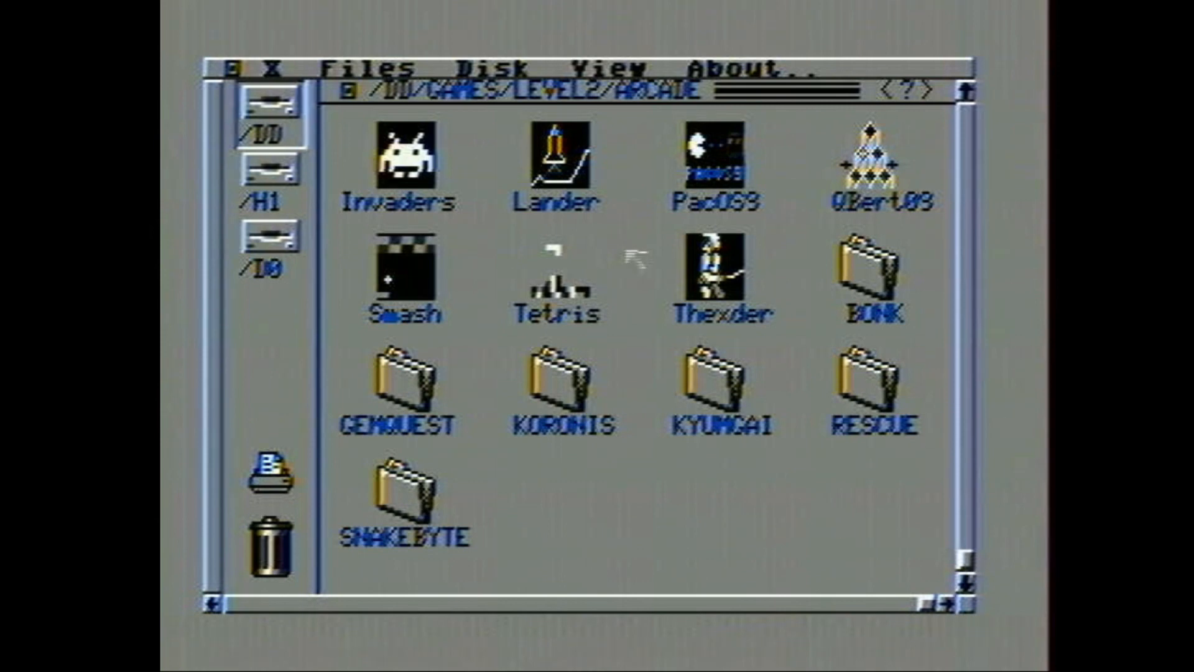
click(720, 274)
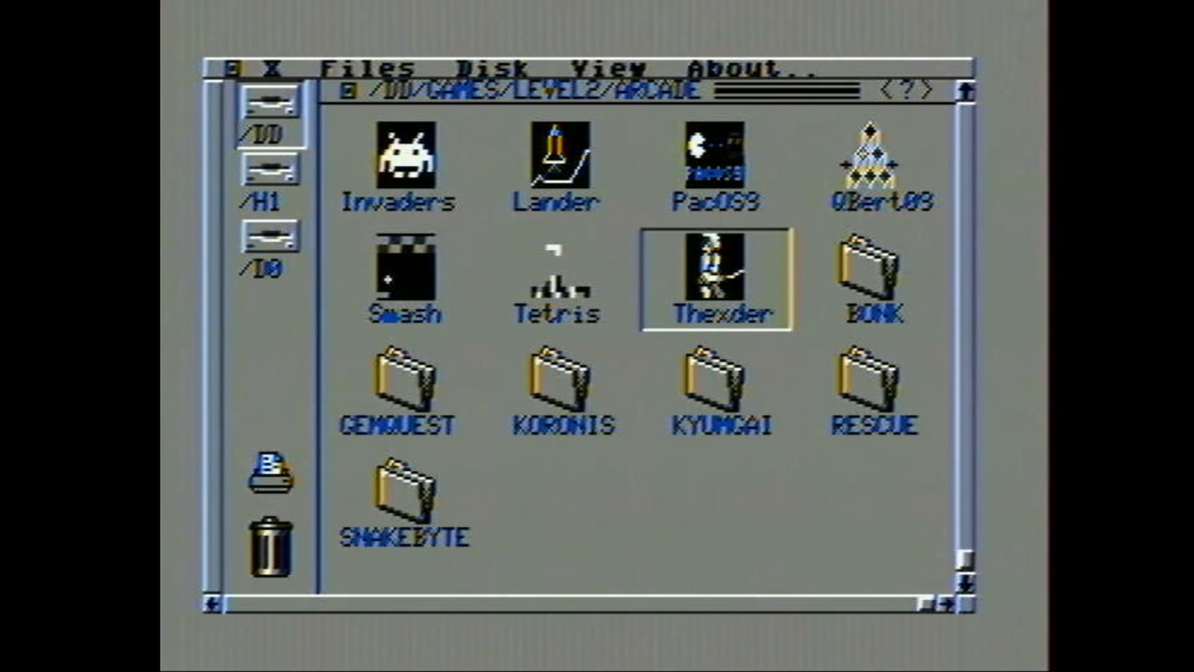
double_click(731, 275)
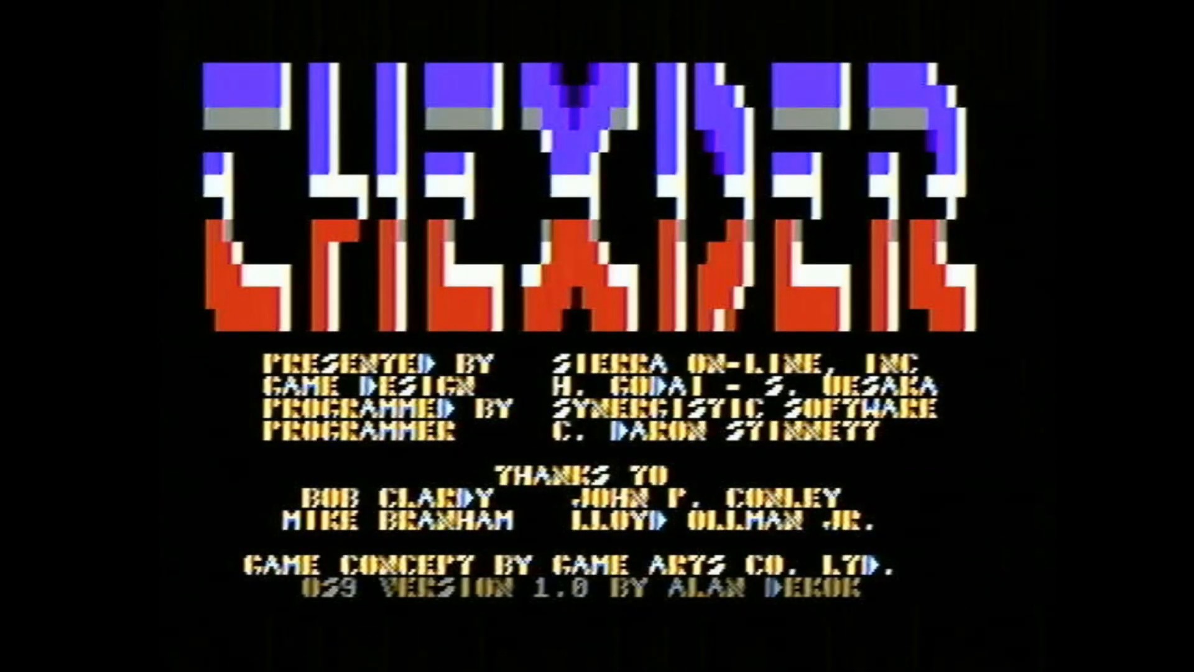